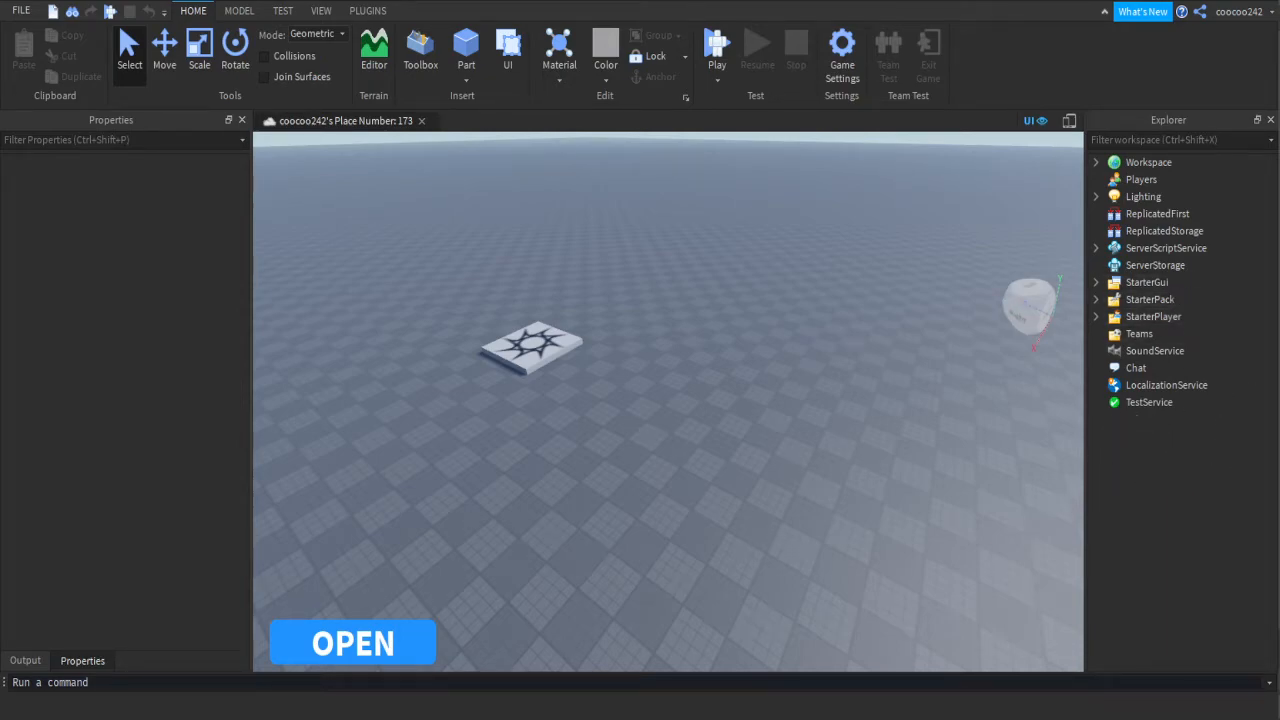
- Duplicate the Punch tool in StarterPack as Meditate and open its LocalScript
{"action": "left_click", "coordinate": [1097, 299]}
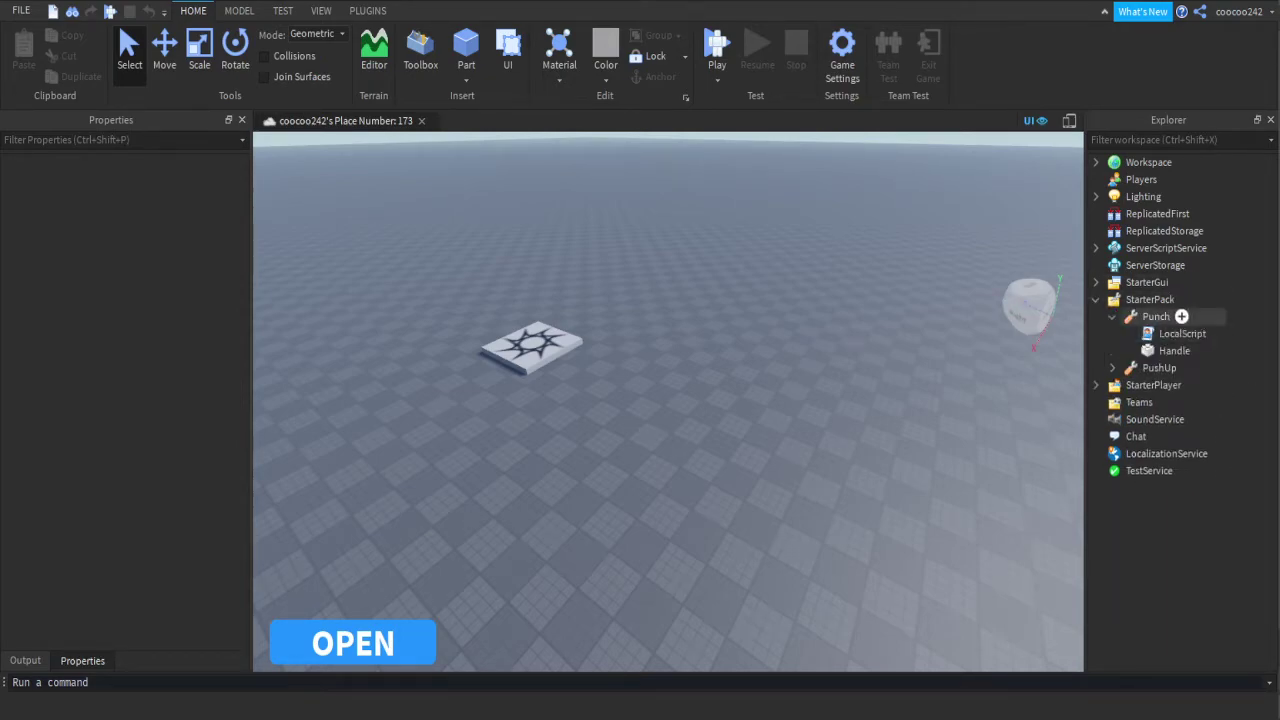
{"action": "left_click", "coordinate": [1155, 316]}
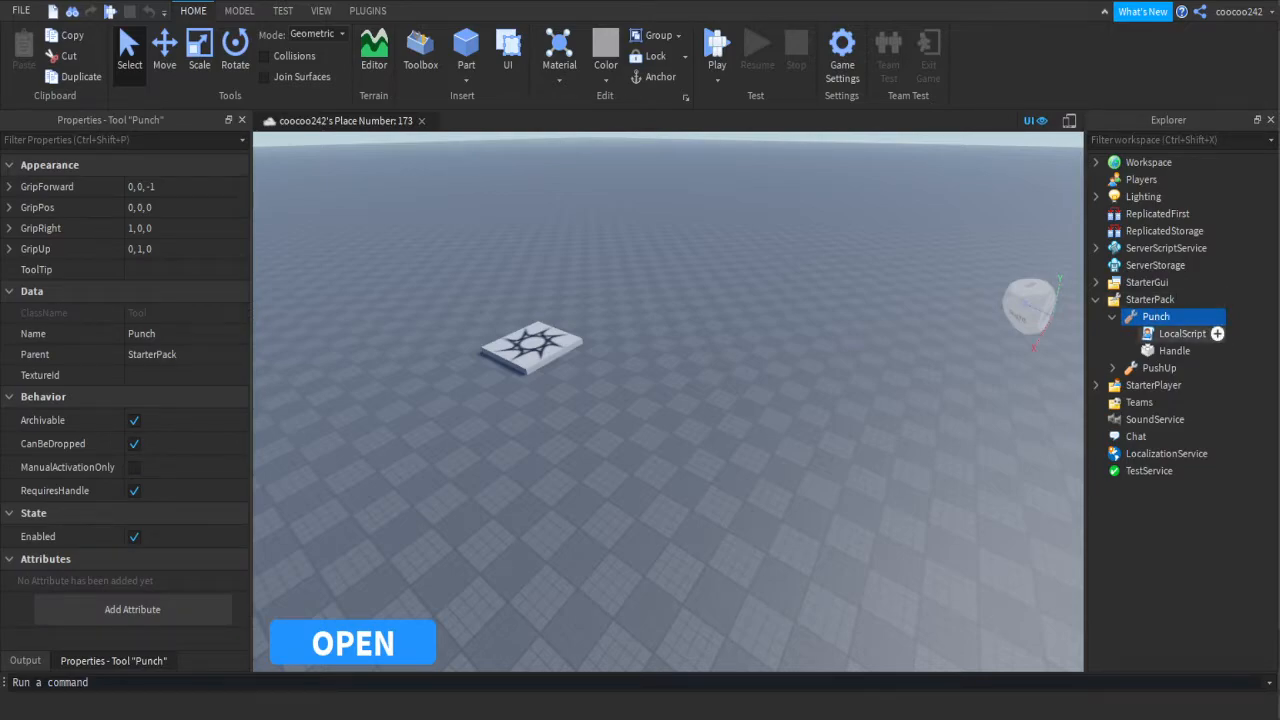
{"action": "mouse_move", "coordinate": [1156, 316]}
{"action": "type", "text": "Meditate"}
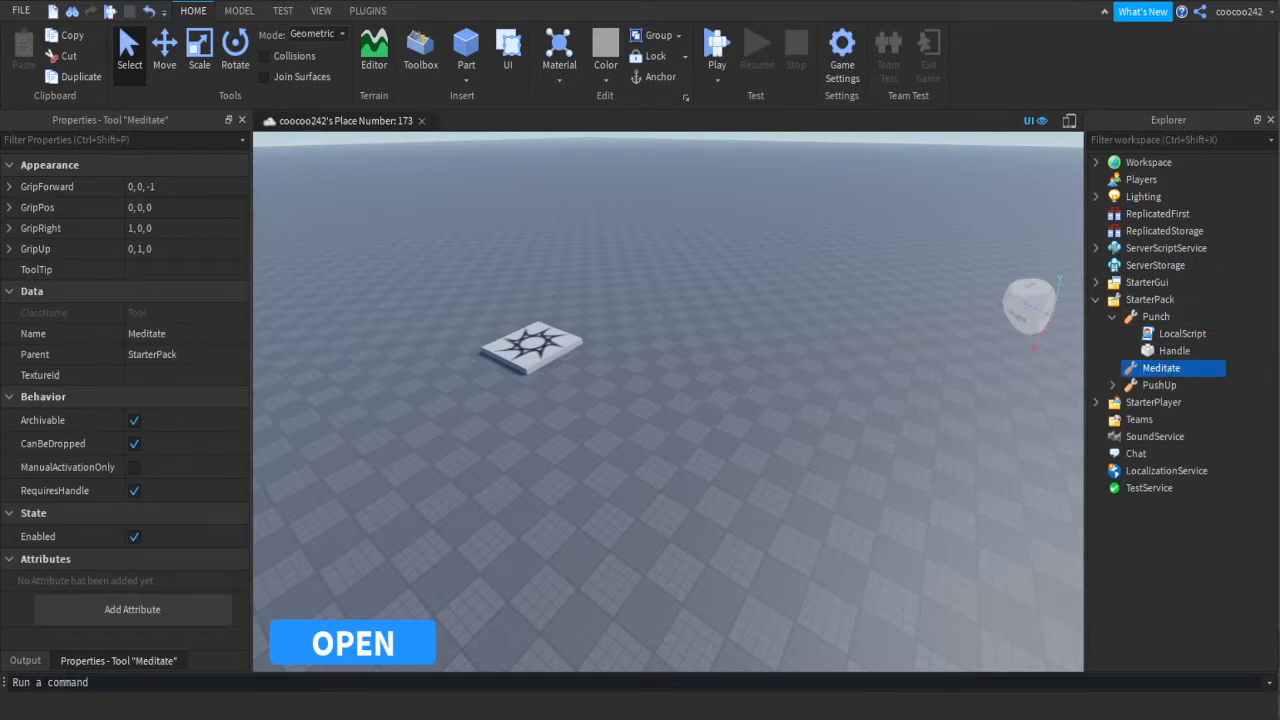
{"action": "left_click", "coordinate": [1182, 384]}
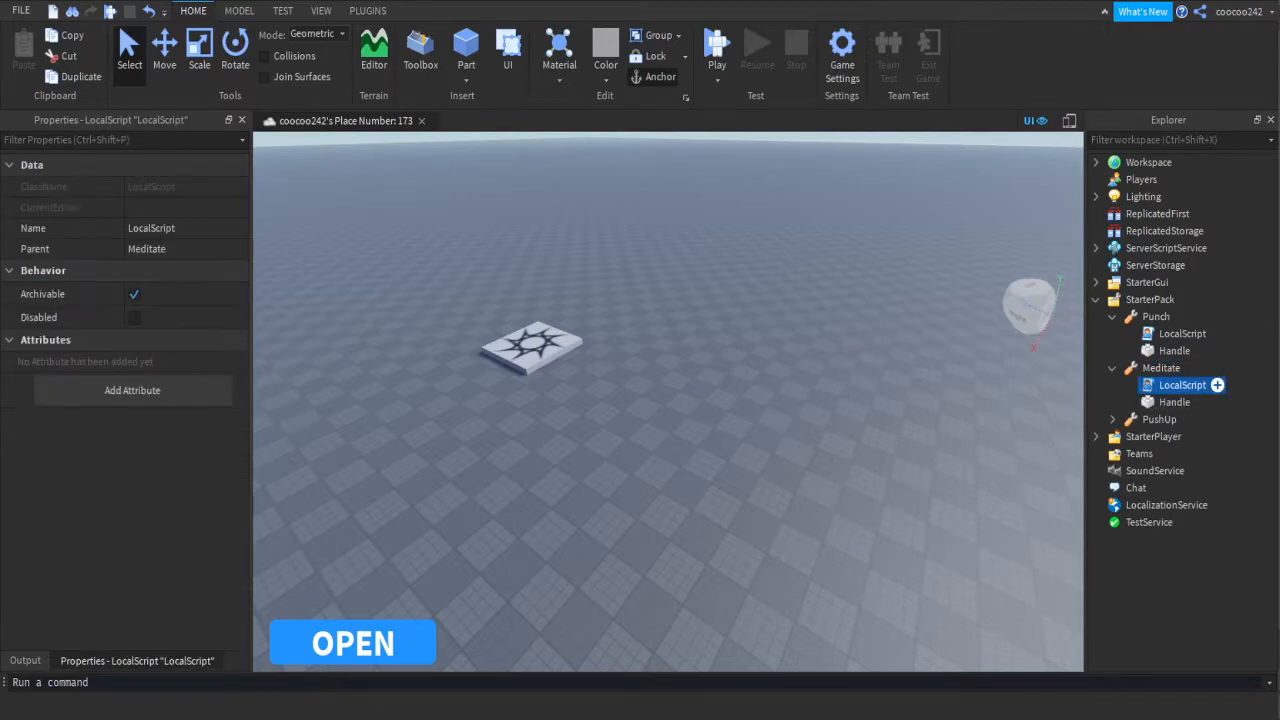
{"action": "double_click", "coordinate": [1182, 384]}
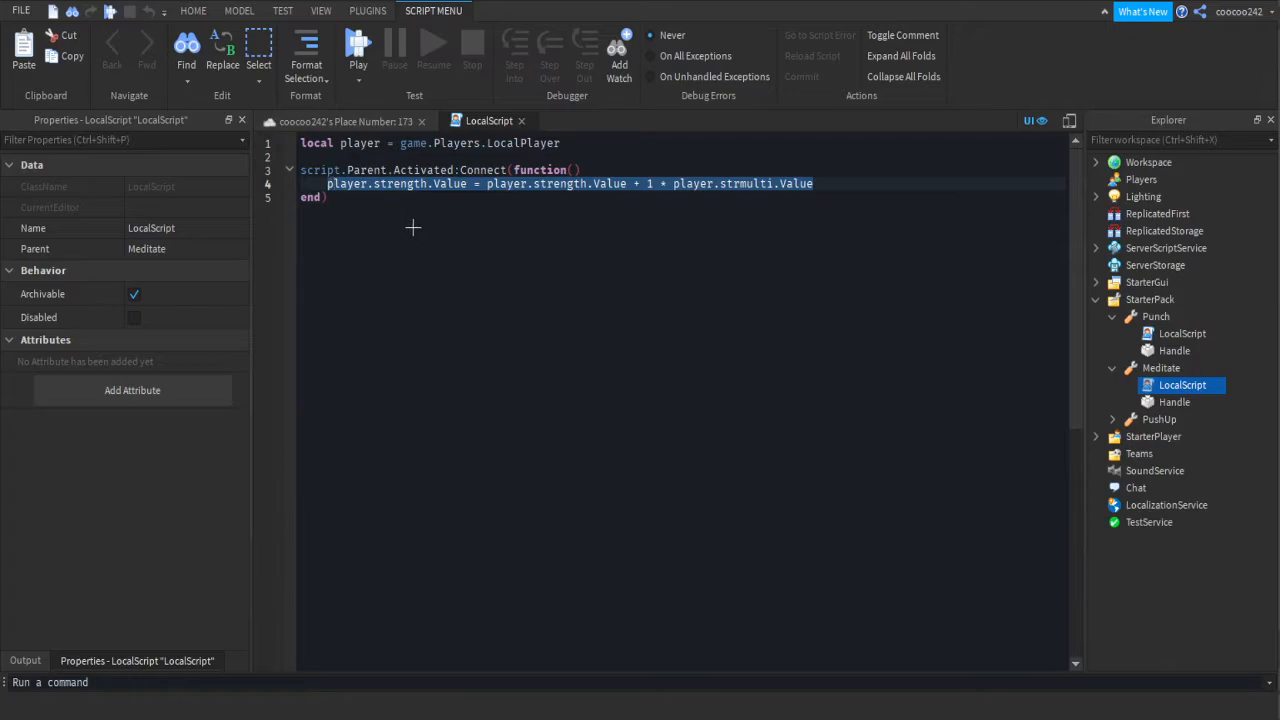
- Replace the Meditate script with an Equipped handler running a while wait(1.5) loop
{"action": "key", "text": "Delete"}
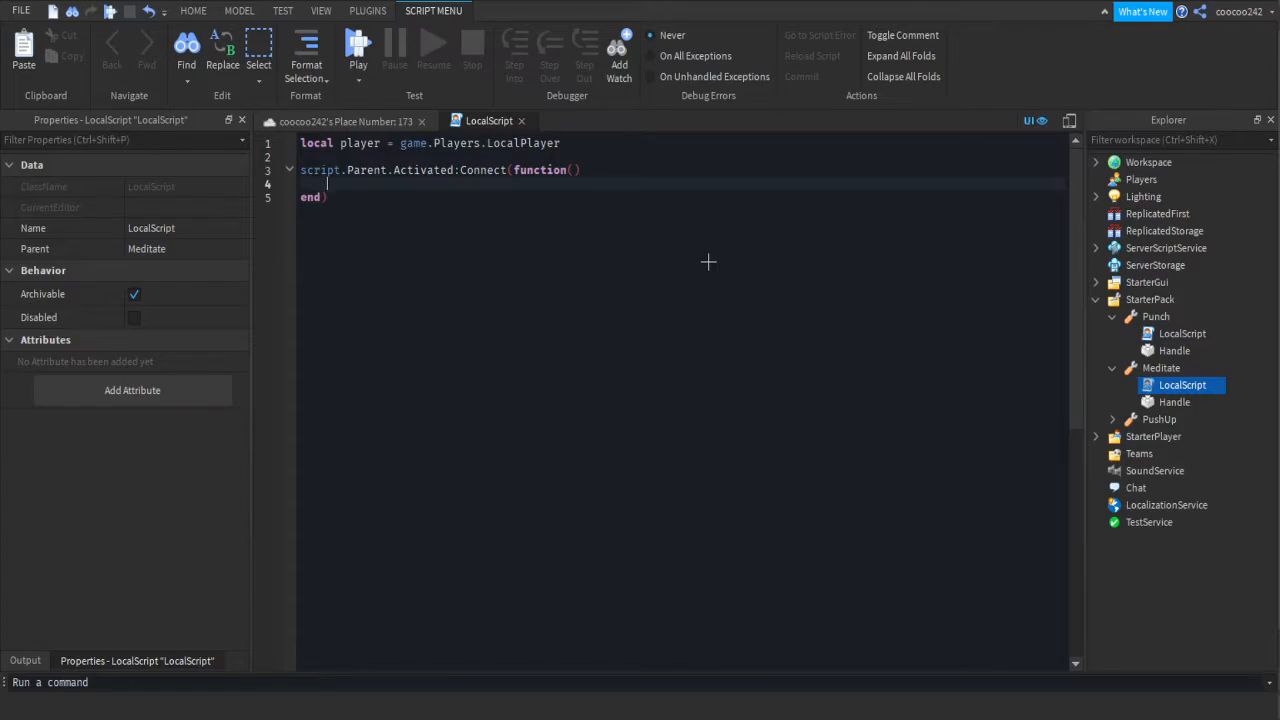
{"action": "mouse_move", "coordinate": [653, 243]}
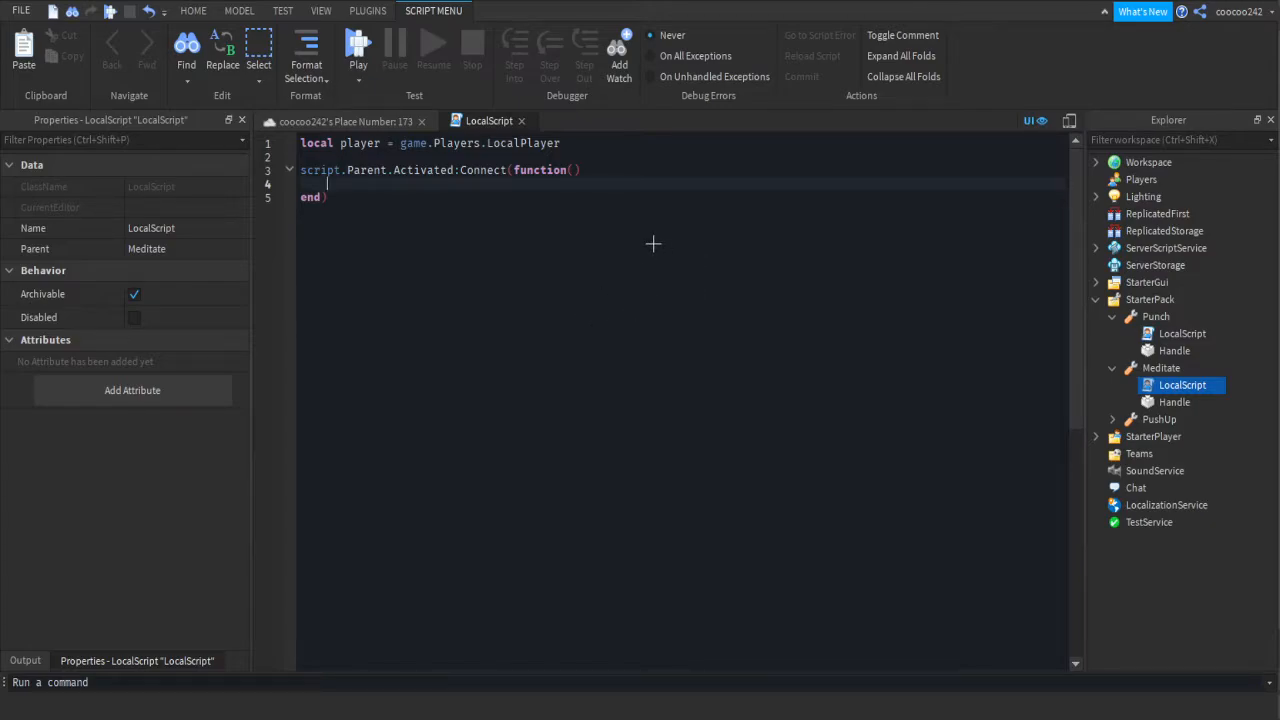
{"action": "mouse_move", "coordinate": [415, 246]}
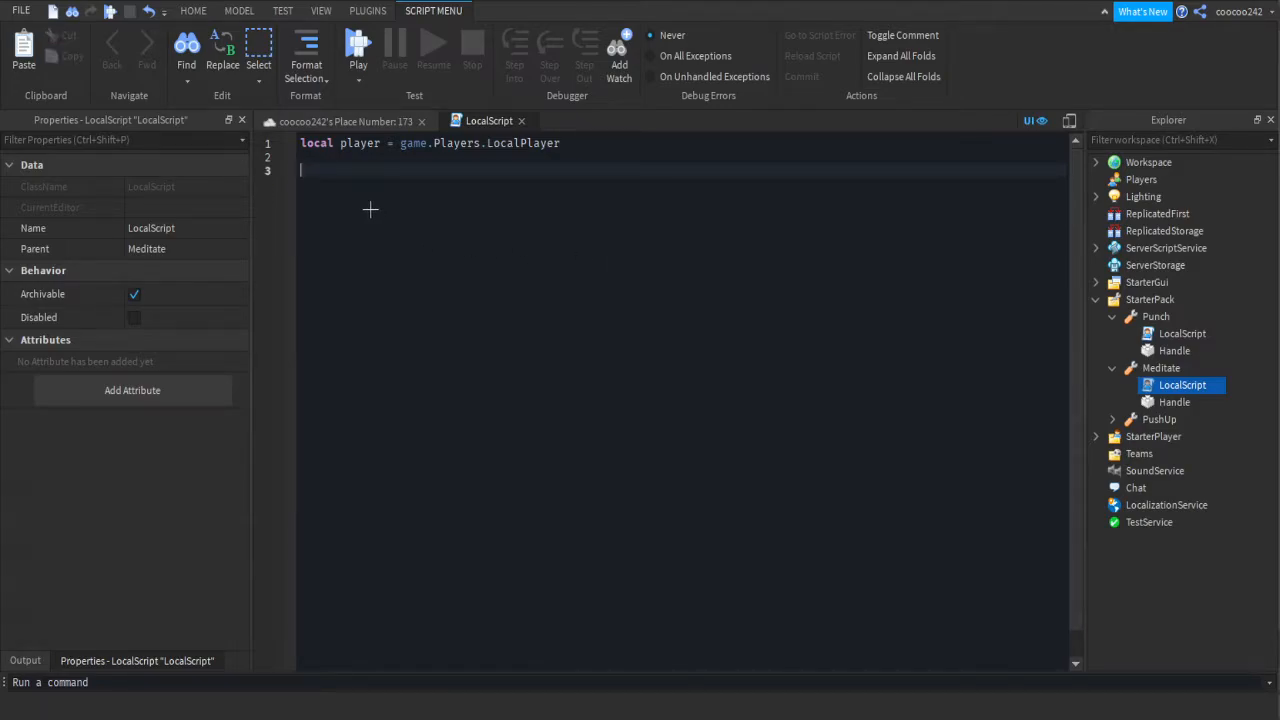
{"action": "type", "text": "script.p"}
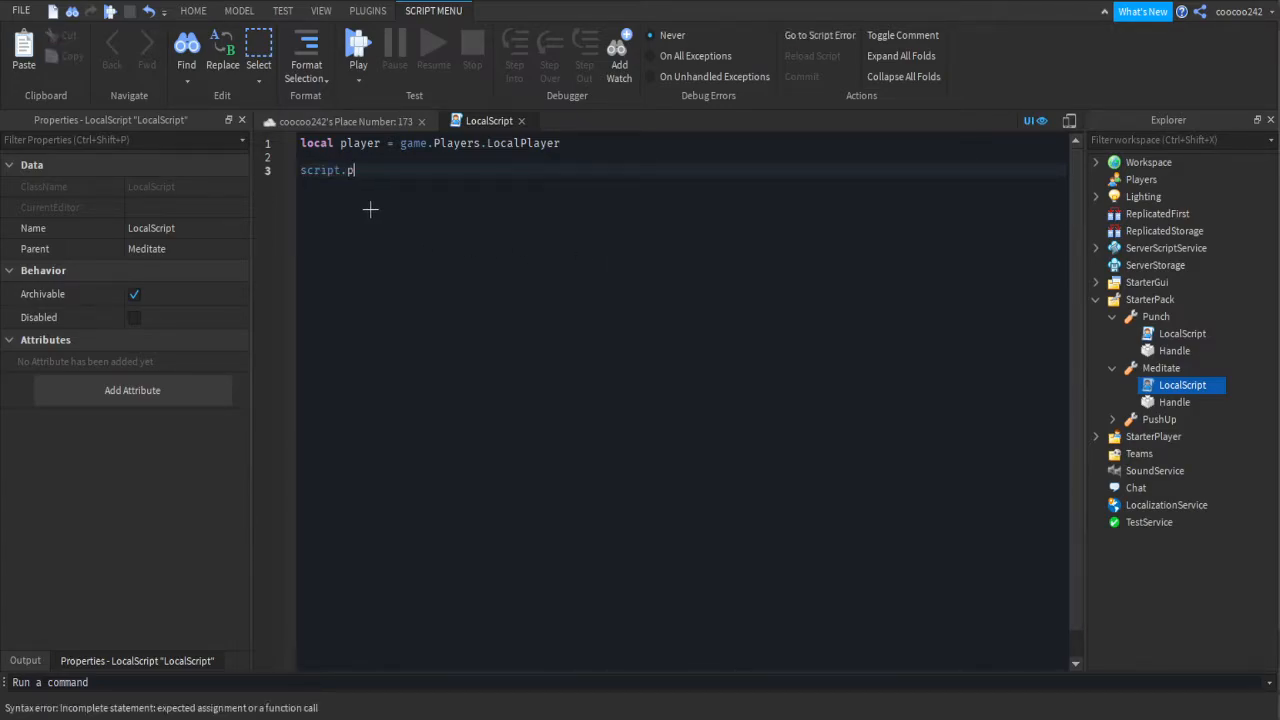
{"action": "type", "text": "Parent.Equipped:Connect(function("}
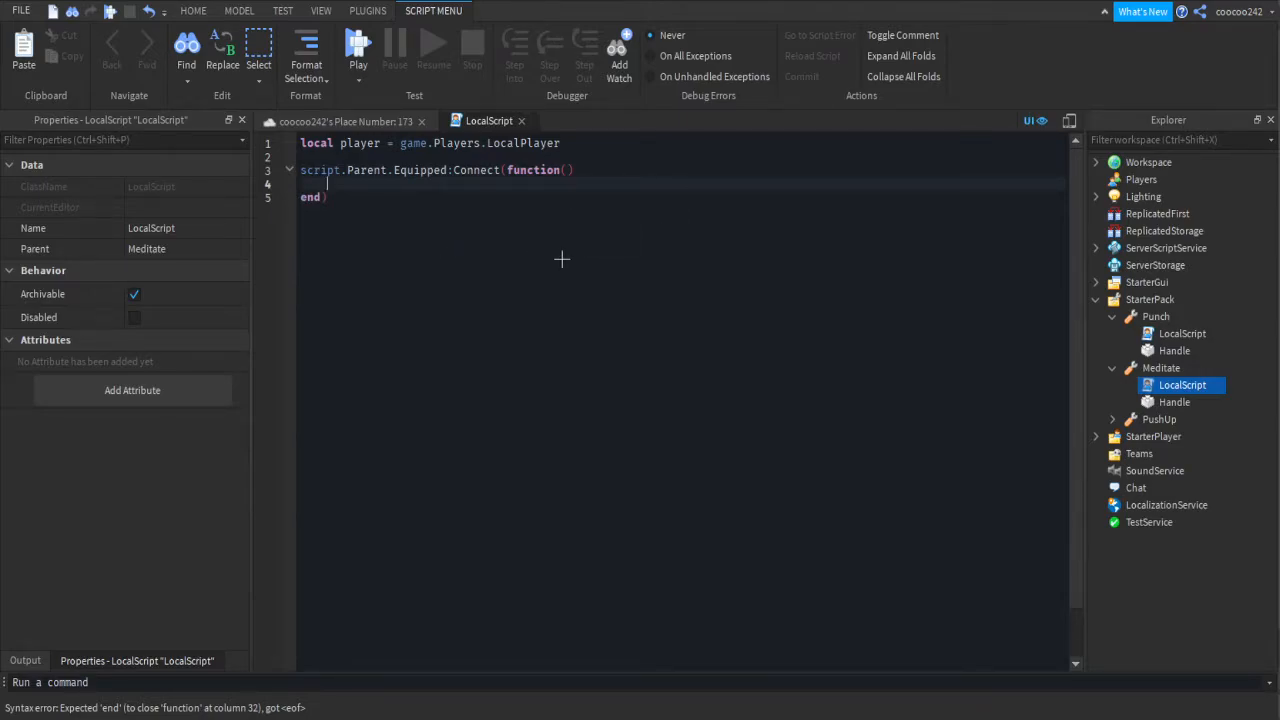
{"action": "type", "text": "while wait()"}
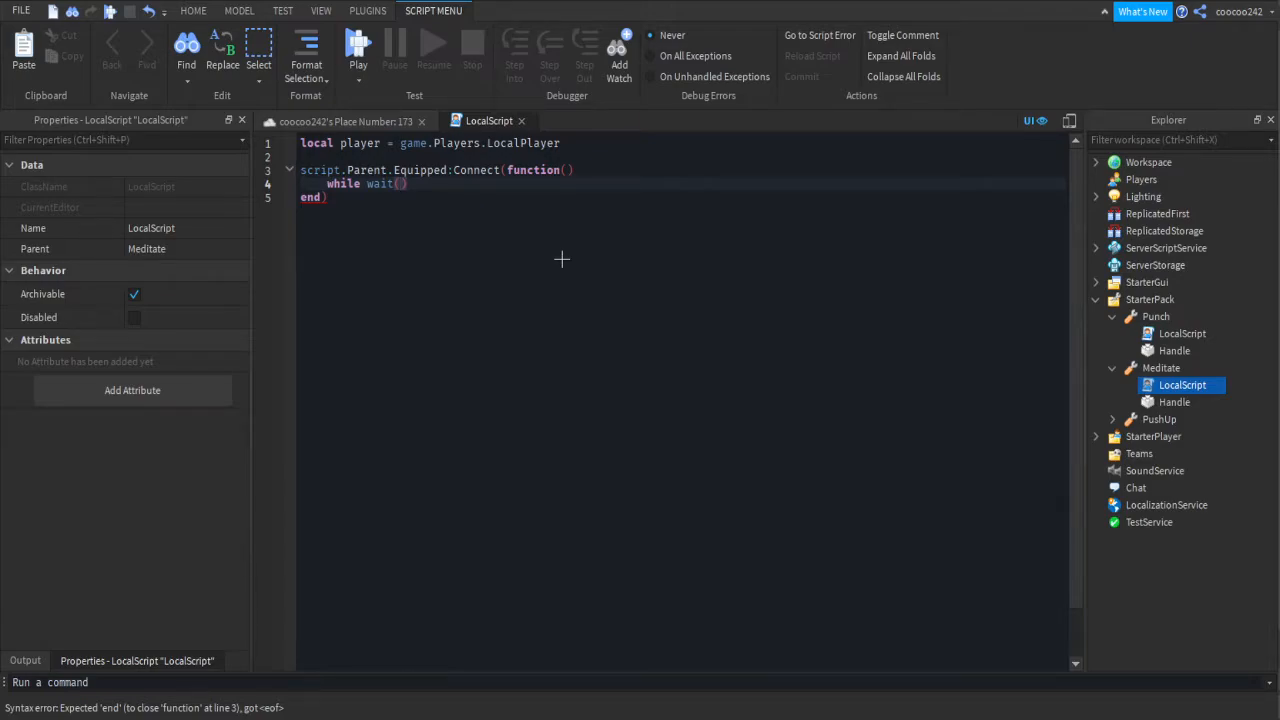
{"action": "type", "text": "1"}
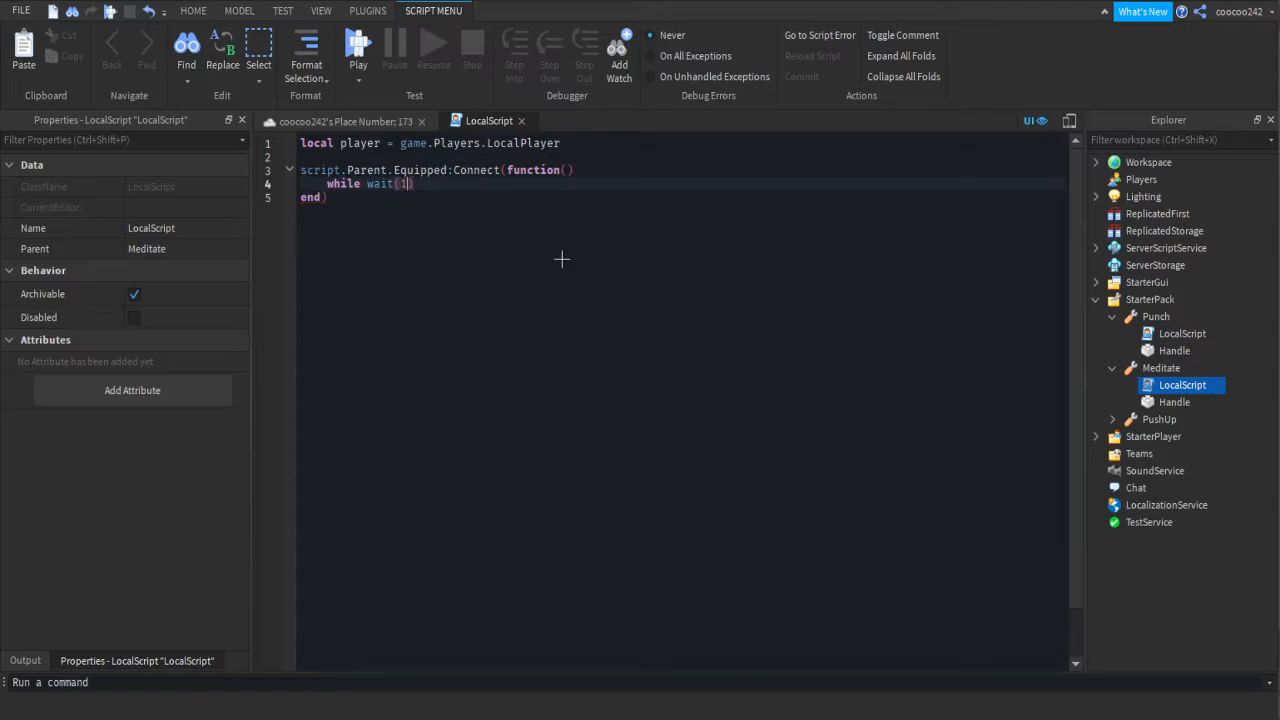
{"action": "type", "text": ".5) do"}
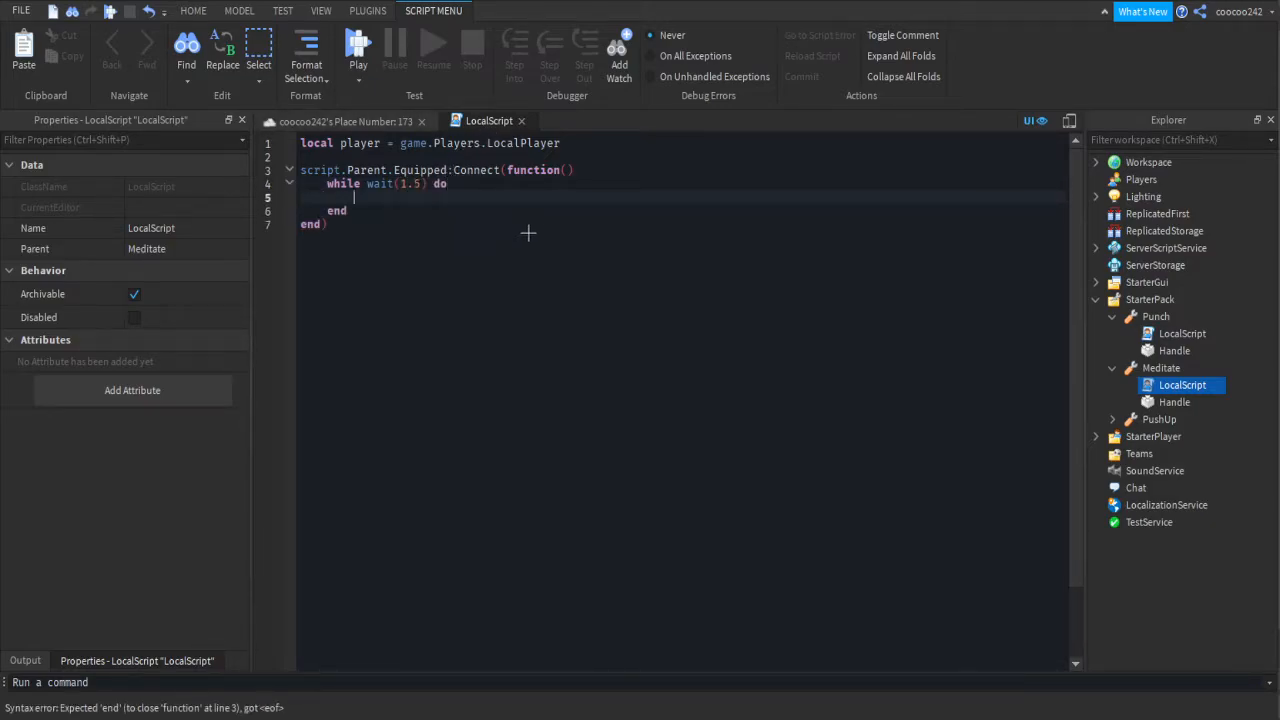
{"action": "left_click", "coordinate": [193, 11]}
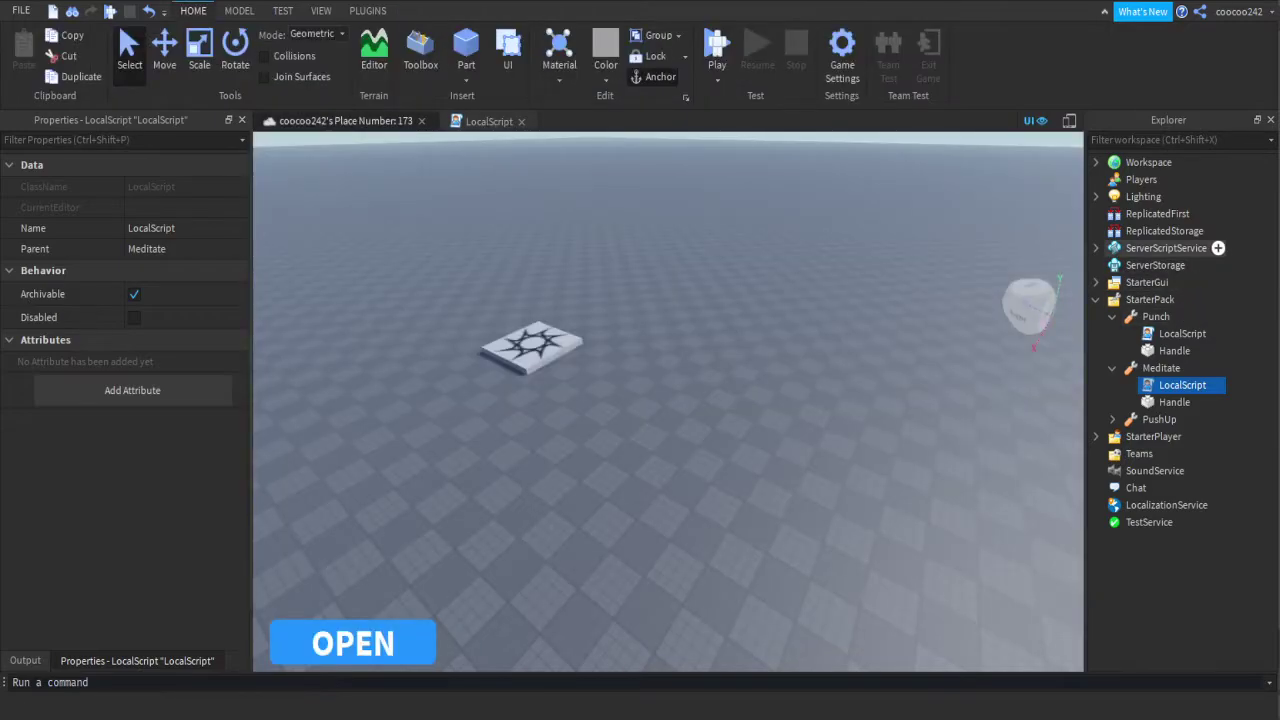
- Add a 'psychic' IntValue with Value 0 to each player in LeadStats
{"action": "left_click", "coordinate": [1165, 247]}
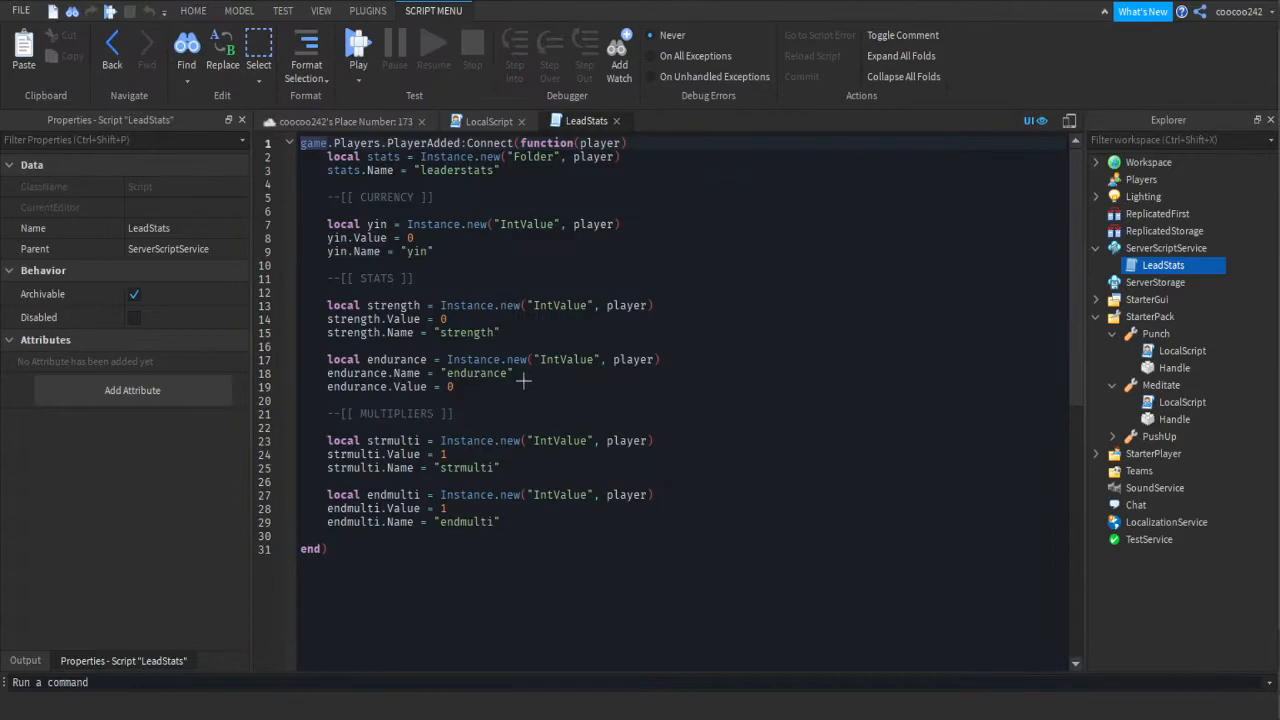
{"action": "double_click", "coordinate": [377, 278]}
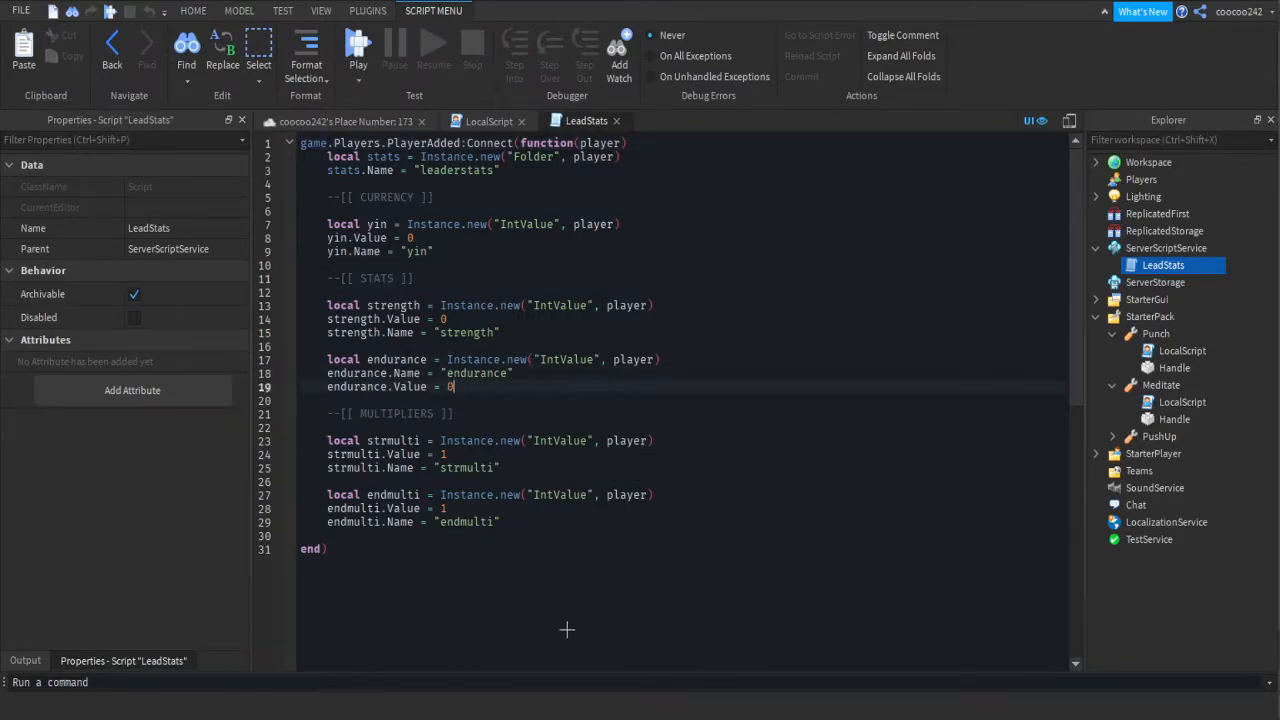
{"action": "type", "text": "local psychic = Instance.new(\"IntValue\", player"}
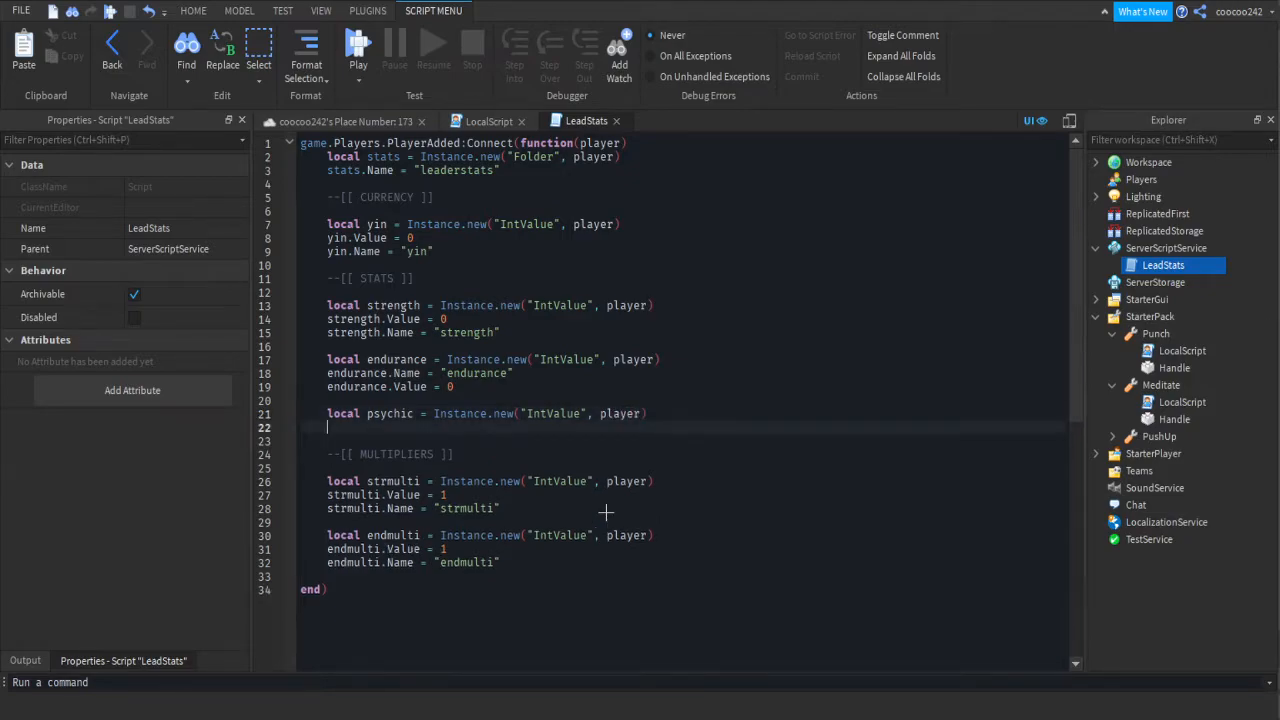
{"action": "type", "text": "psychic.Name ="}
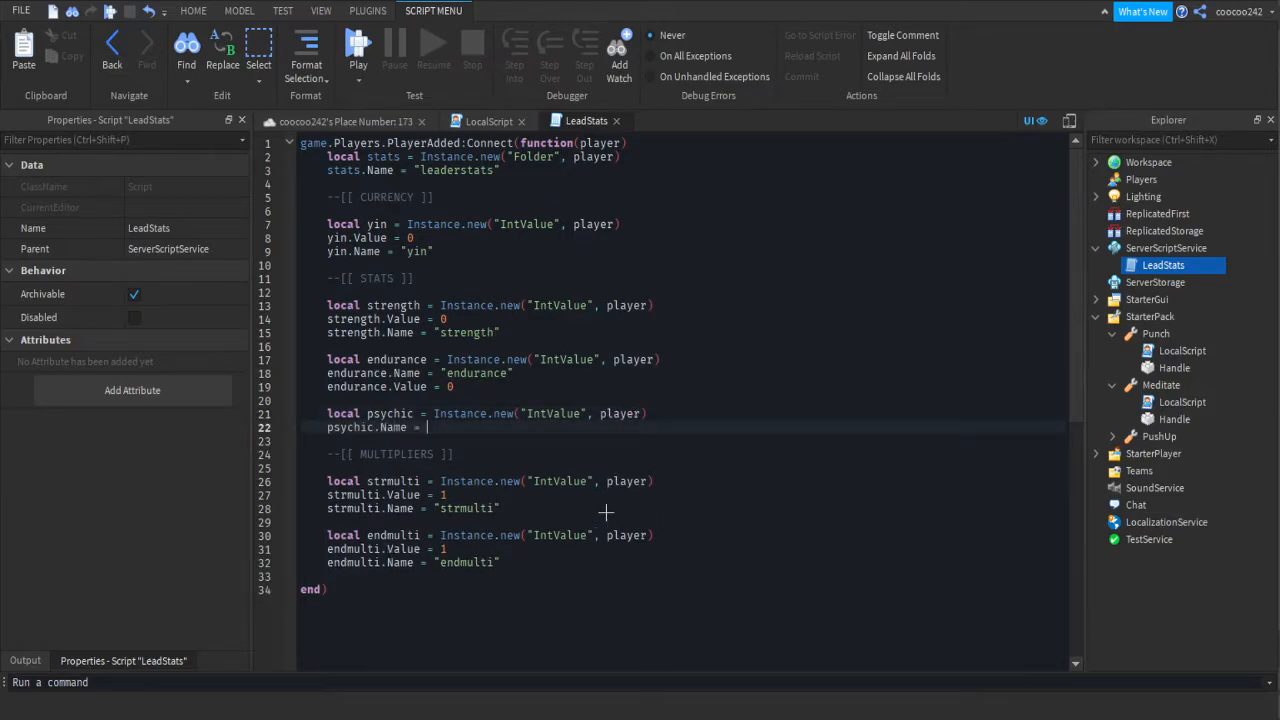
{"action": "type", "text": "\"psychic\""}
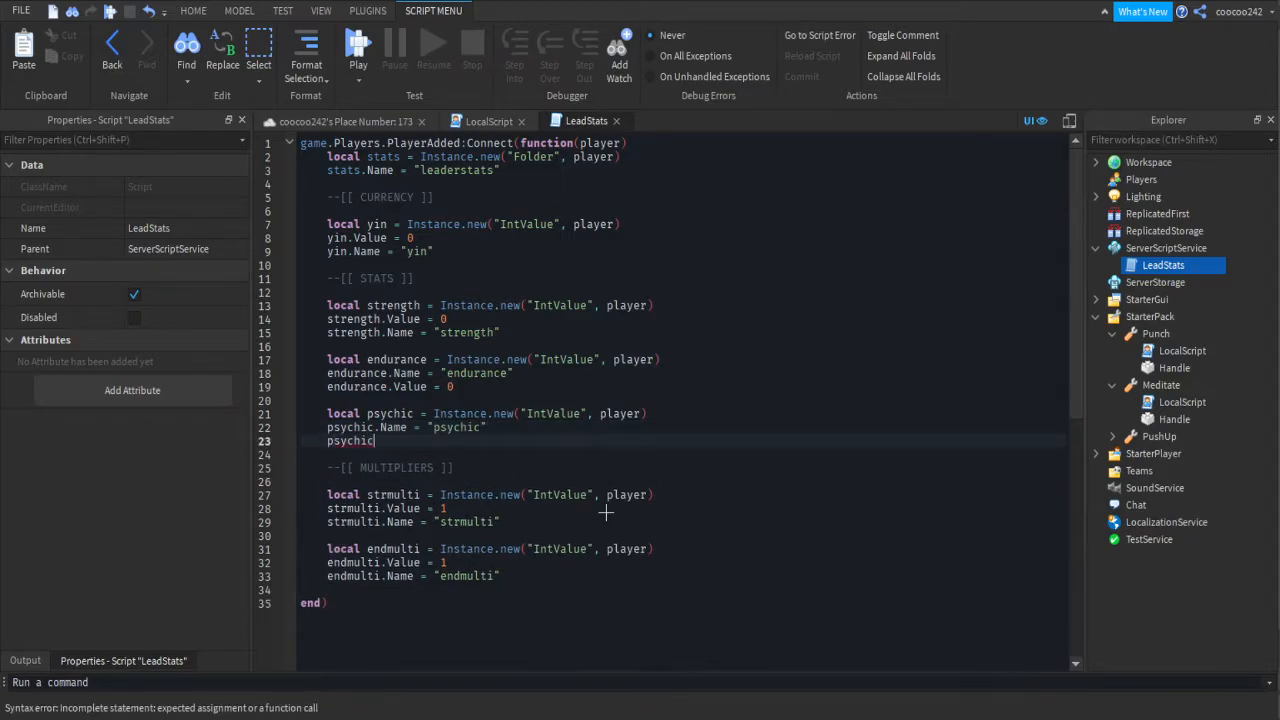
{"action": "type", "text": ".Value = 0"}
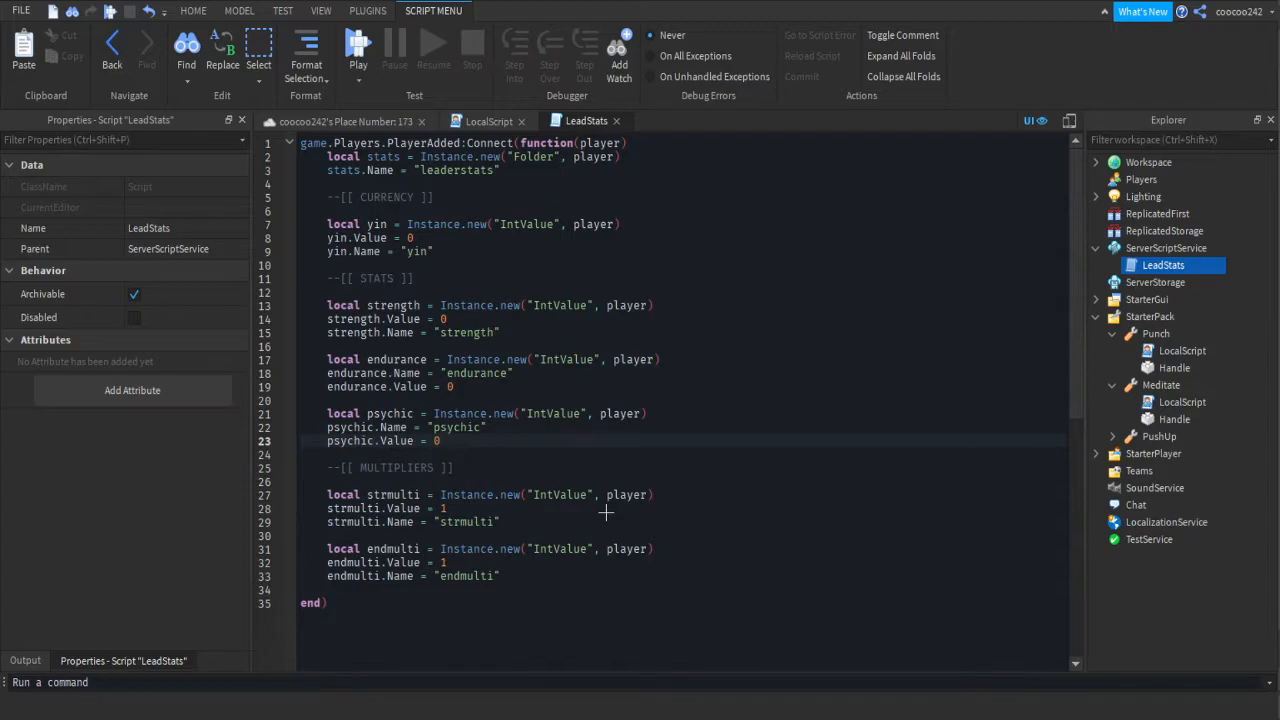
{"action": "mouse_move", "coordinate": [685, 522]}
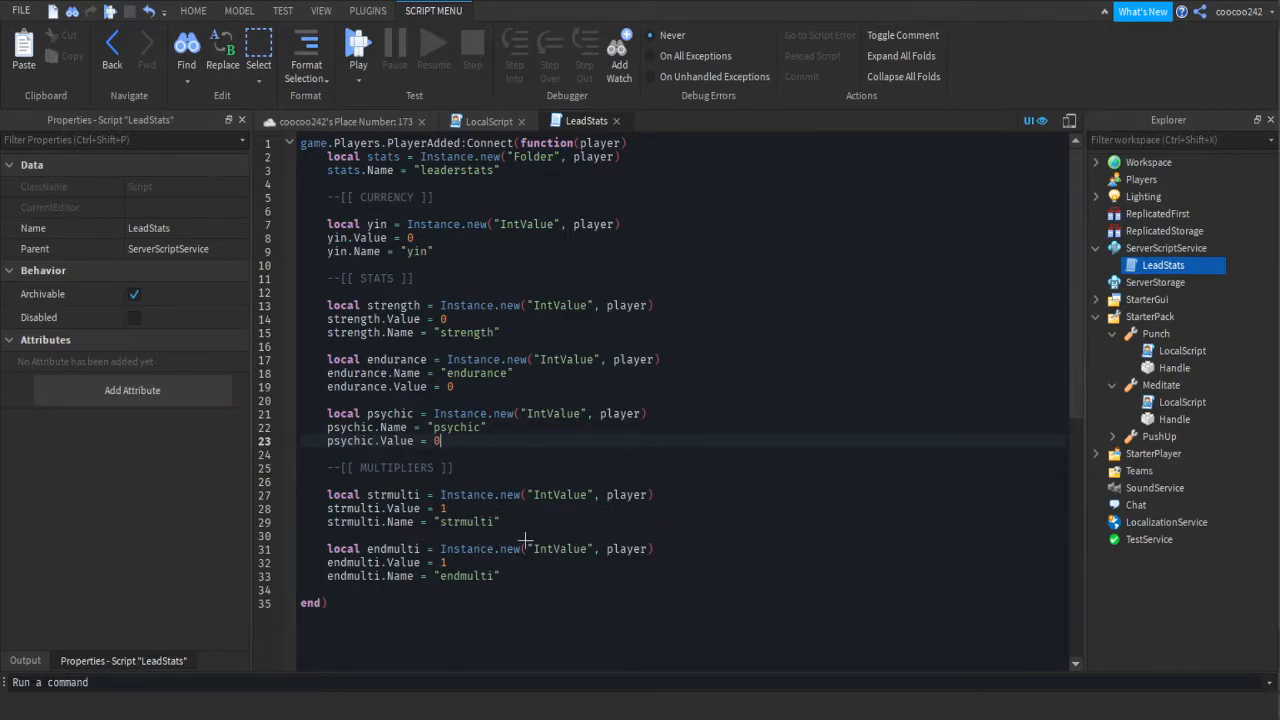
{"action": "mouse_move", "coordinate": [525, 548]}
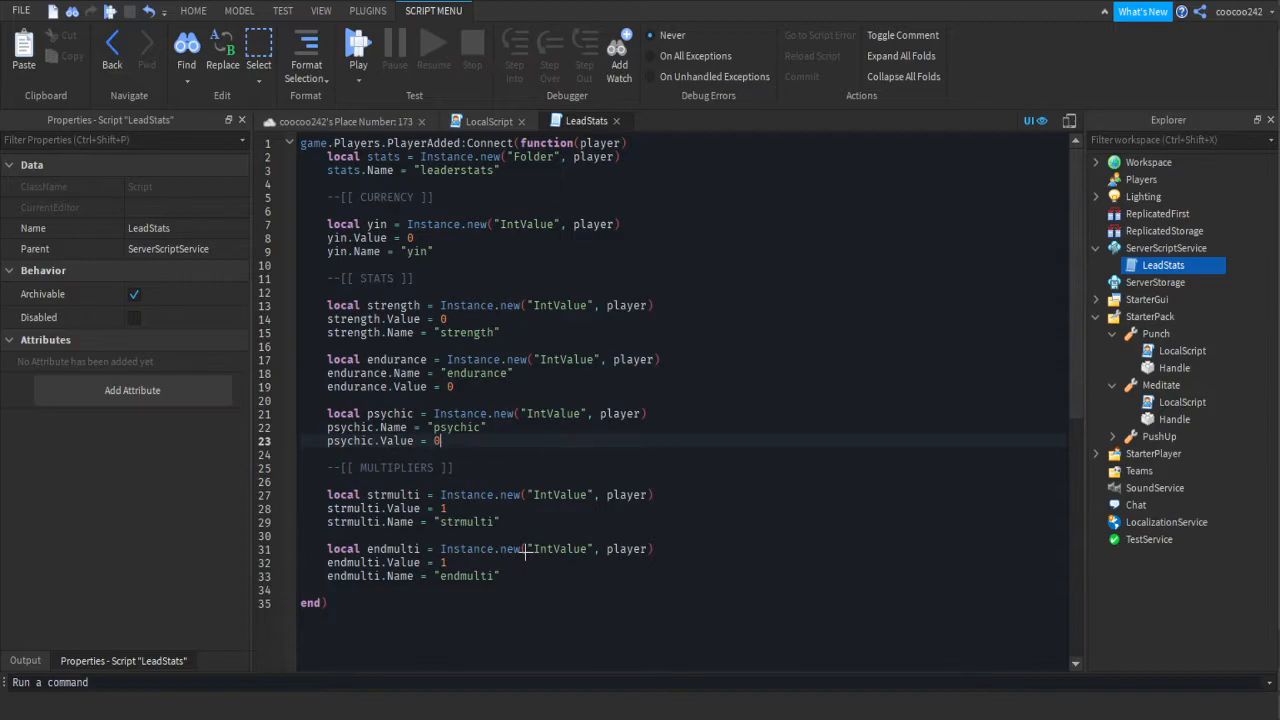
{"action": "mouse_move", "coordinate": [770, 156]}
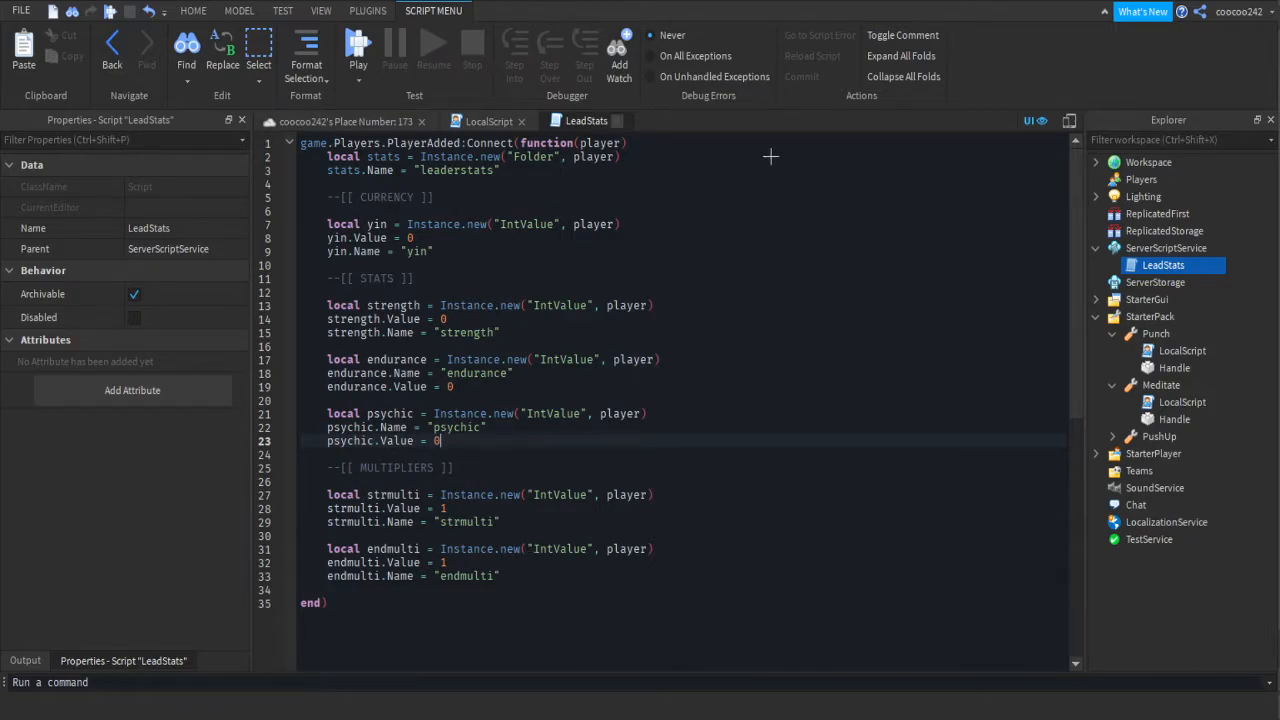
{"action": "left_click", "coordinate": [193, 11]}
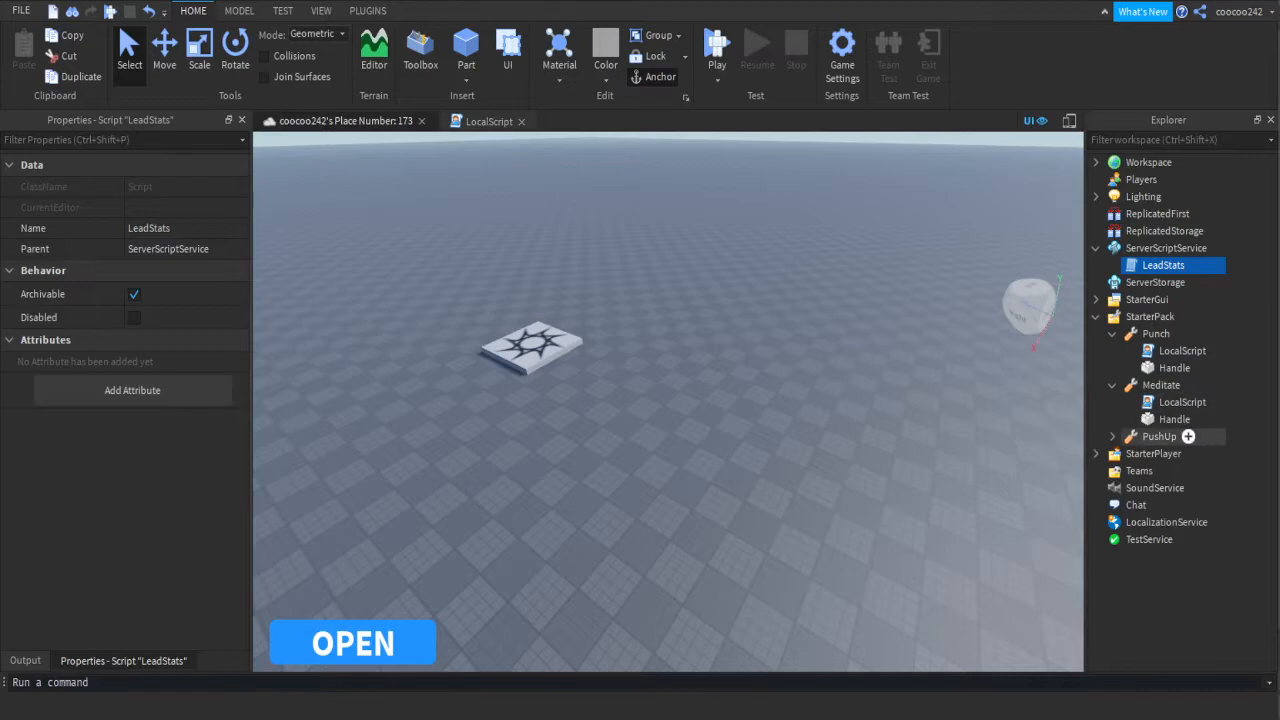
- In the Meditate loop, set player.psychic.Value to itself + 1
{"action": "double_click", "coordinate": [1182, 402]}
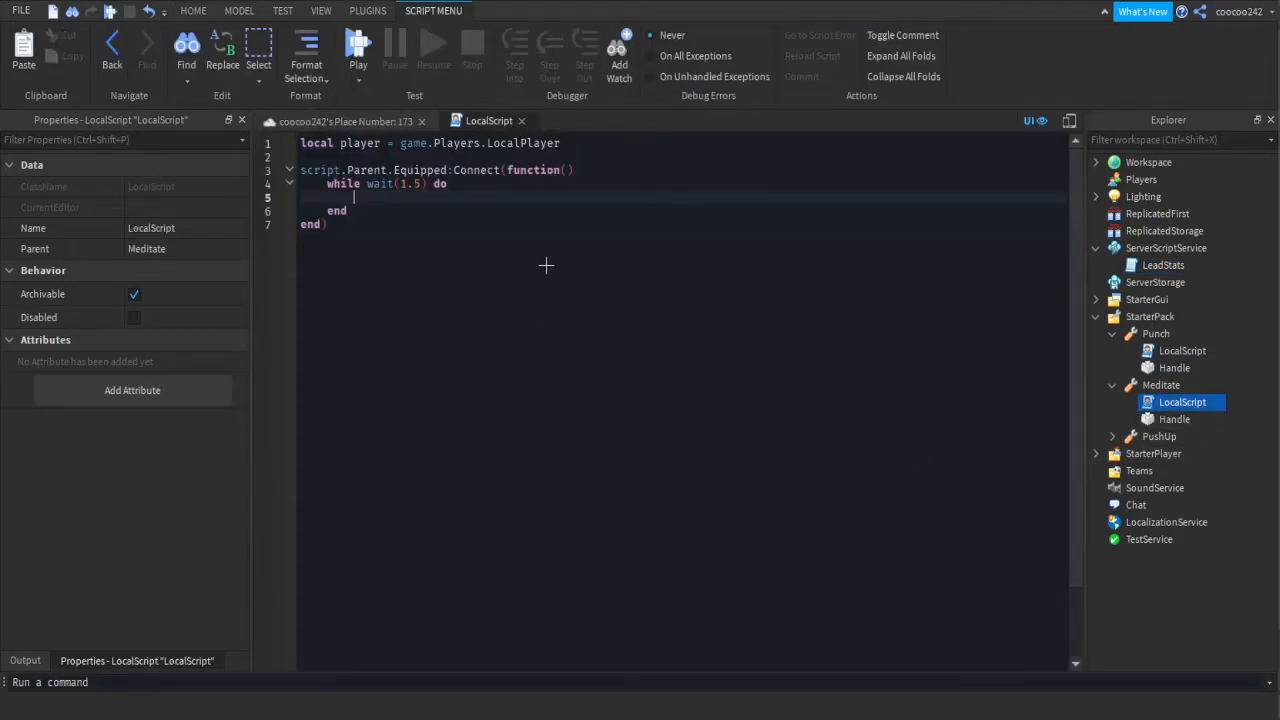
{"action": "type", "text": "player."}
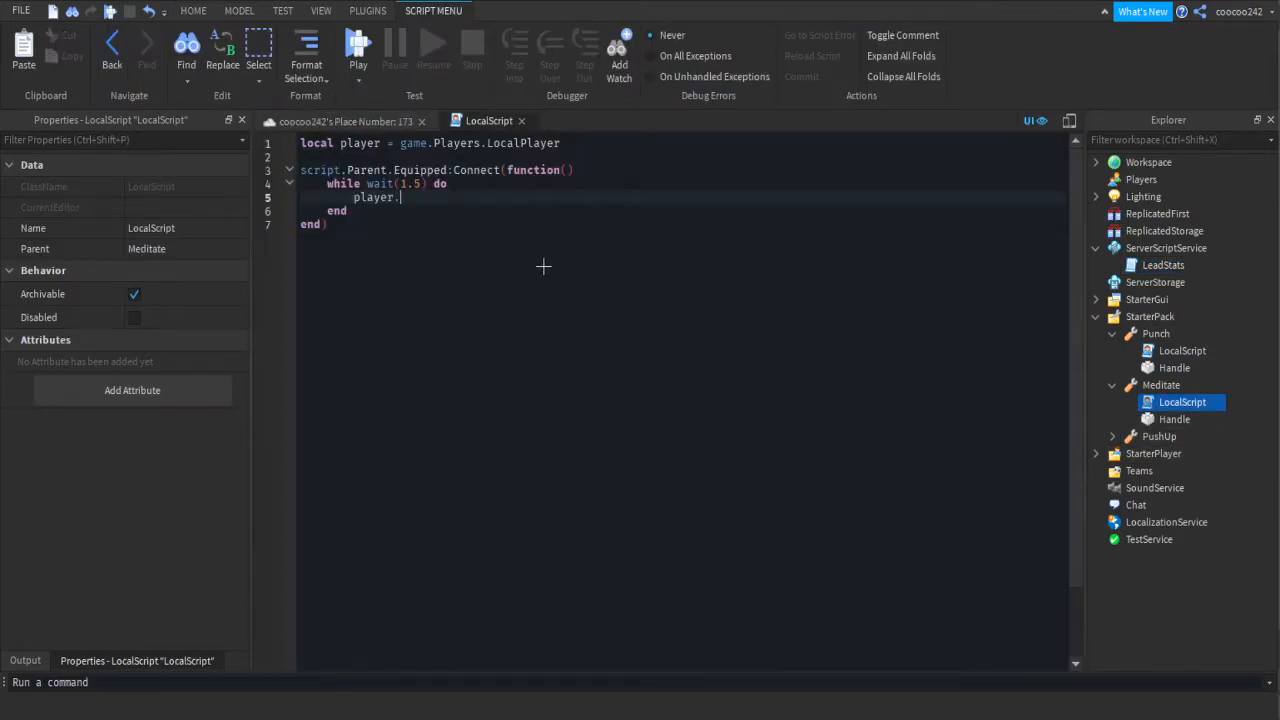
{"action": "type", "text": "psychic.Valu"}
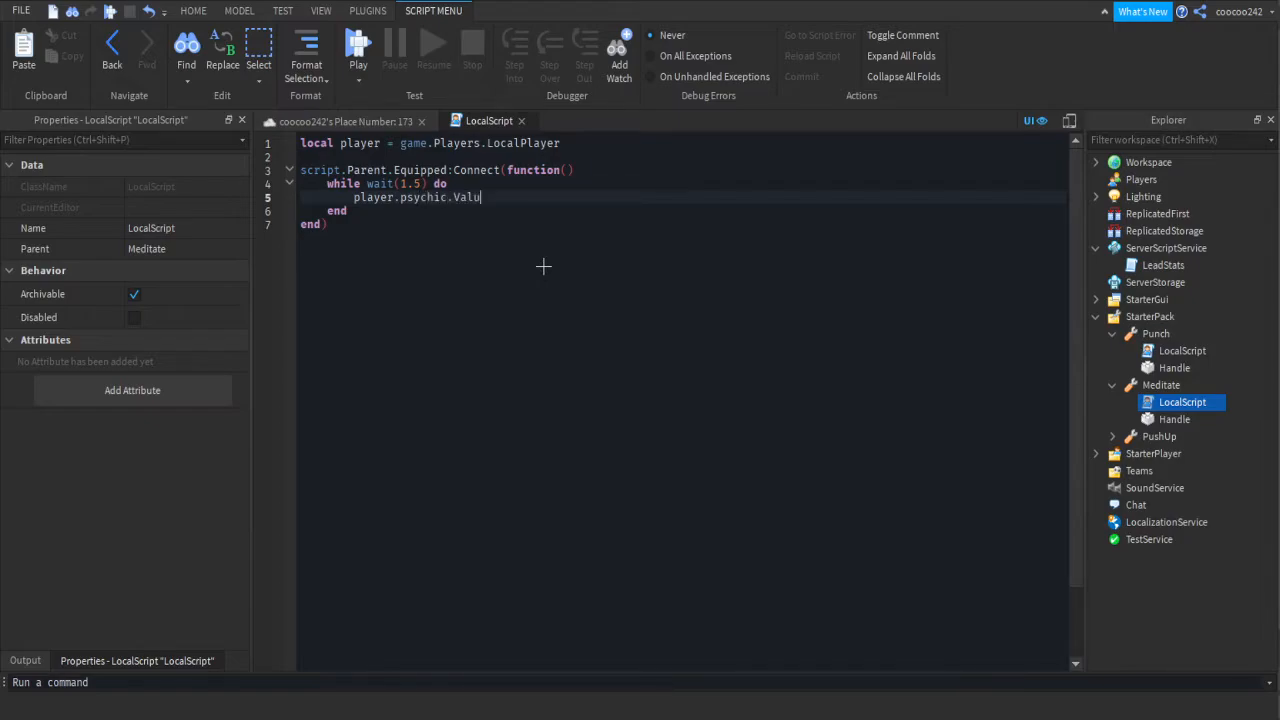
{"action": "type", "text": "e = player.s"}
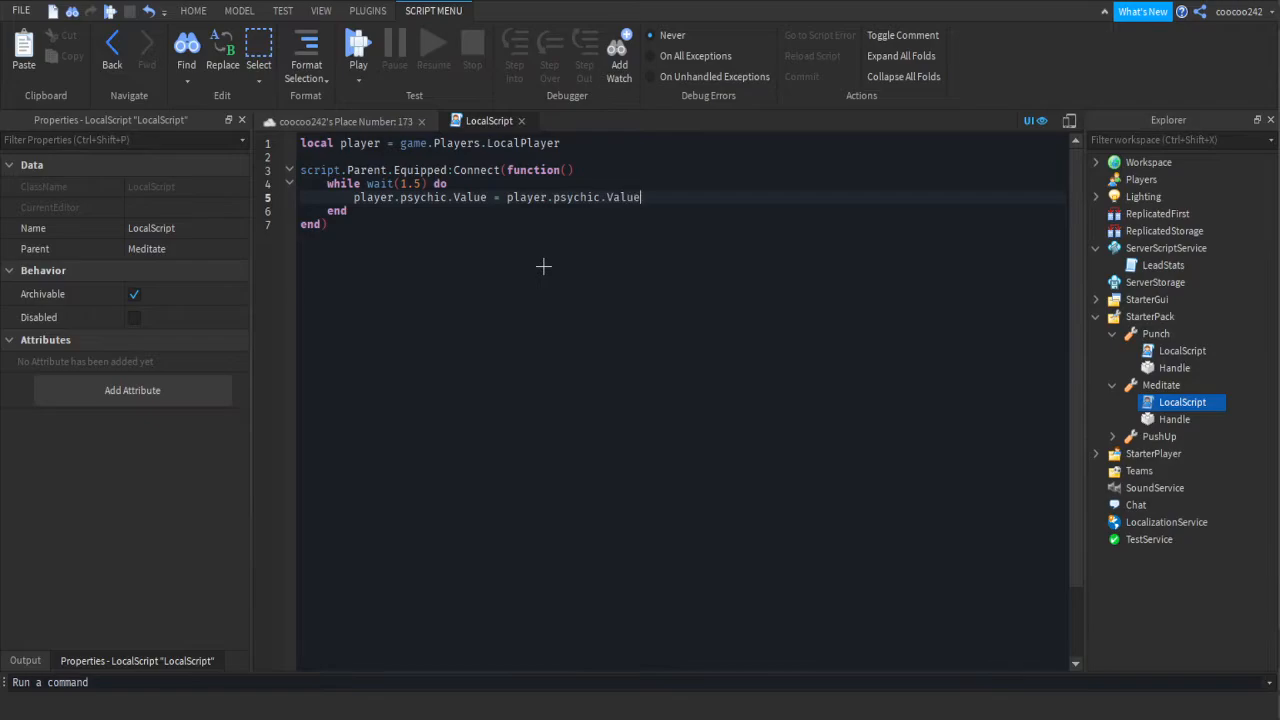
{"action": "type", "text": "+ 1"}
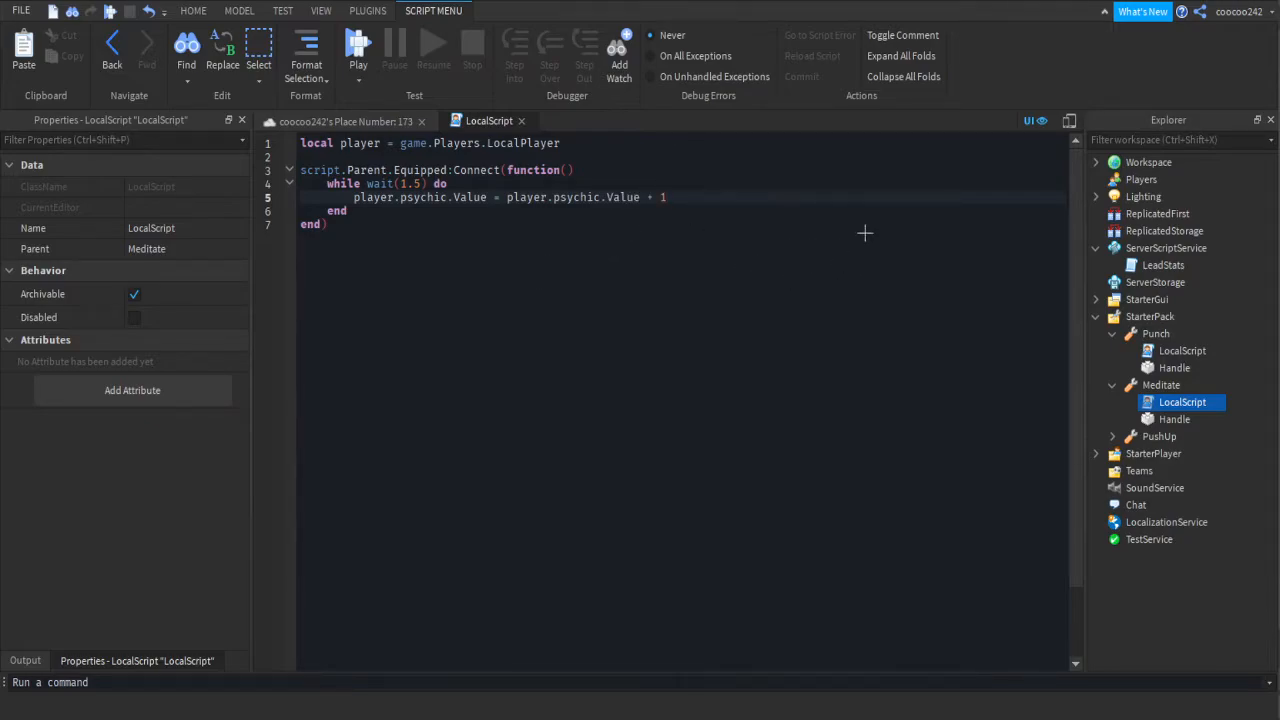
{"action": "left_click", "coordinate": [1162, 264]}
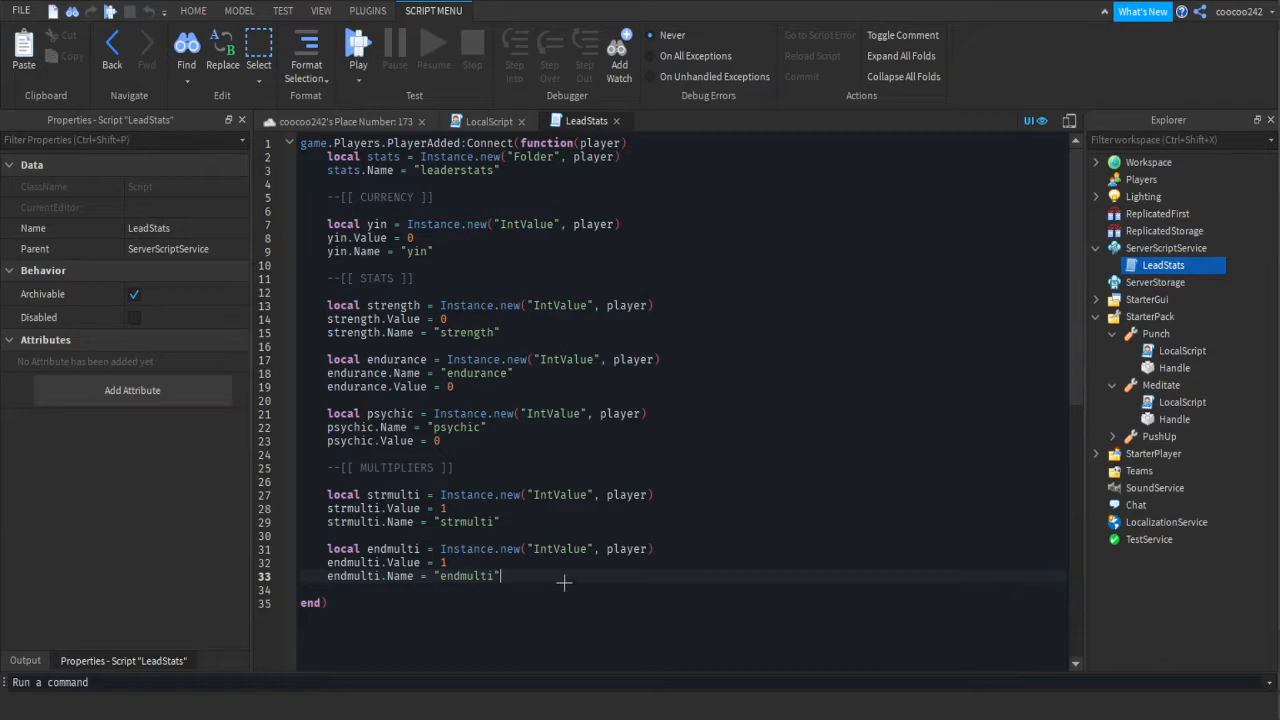
{"action": "mouse_move", "coordinate": [665, 709]}
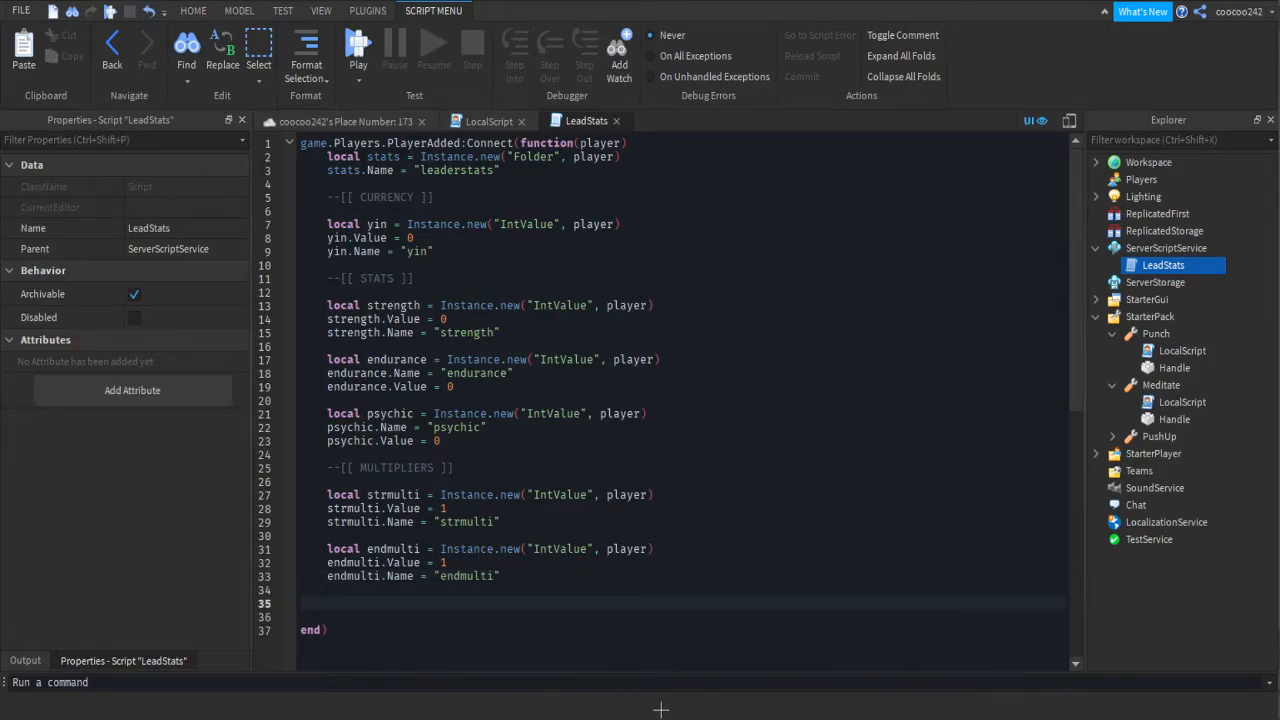
- Add a psymulti IntValue per player in LeadStats with Value 1 and its Name set
{"action": "type", "text": "local p"}
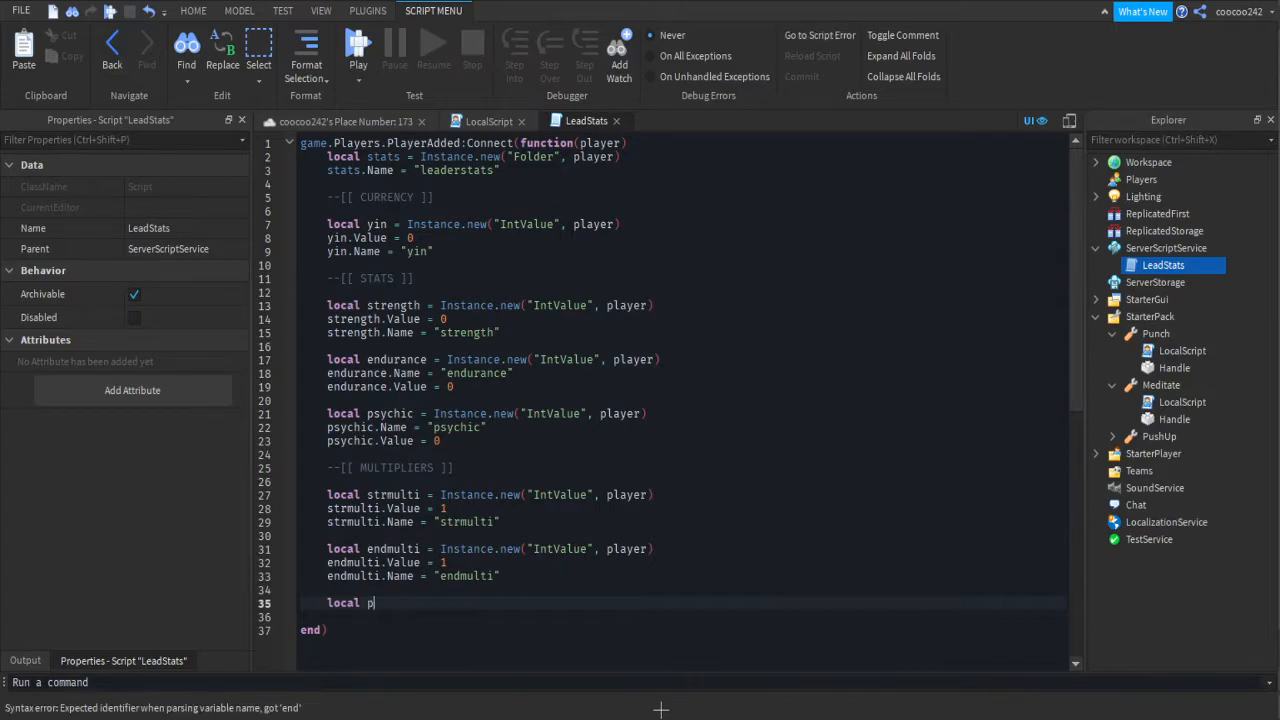
{"action": "type", "text": "symulti ="}
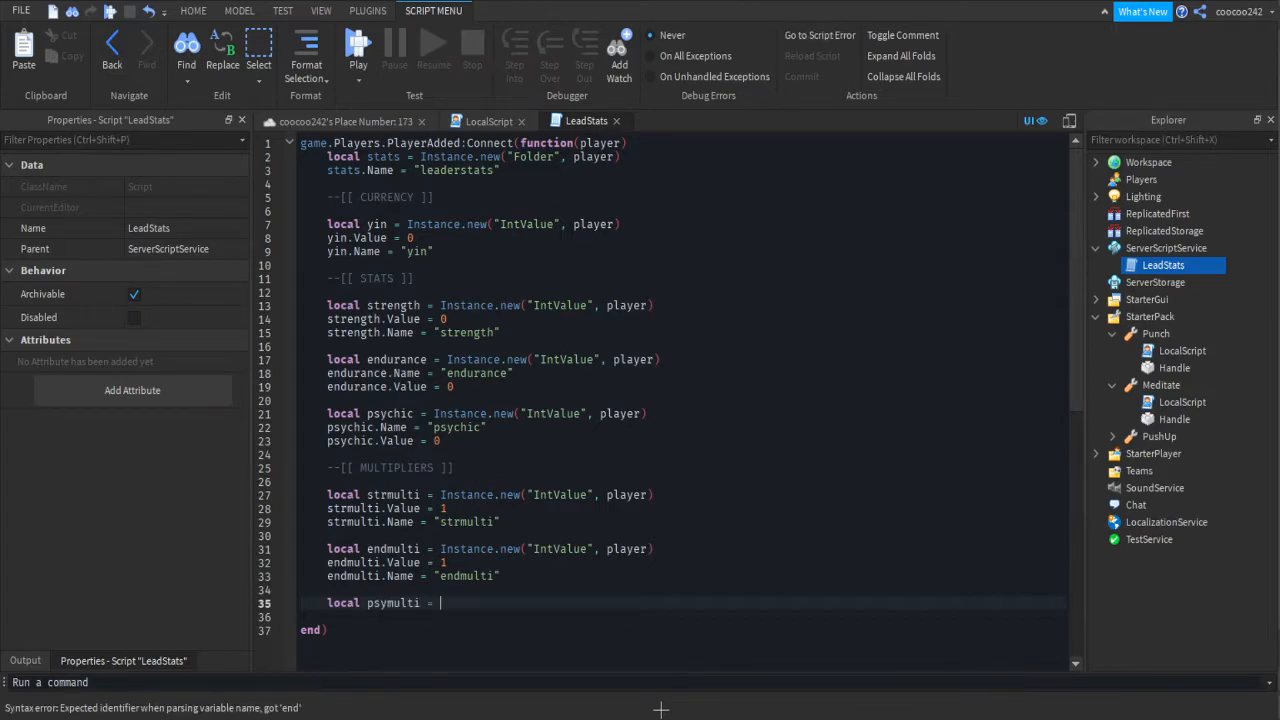
{"action": "type", "text": "Instance.new(\"IntValue\", player"}
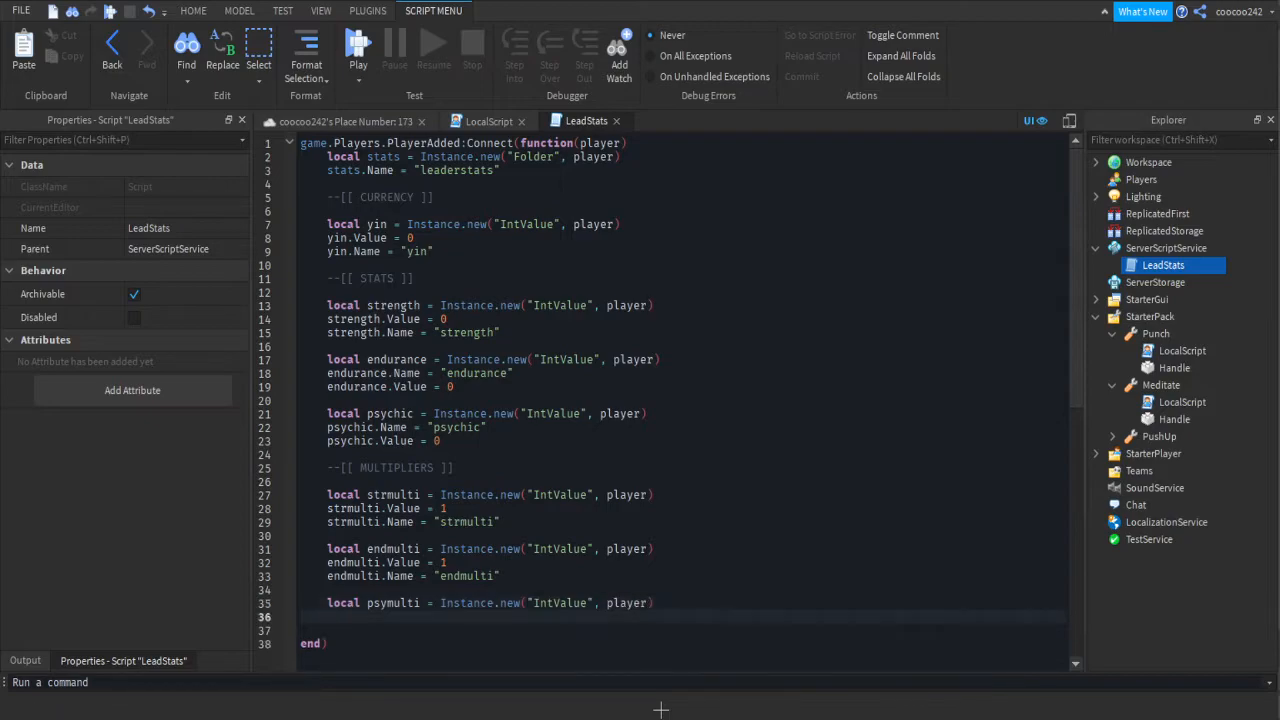
{"action": "type", "text": "psychic.va"}
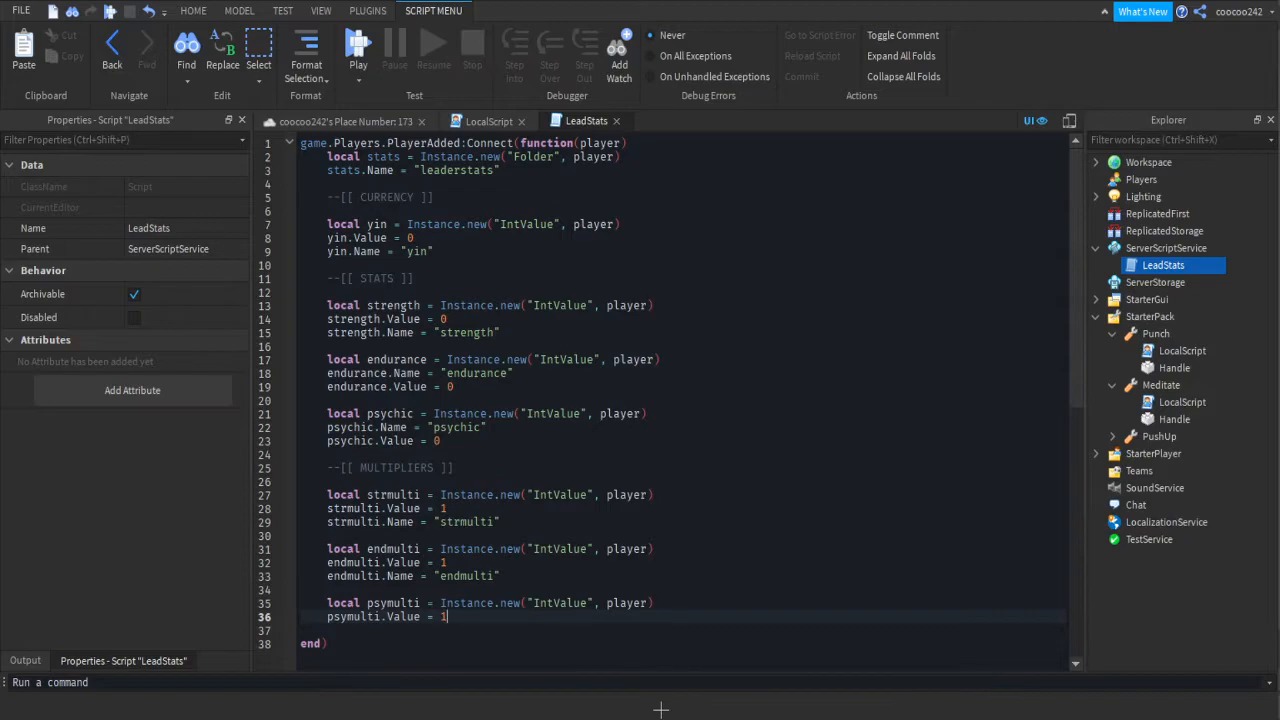
{"action": "type", "text": "psymulti.Name = \""}
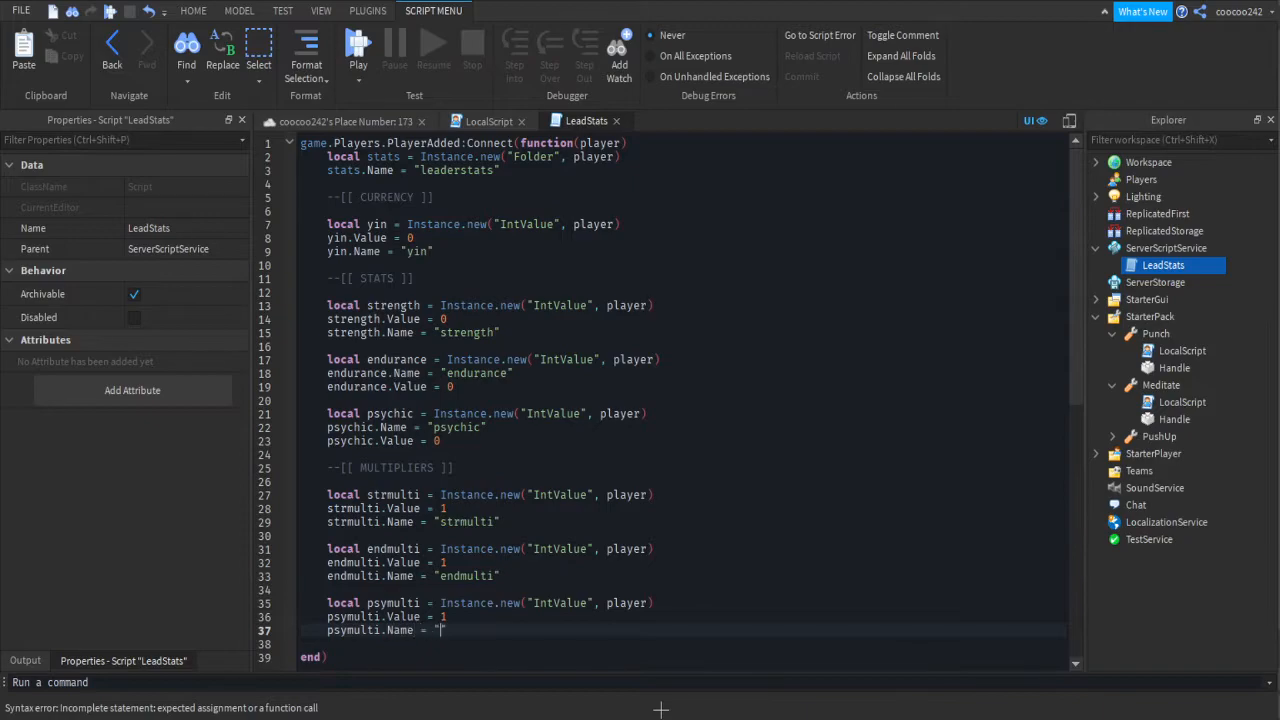
{"action": "type", "text": "psymul"}
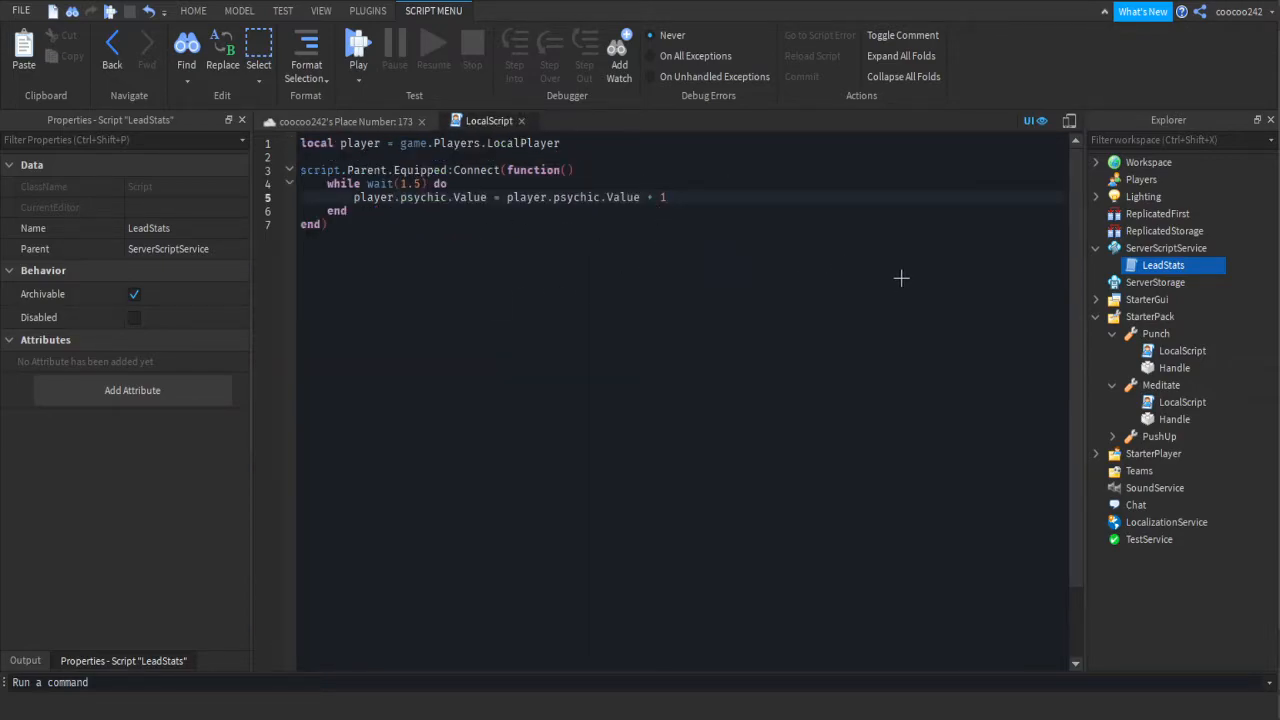
- Multiply Meditate's psychic increment by player.psymulti.Value
{"action": "type", "text": "+ player"}
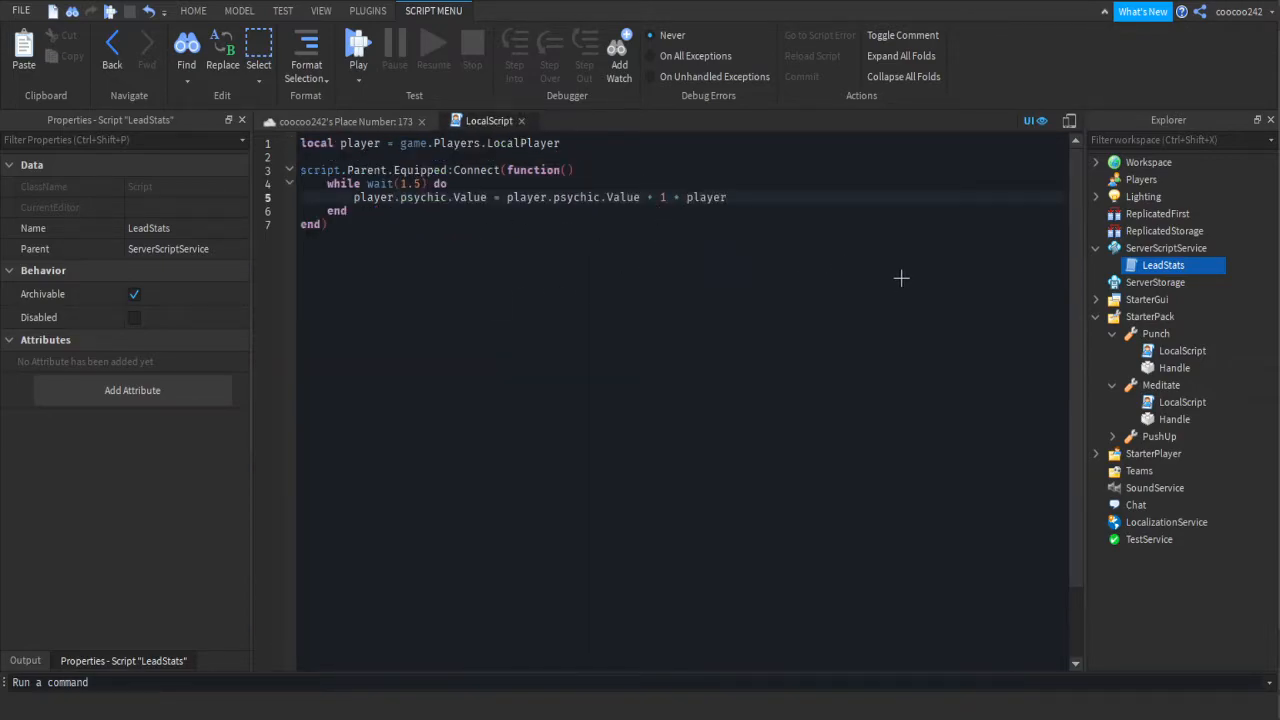
{"action": "type", "text": ".psymutli"}
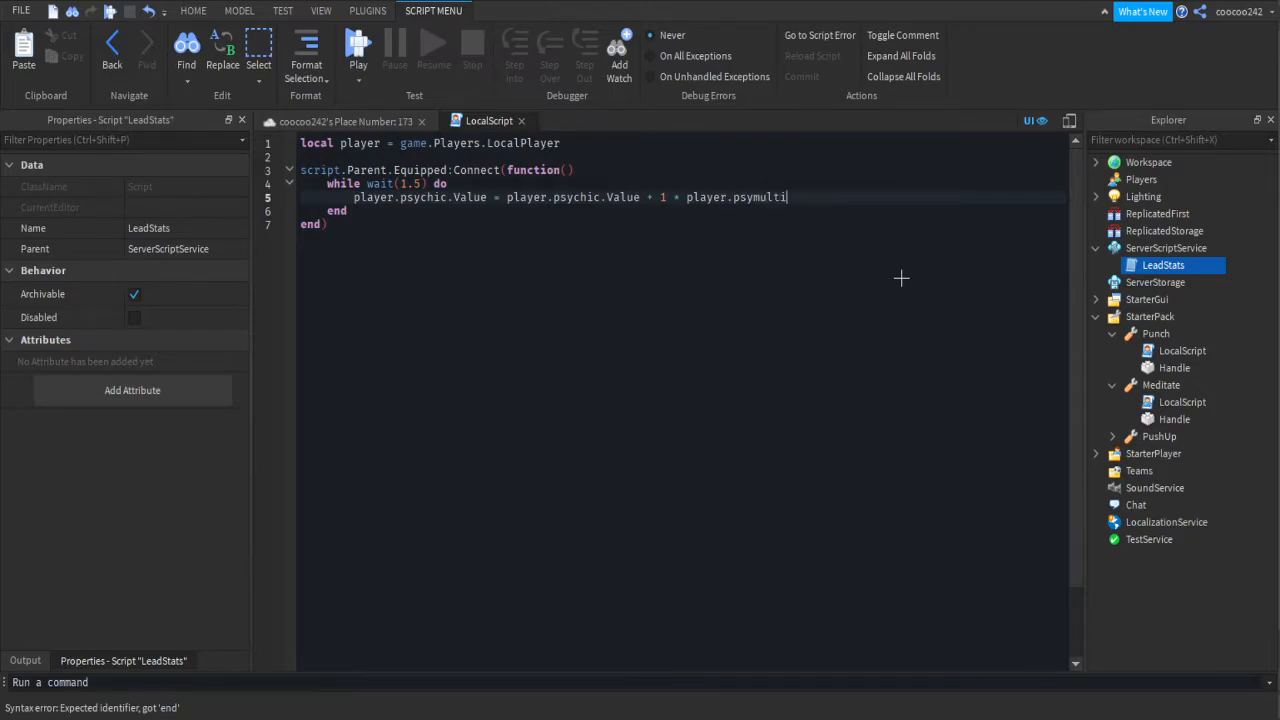
{"action": "type", "text": ".Value"}
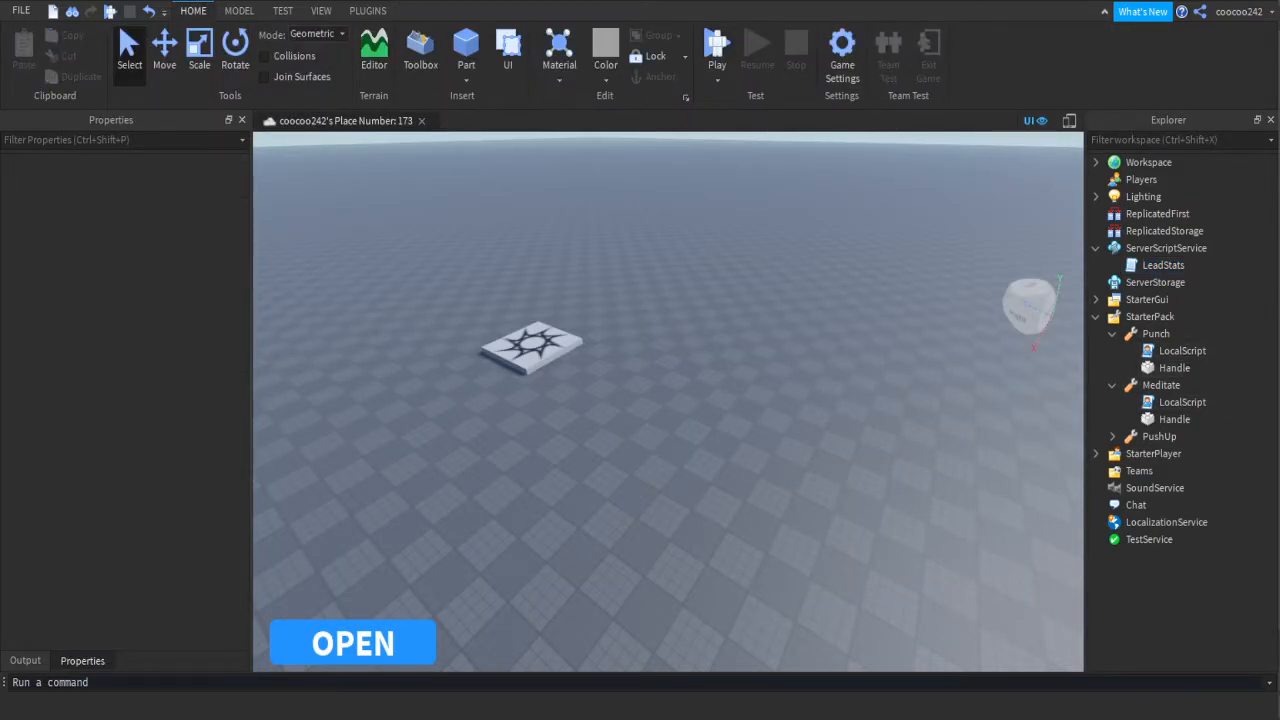
- Open the Toggle button's LocalScript under StarterGui > Main and inspect its UDim2 positions
{"action": "left_click", "coordinate": [1096, 316]}
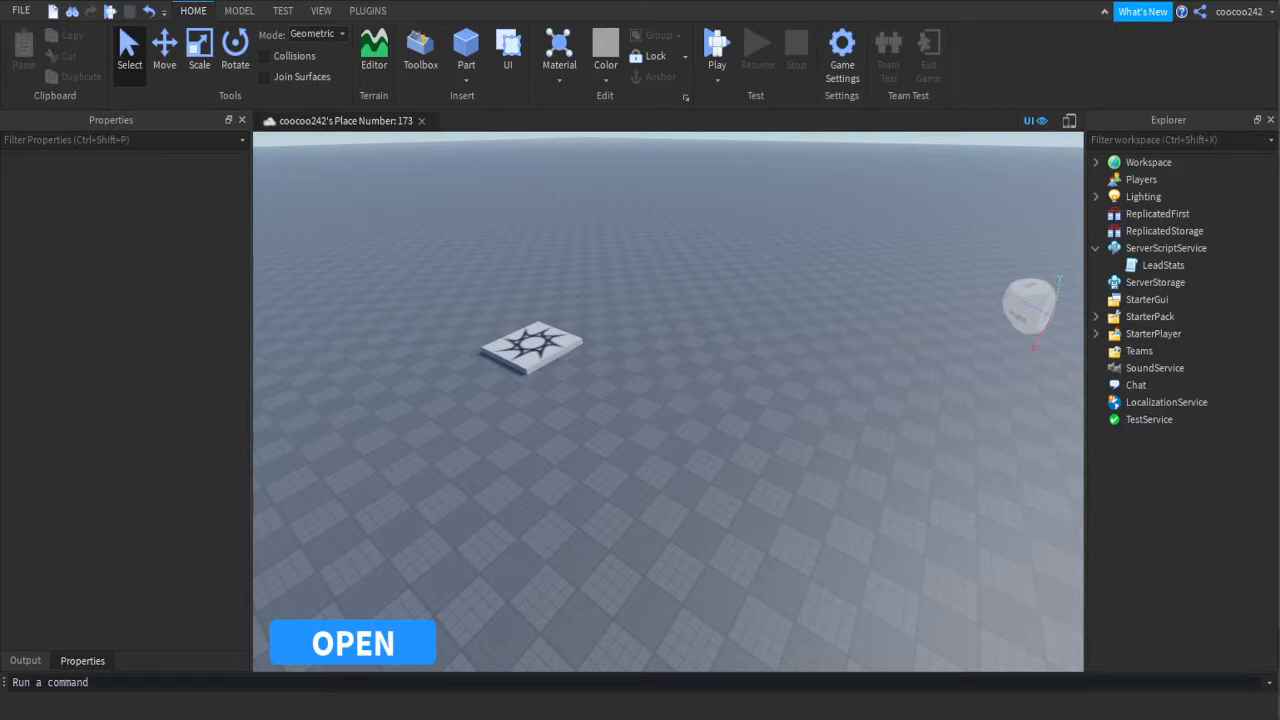
{"action": "left_click", "coordinate": [1096, 282]}
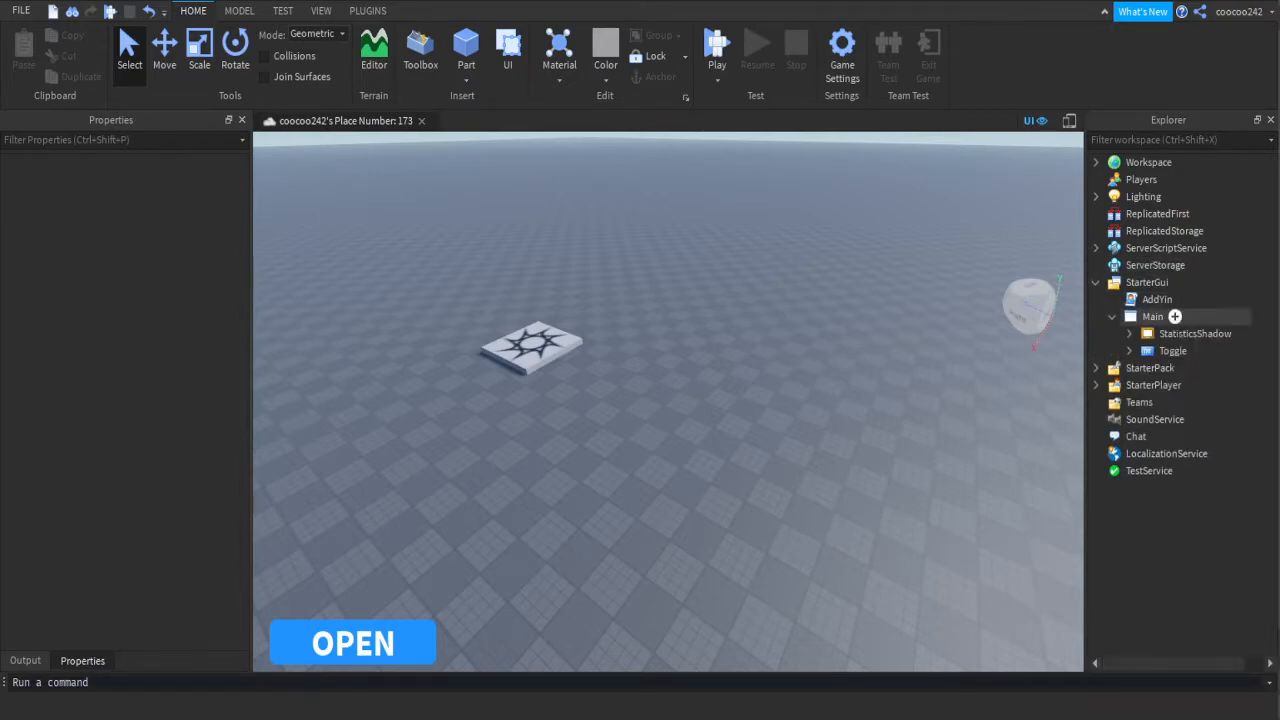
{"action": "left_click", "coordinate": [1130, 350]}
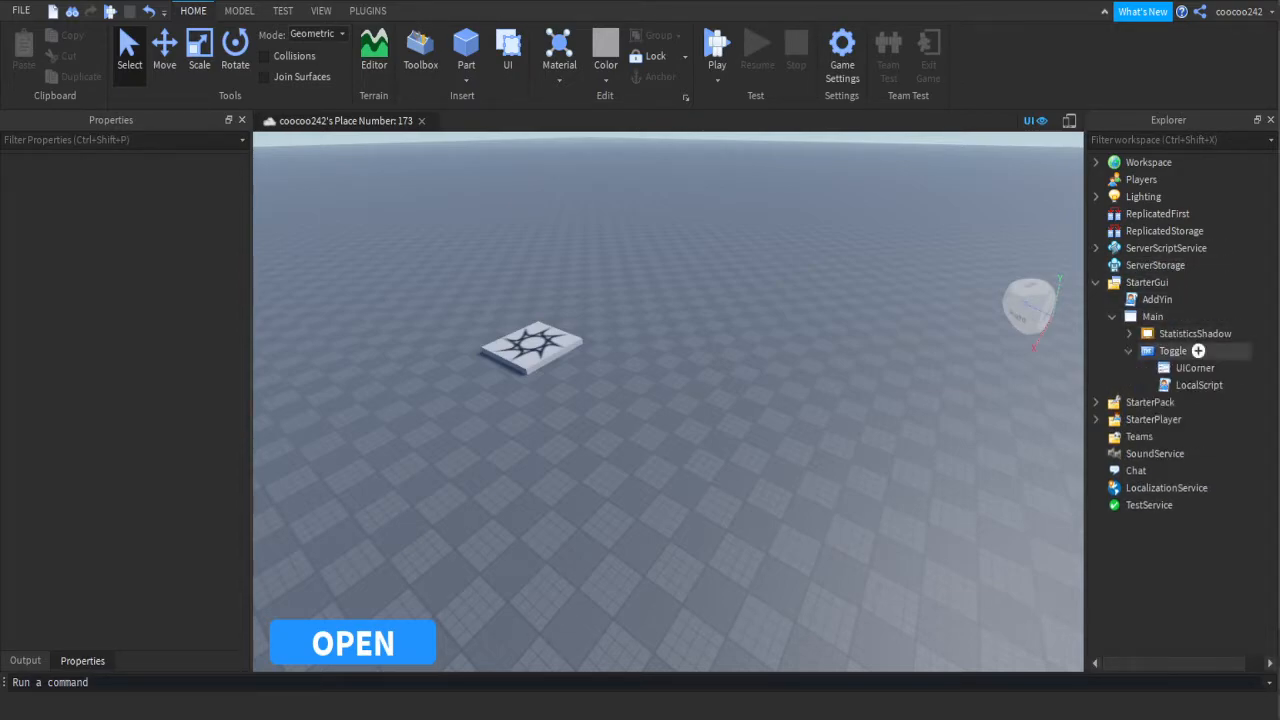
{"action": "double_click", "coordinate": [1198, 385]}
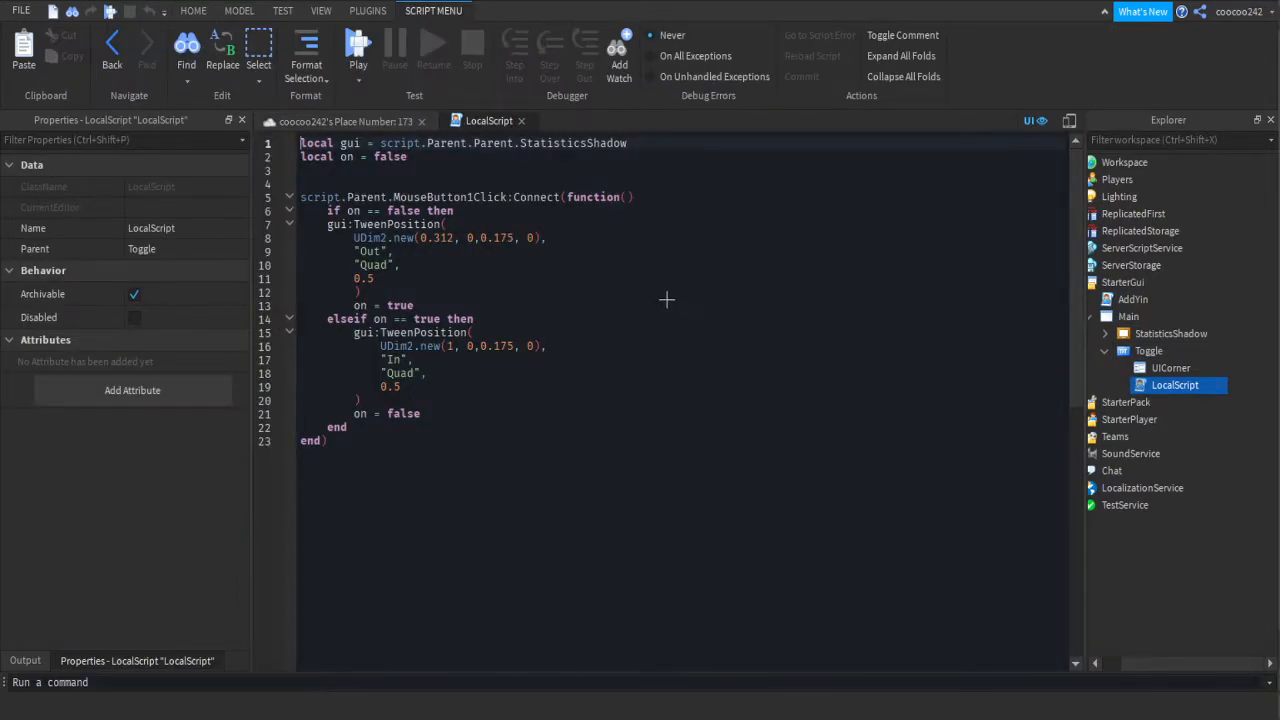
{"action": "double_click", "coordinate": [480, 238]}
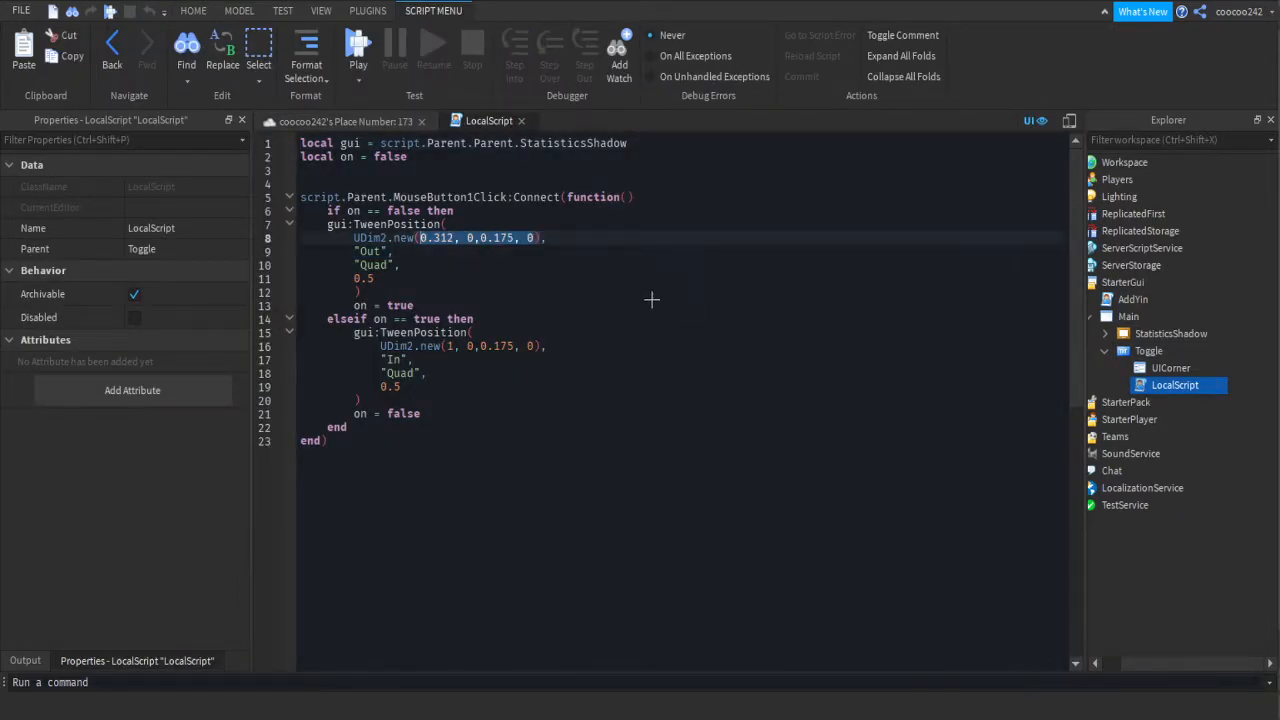
{"action": "left_click", "coordinate": [193, 11]}
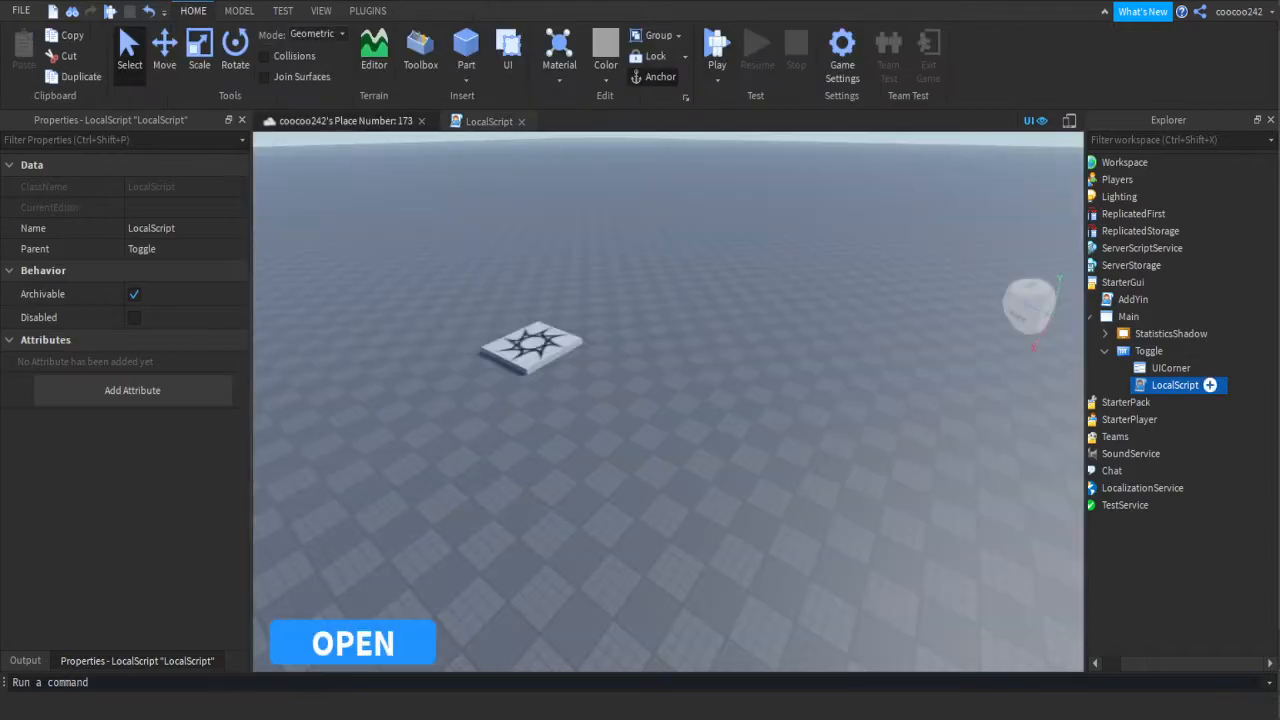
- Select the Strength label and its buttons under StatisticsShadow > Statistics for copying
{"action": "left_click", "coordinate": [1178, 333]}
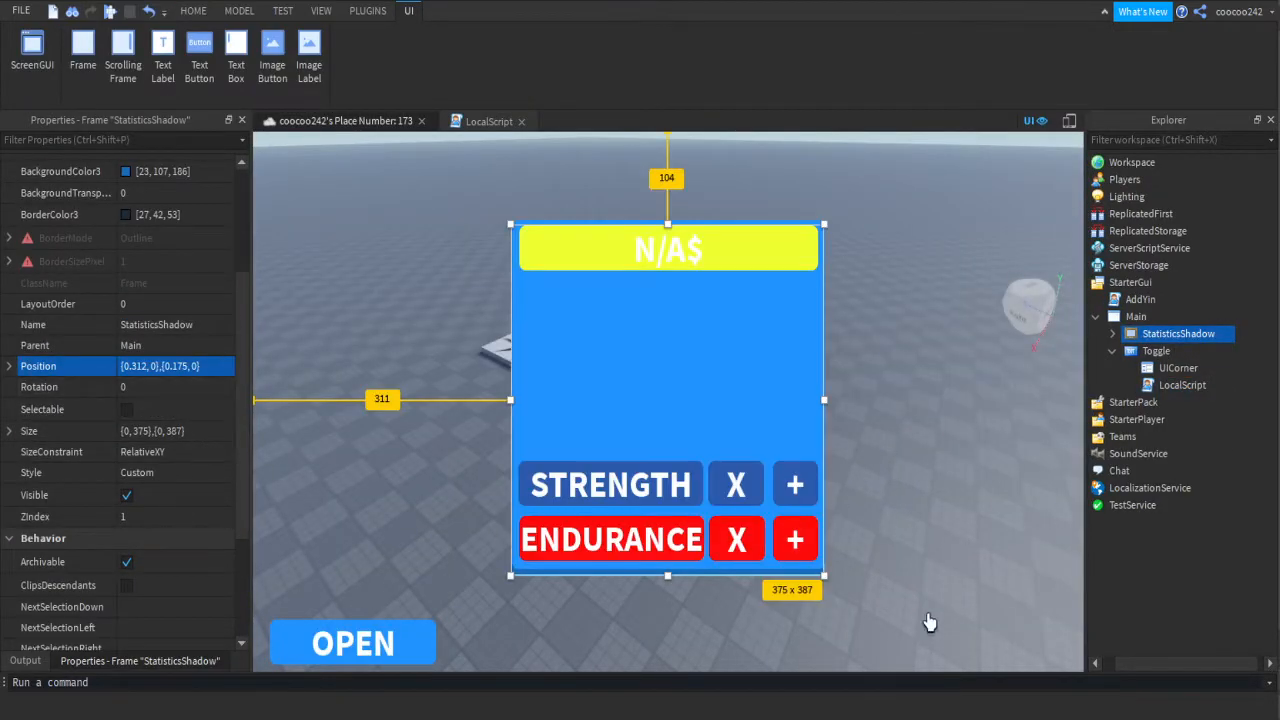
{"action": "left_click", "coordinate": [1112, 333]}
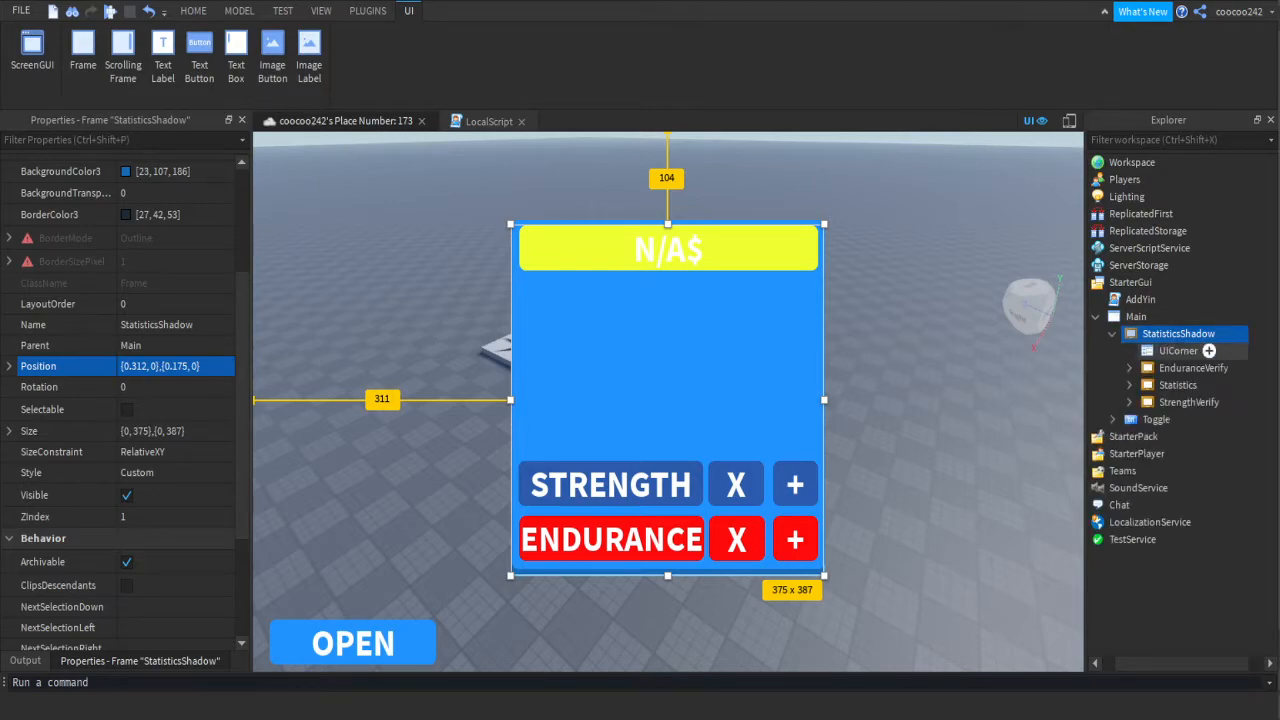
{"action": "left_click", "coordinate": [1129, 384]}
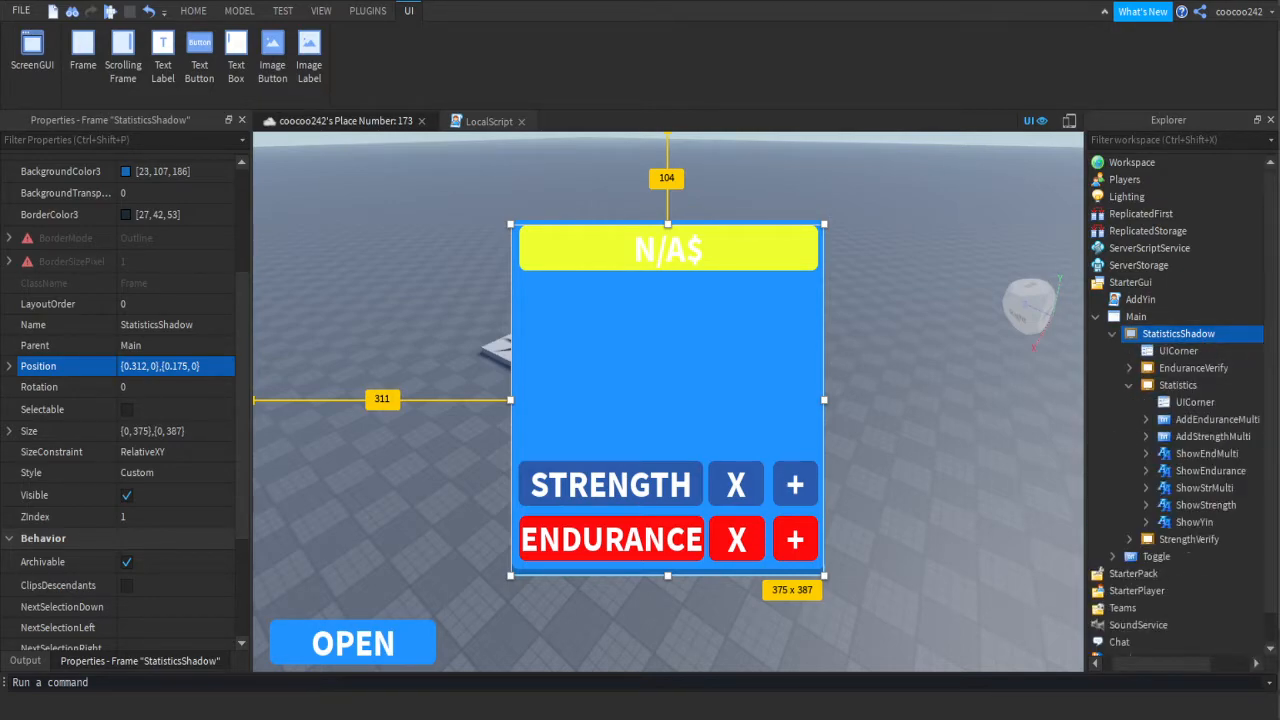
{"action": "left_click", "coordinate": [1160, 521]}
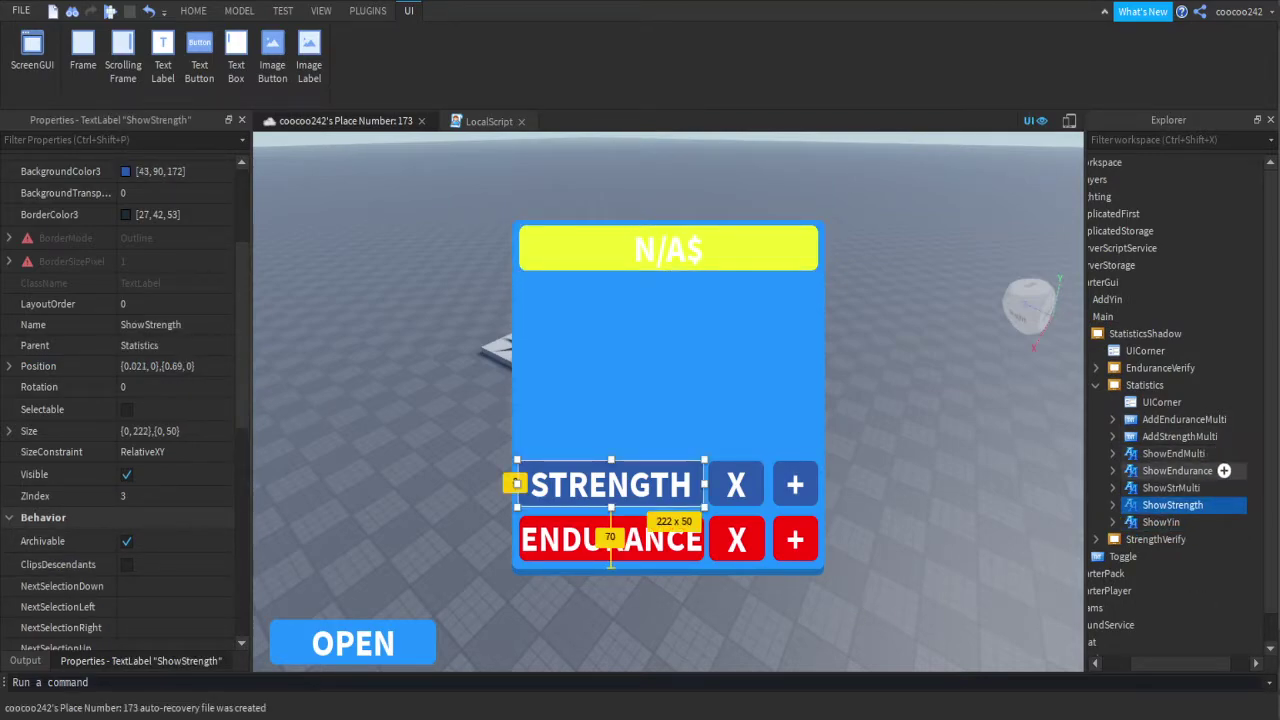
{"action": "left_click", "coordinate": [1180, 436]}
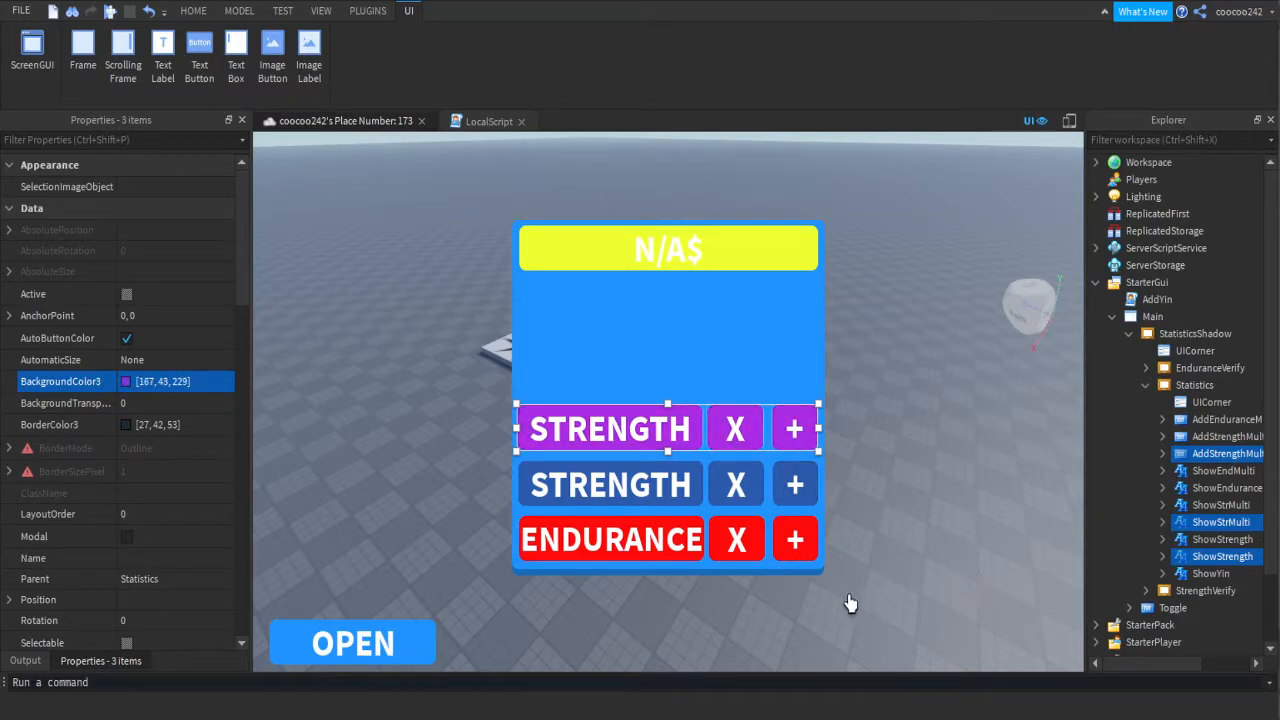
{"action": "scroll", "scroll_direction": "down", "scroll_amount": 3}
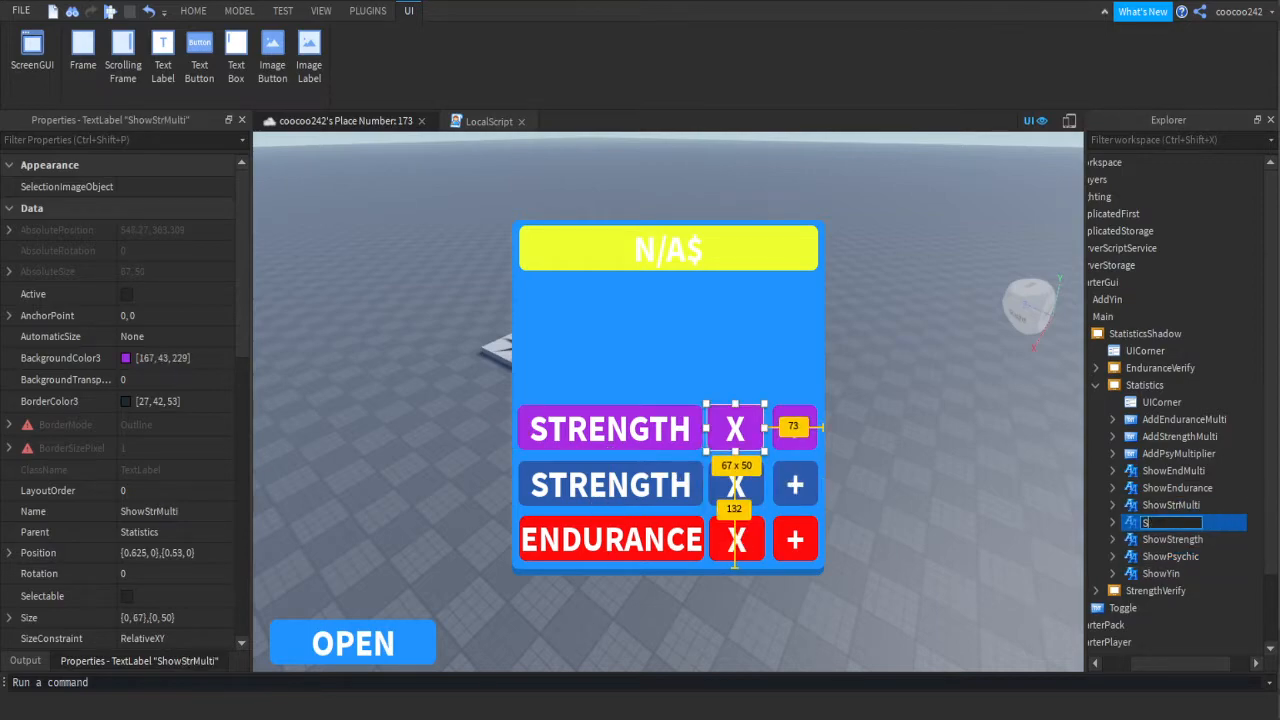
- Rename the multiplier label ShowPsyMulti, label the row PSYCHIC, and open ShowPsychic's LocalScript
{"action": "type", "text": "ShowPsyMul"}
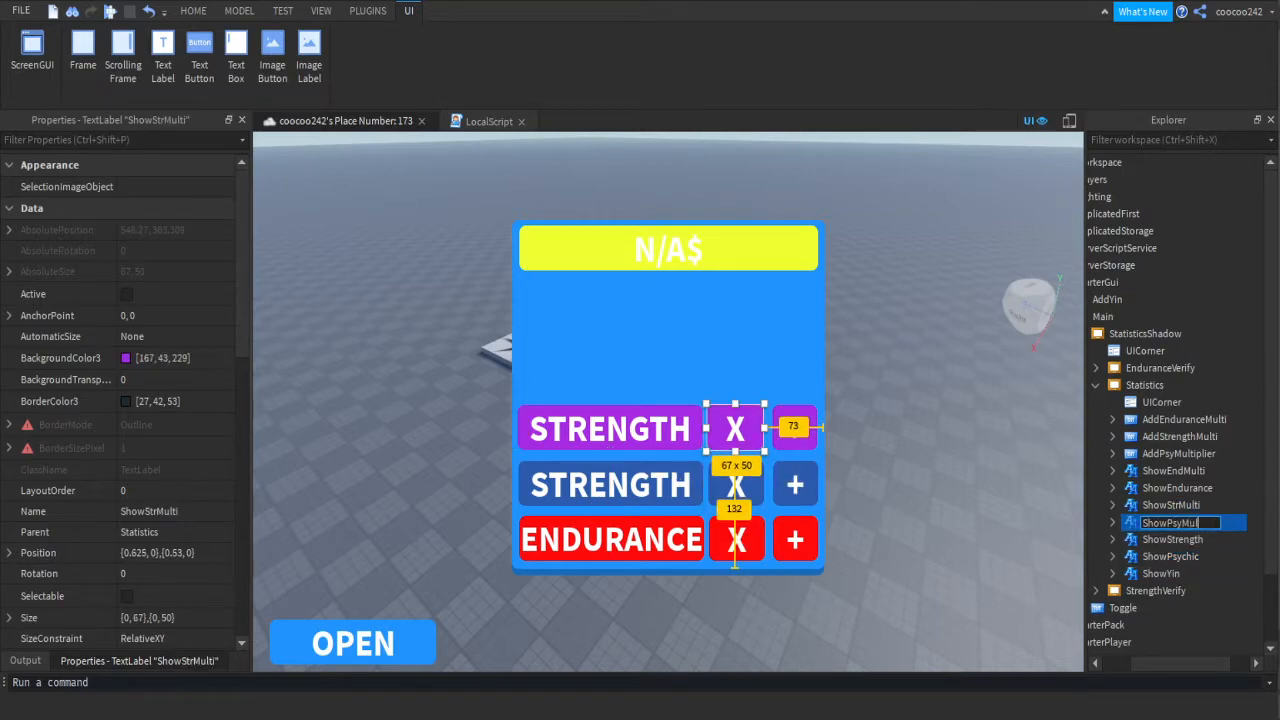
{"action": "left_click", "coordinate": [1168, 504]}
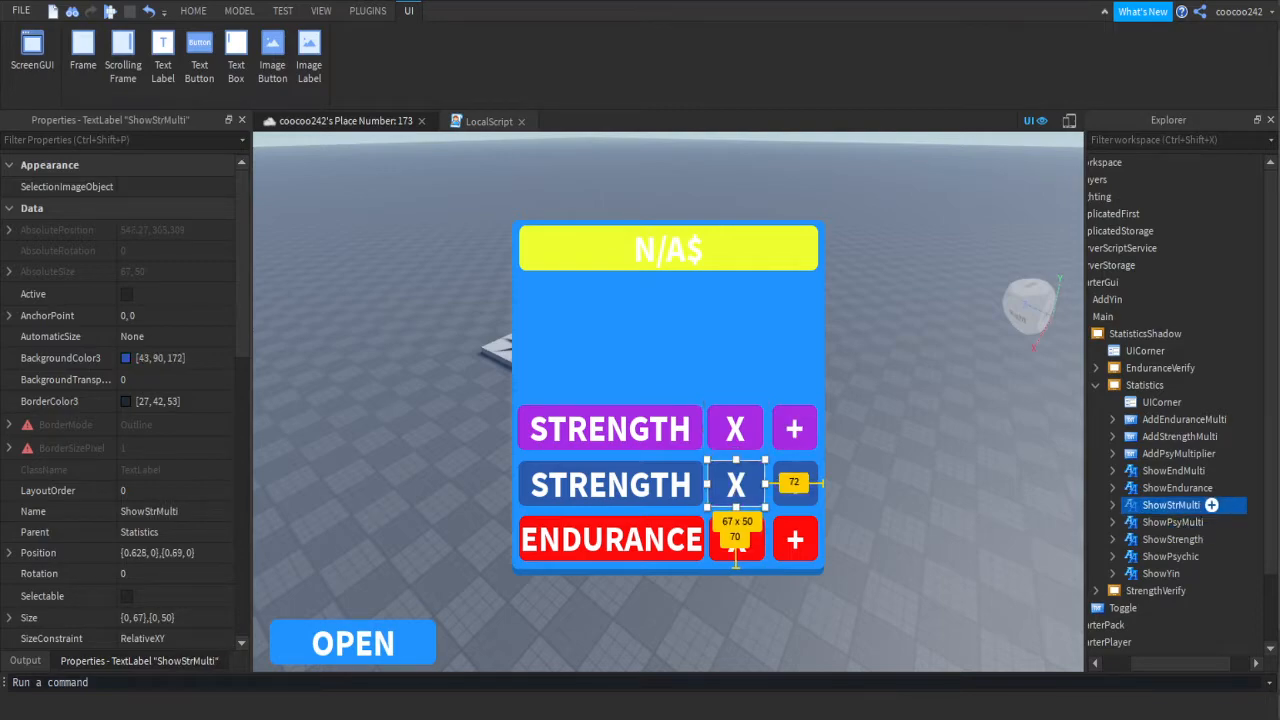
{"action": "left_click", "coordinate": [1170, 556]}
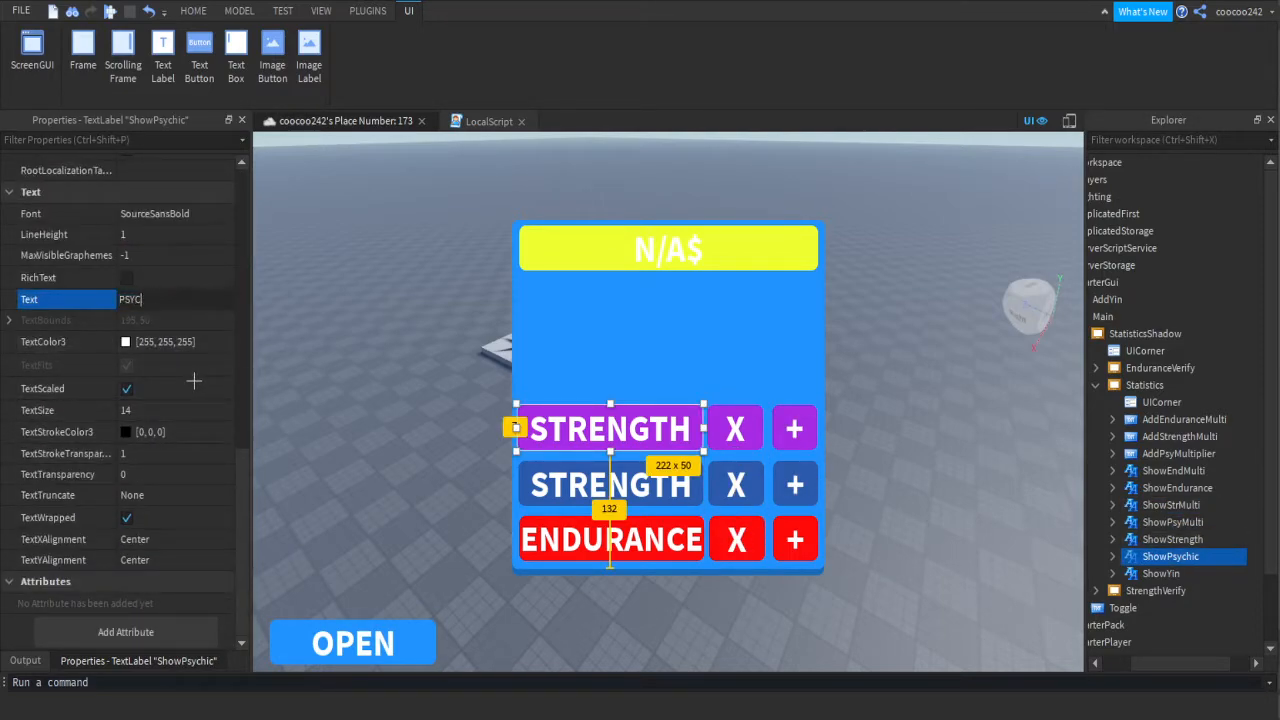
{"action": "type", "text": "PSYCHIC"}
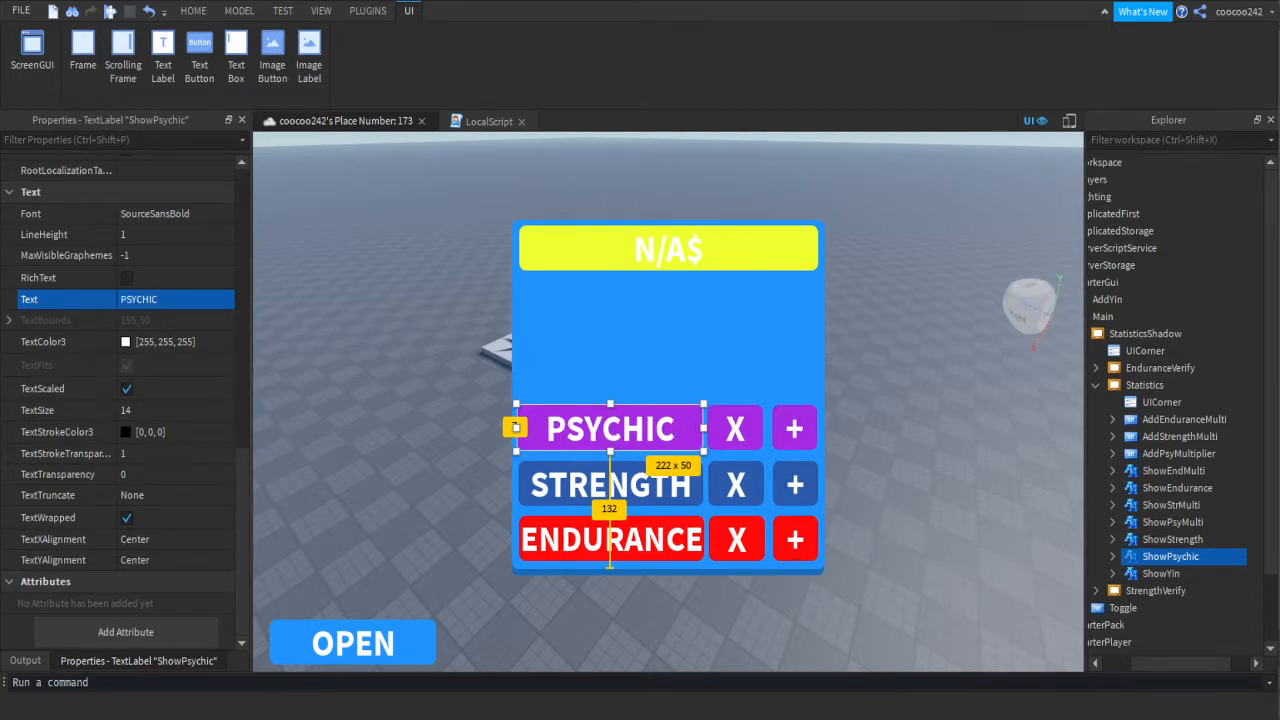
{"action": "left_click", "coordinate": [1112, 556]}
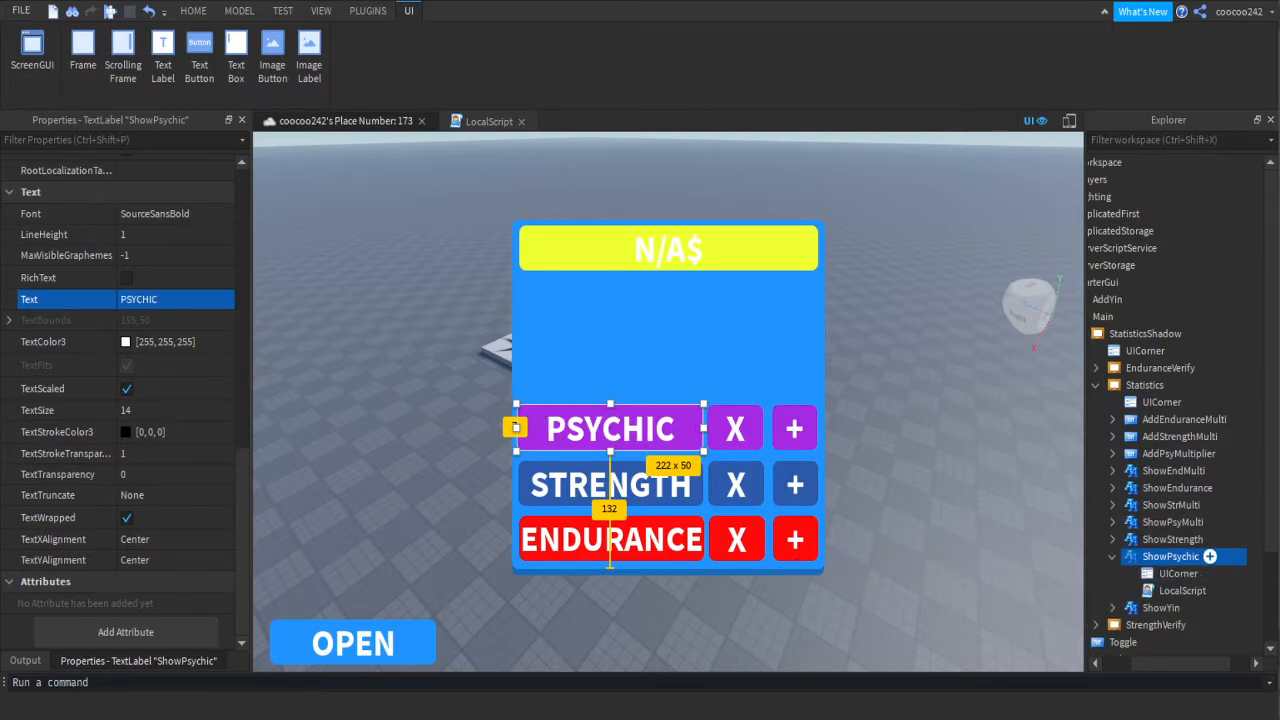
{"action": "double_click", "coordinate": [1181, 590]}
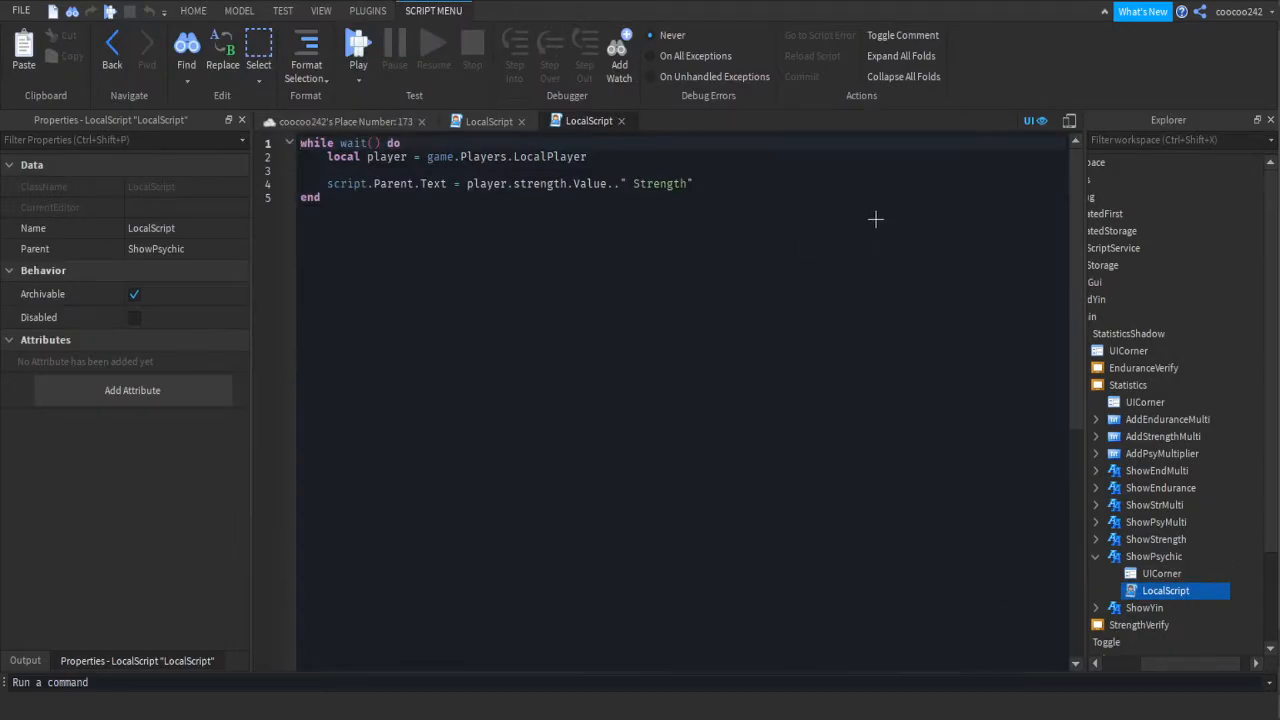
{"action": "mouse_move", "coordinate": [665, 237]}
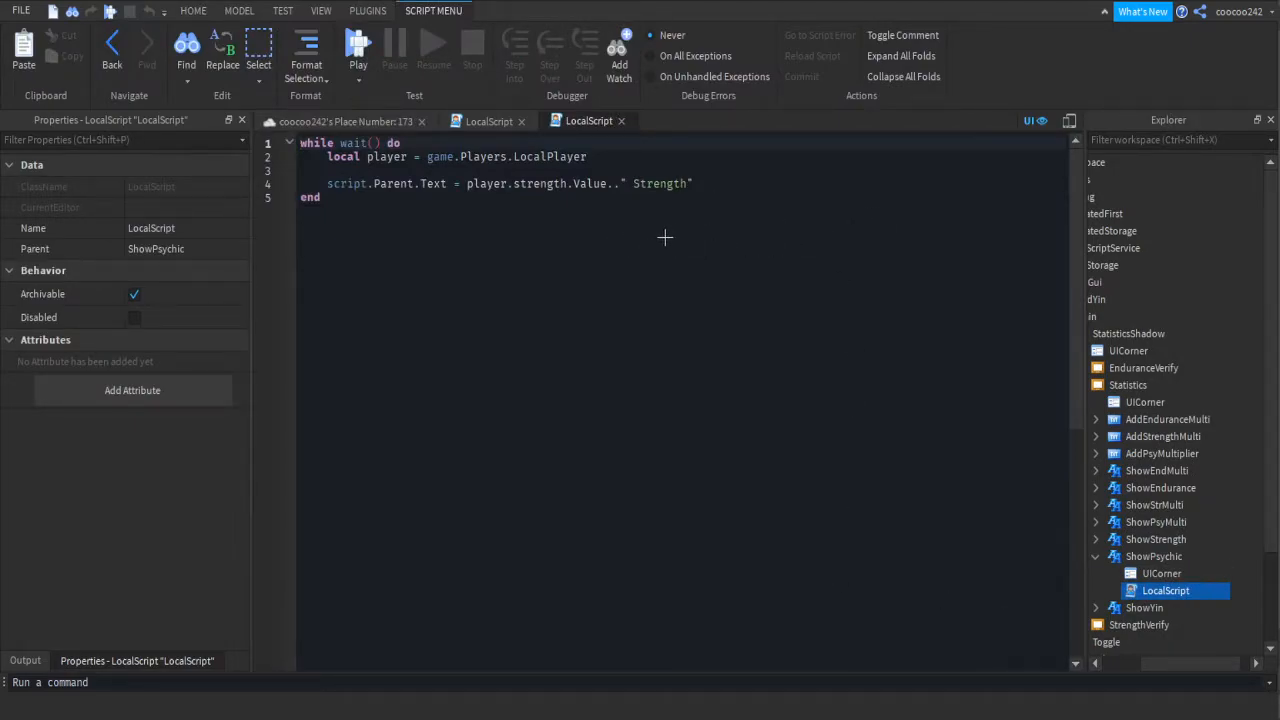
- Change 'strength' to 'psychic' on line 4 of the ShowPsychic script
{"action": "double_click", "coordinate": [540, 183]}
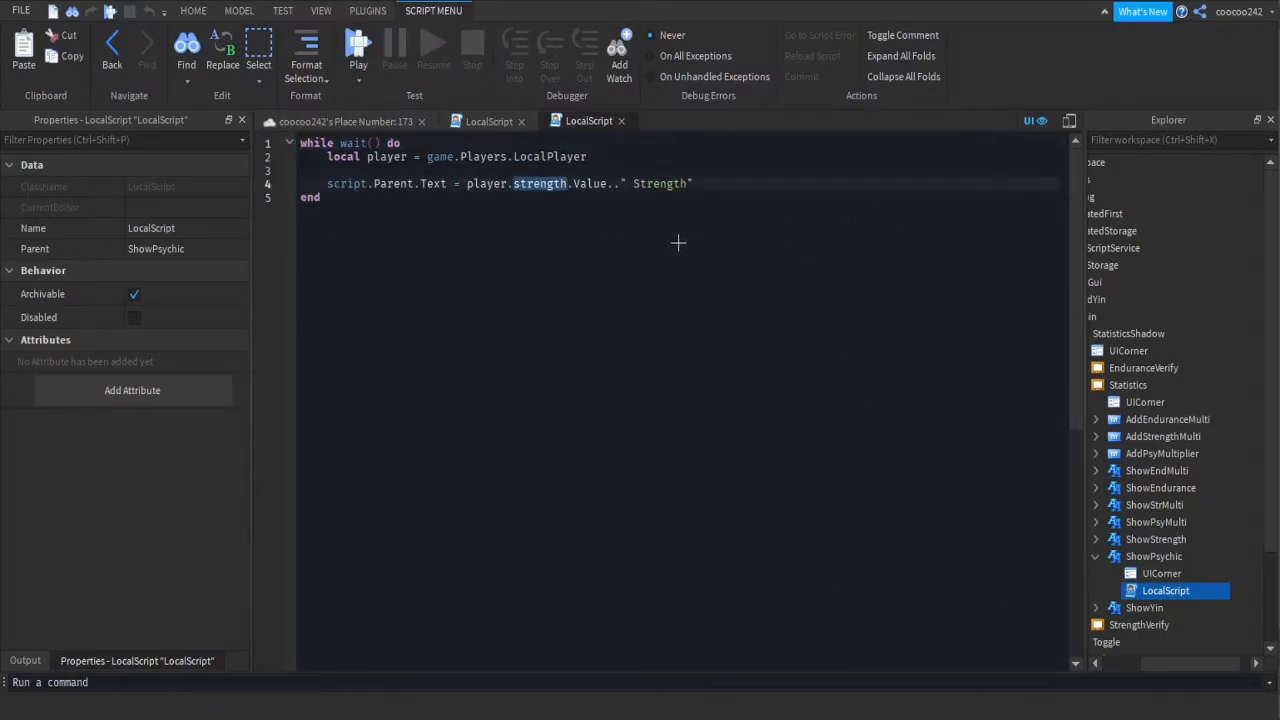
{"action": "type", "text": "psychic"}
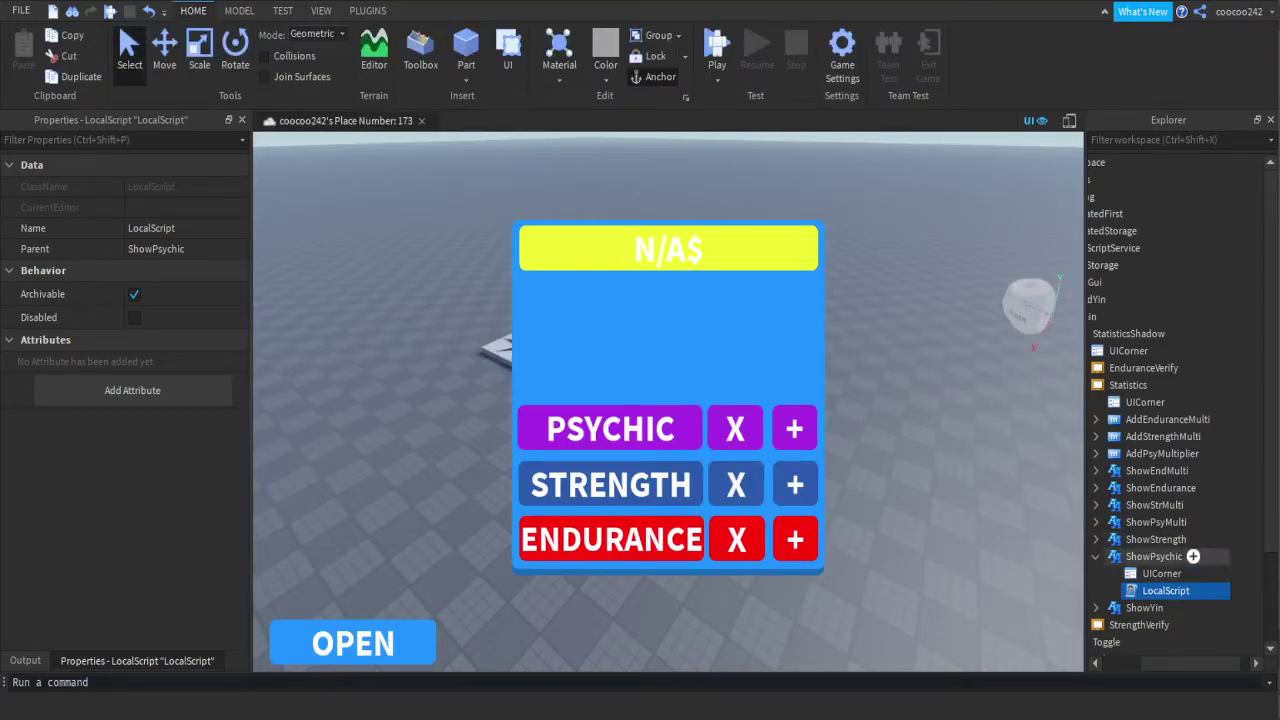
- Duplicate EnduranceVerify as a visible PsychicVerify dialog and open its yesbutton LocalScript
{"action": "left_click", "coordinate": [1095, 556]}
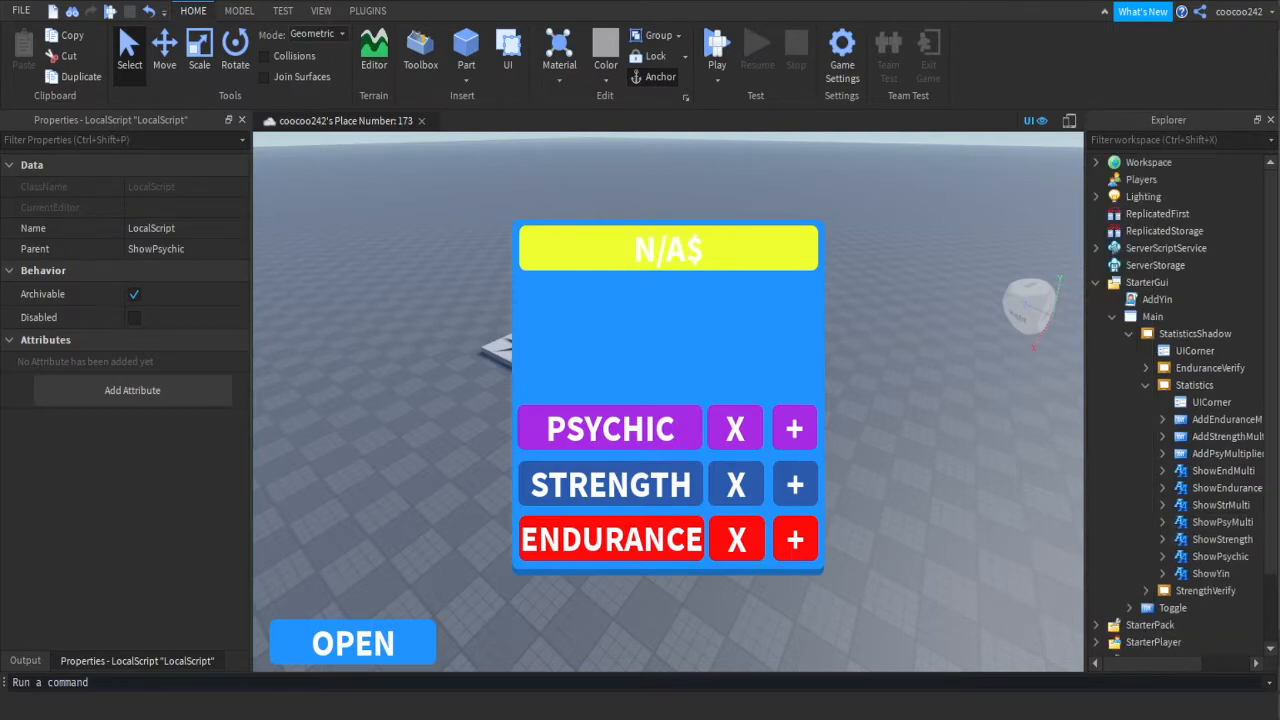
{"action": "left_click", "coordinate": [1146, 367]}
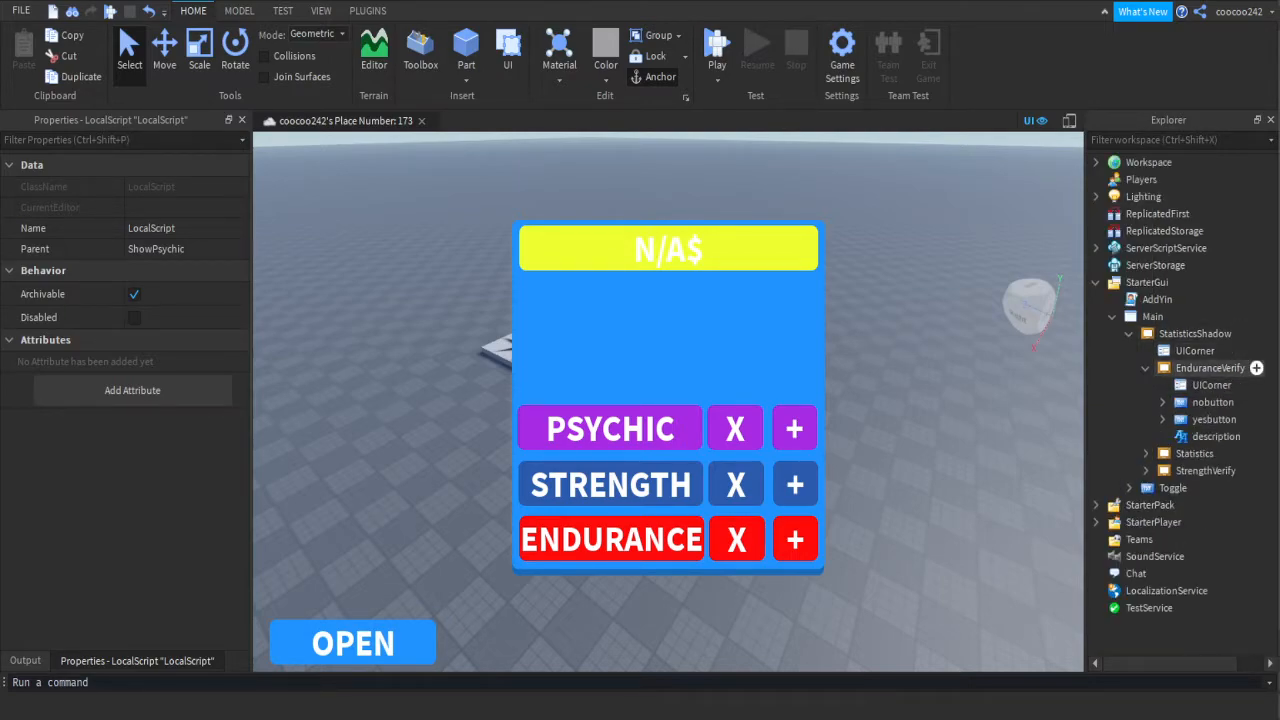
{"action": "left_click", "coordinate": [1209, 368]}
{"action": "type", "text": "PsychicVerif"}
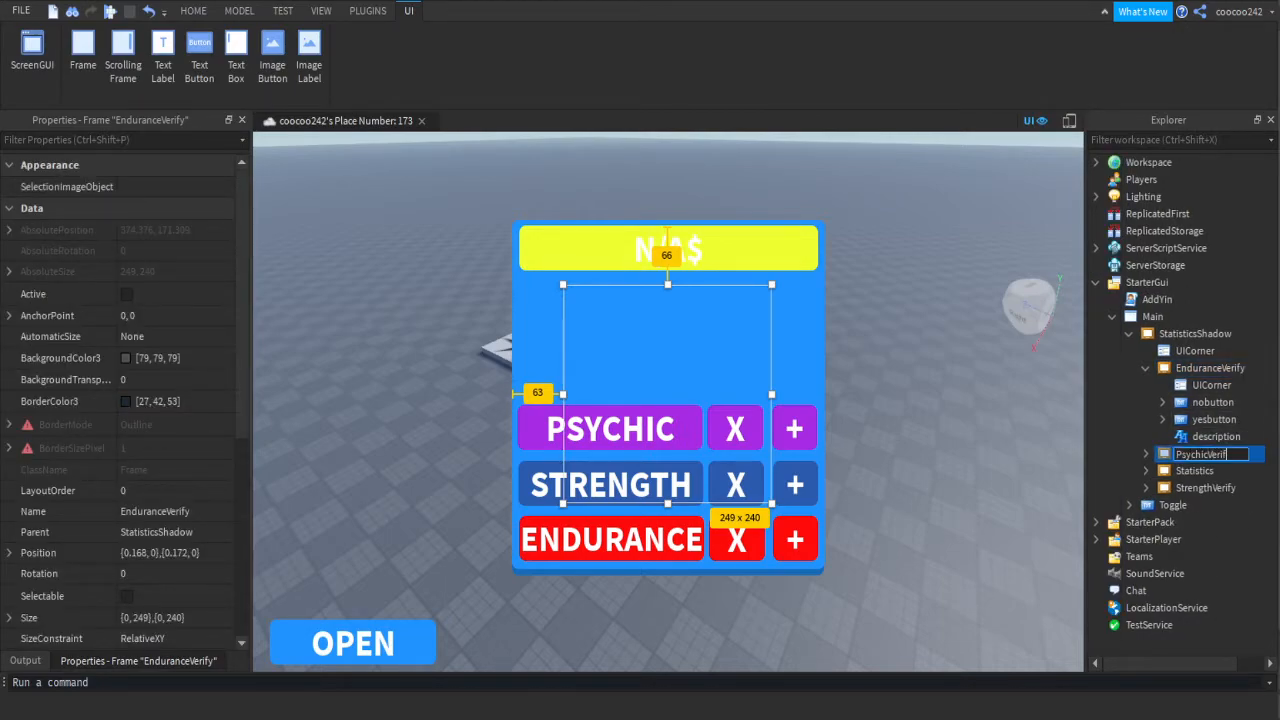
{"action": "left_click", "coordinate": [1204, 453]}
{"action": "type", "text": "vis"}
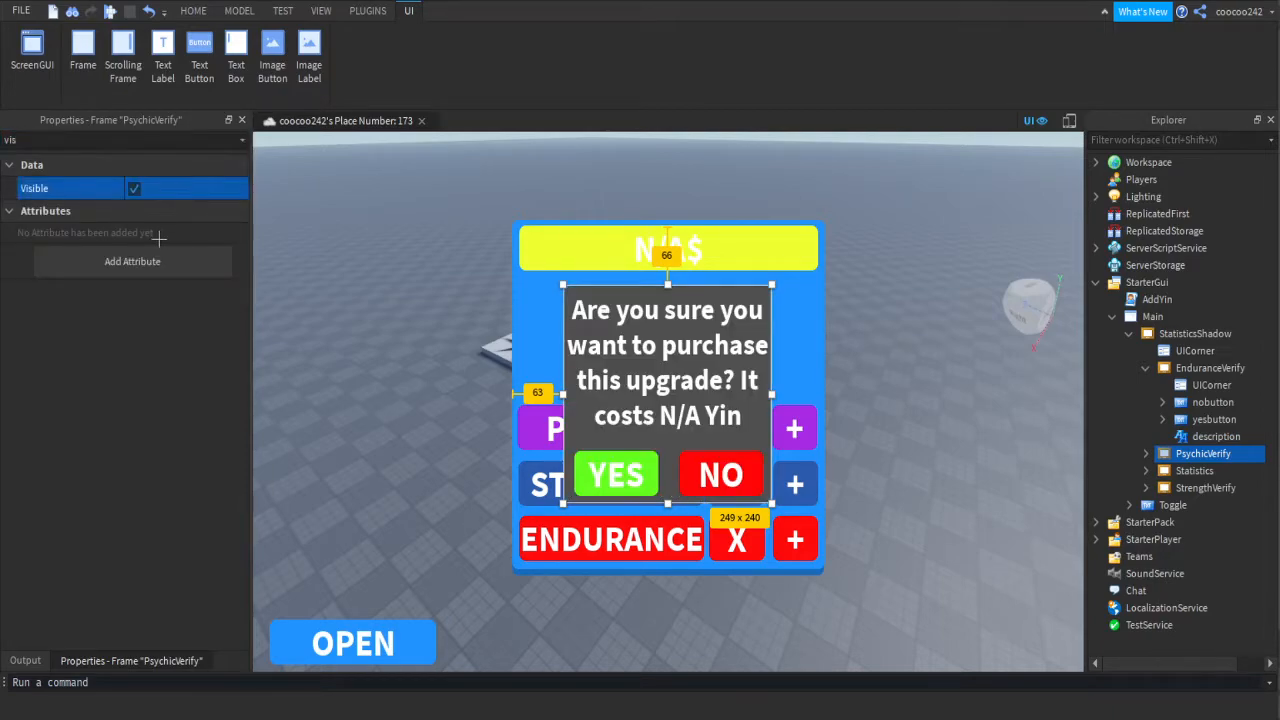
{"action": "left_click", "coordinate": [1146, 453]}
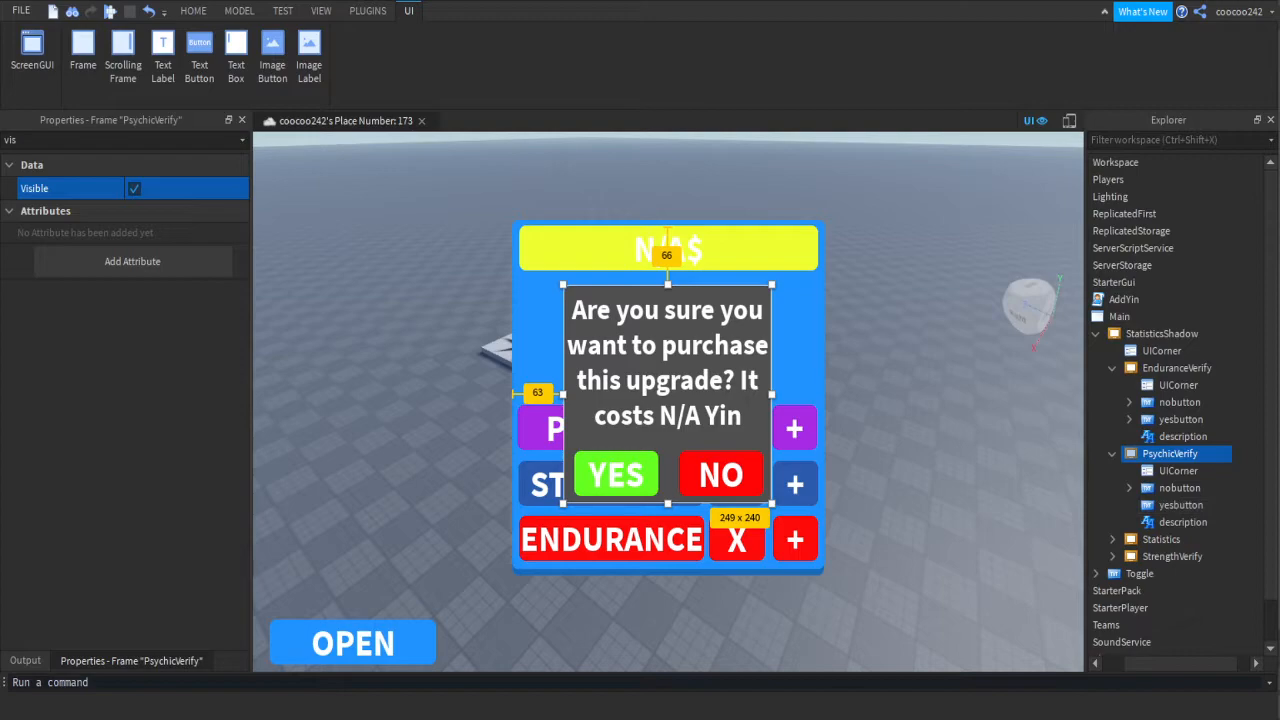
{"action": "double_click", "coordinate": [1170, 538]}
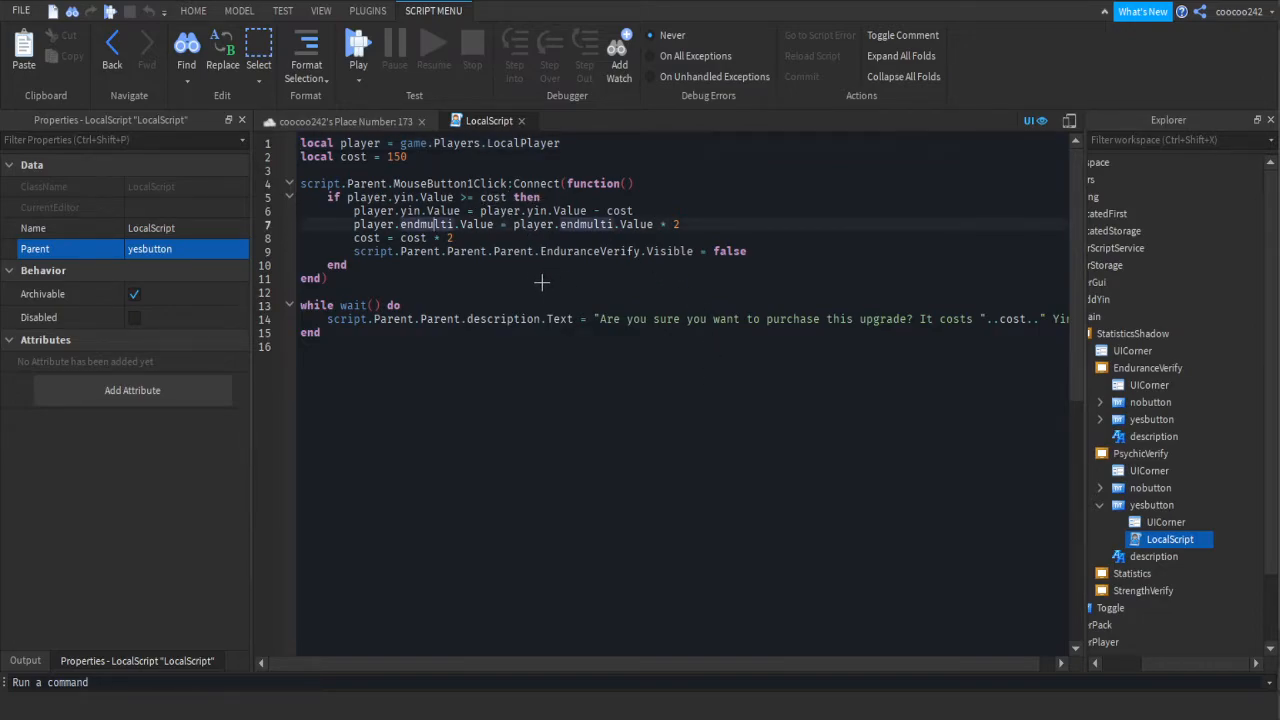
- Change endmulti to psymulti and EnduranceVerify to PsychicVerify in the yes-button script, then close it
{"action": "double_click", "coordinate": [428, 224]}
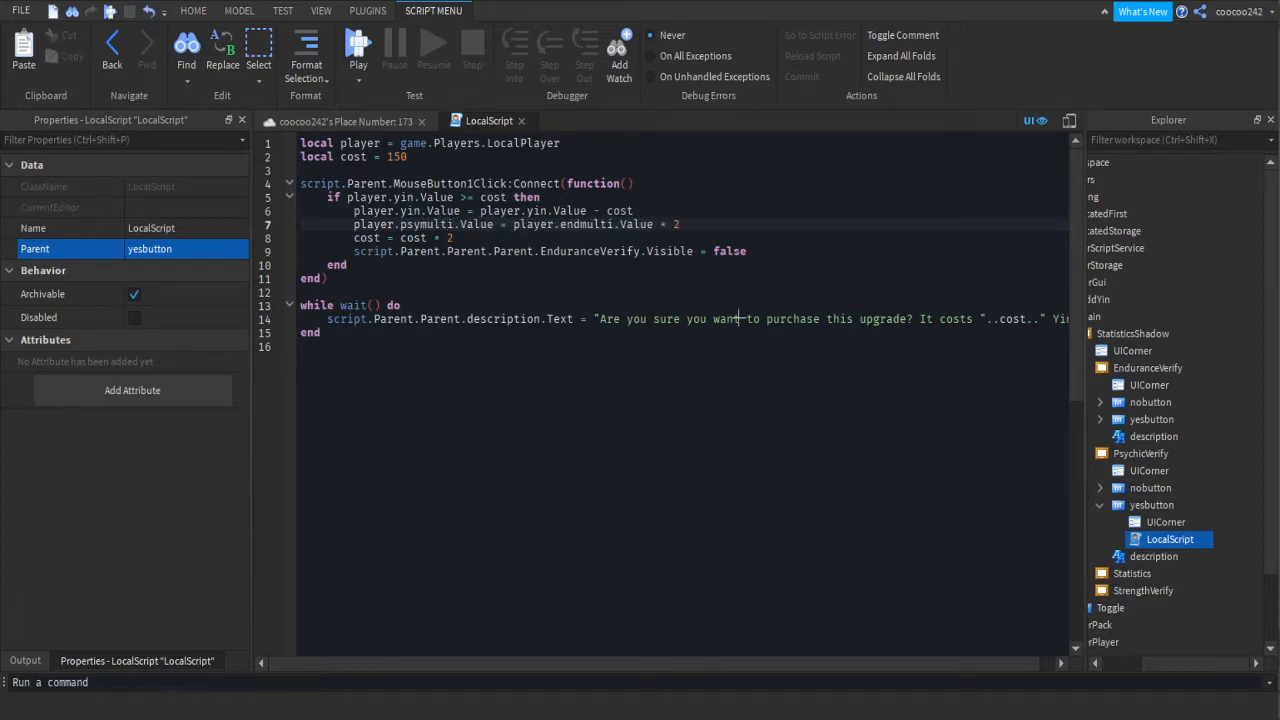
{"action": "type", "text": "psymulti"}
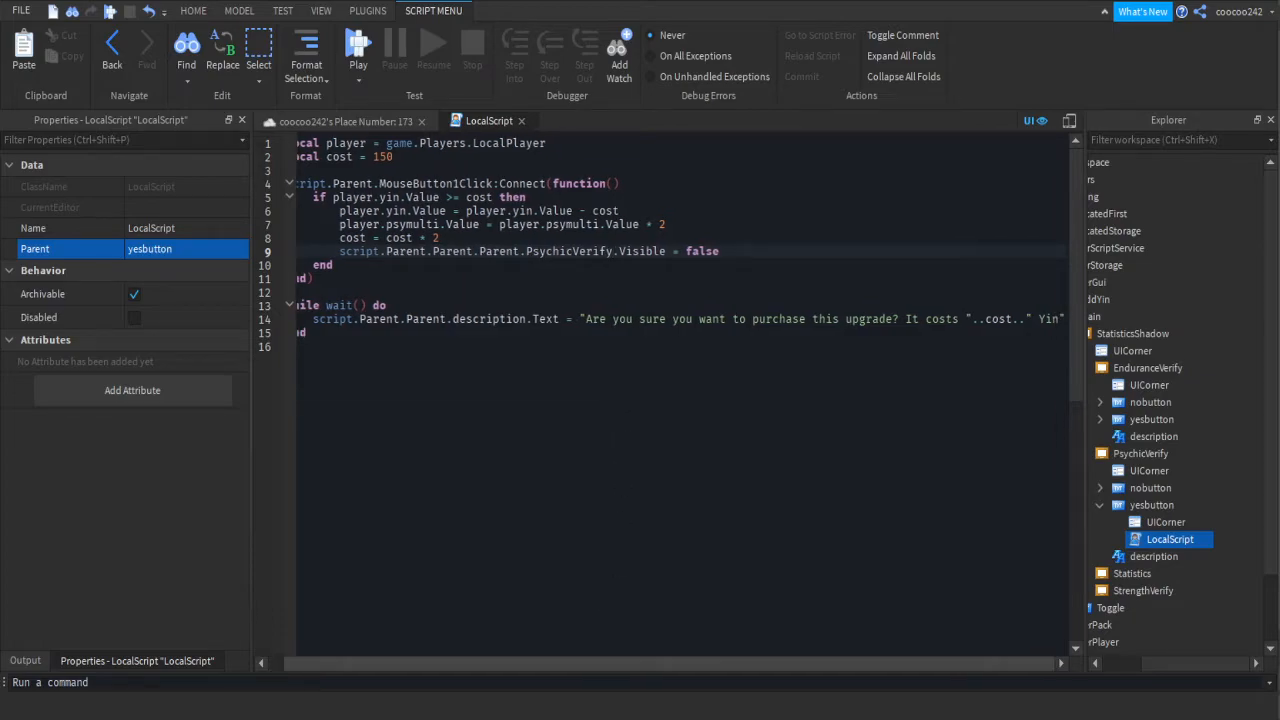
{"action": "left_click", "coordinate": [357, 45]}
{"action": "type", "text": "vis"}
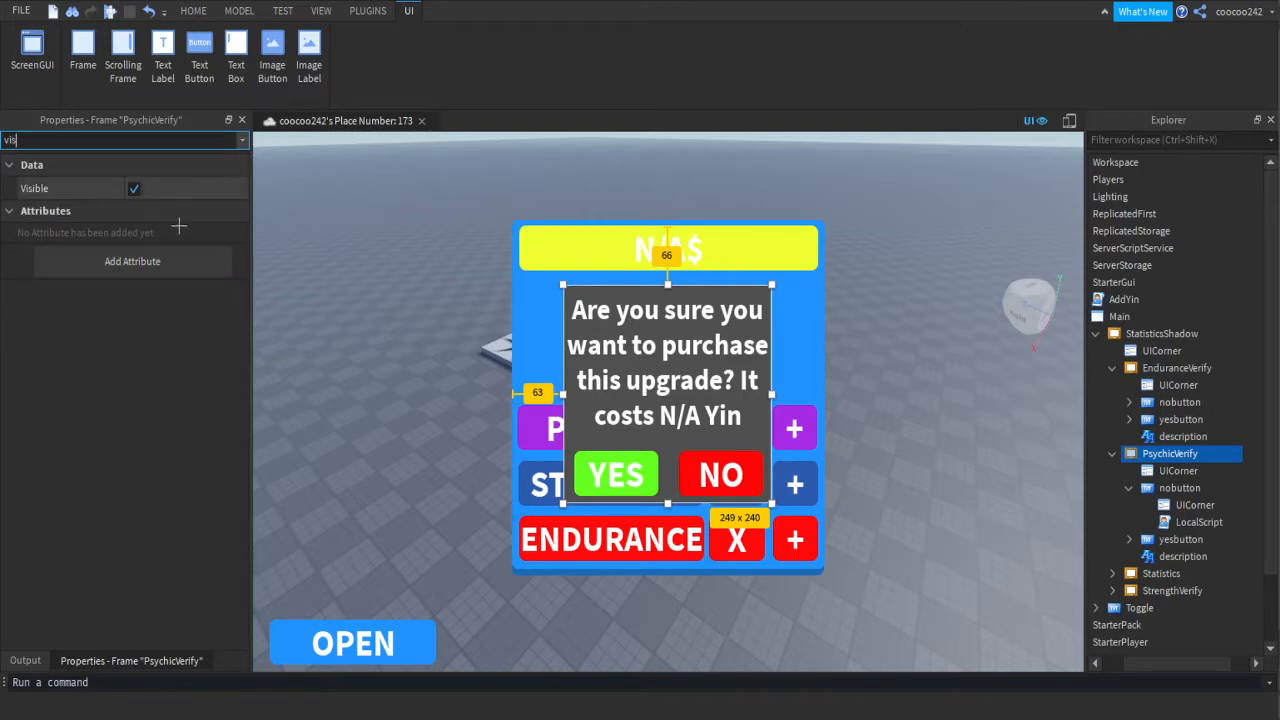
- Replace strmulti with psymulti in ShowPsyMulti's LocalScript and close the script
{"action": "left_click", "coordinate": [134, 188]}
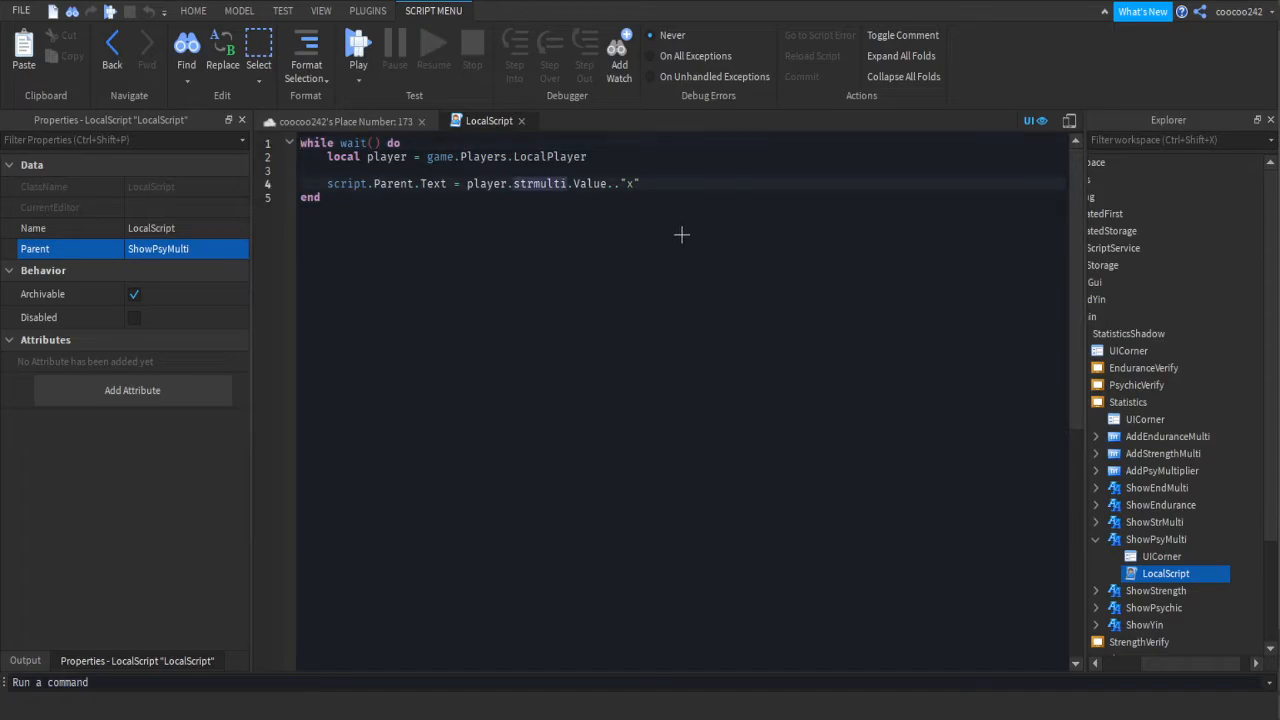
{"action": "type", "text": "psymulti"}
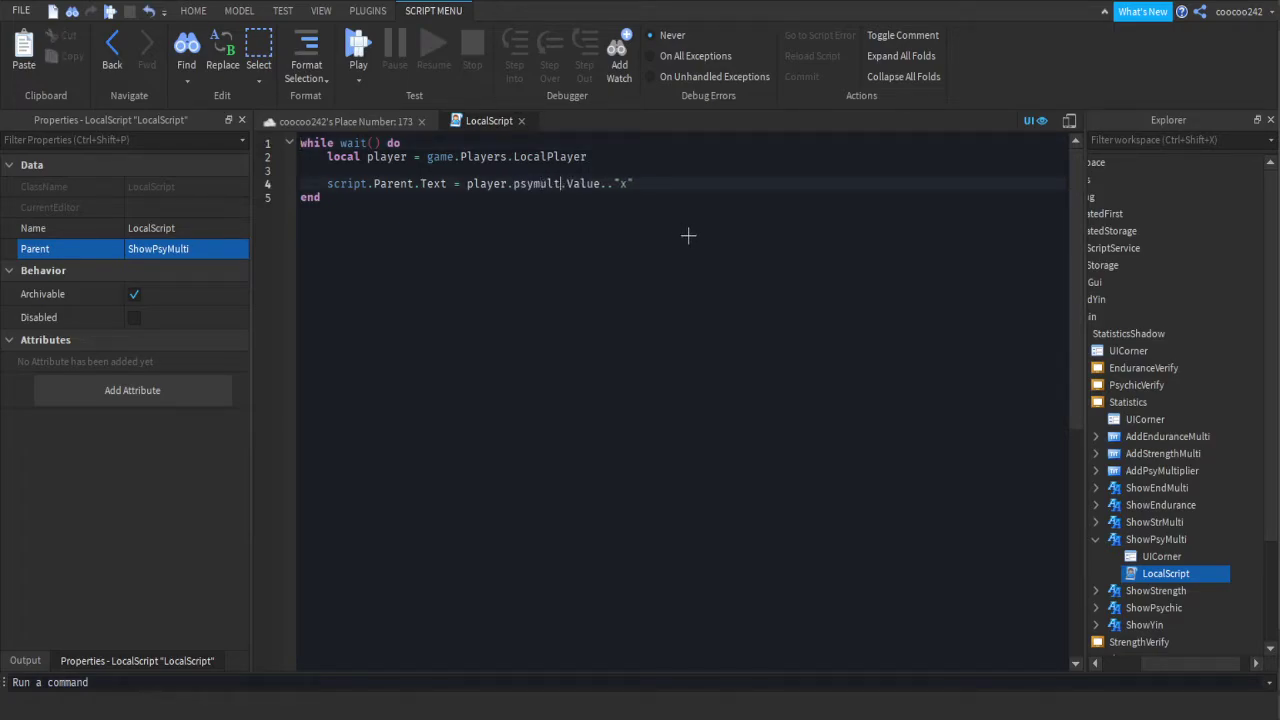
{"action": "left_click", "coordinate": [193, 11]}
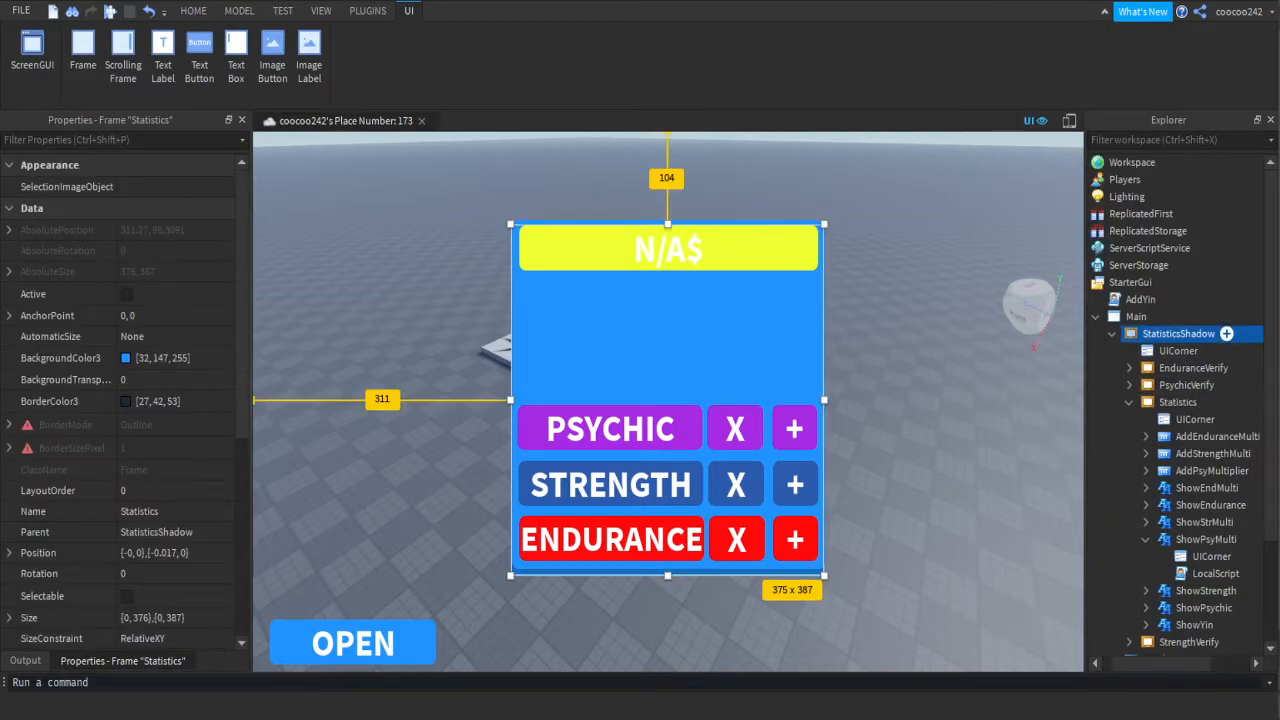
- Set StatisticsShadow Position to {1,0},{0.175,0}, deselect it, and start a playtest
{"action": "left_click", "coordinate": [1178, 333]}
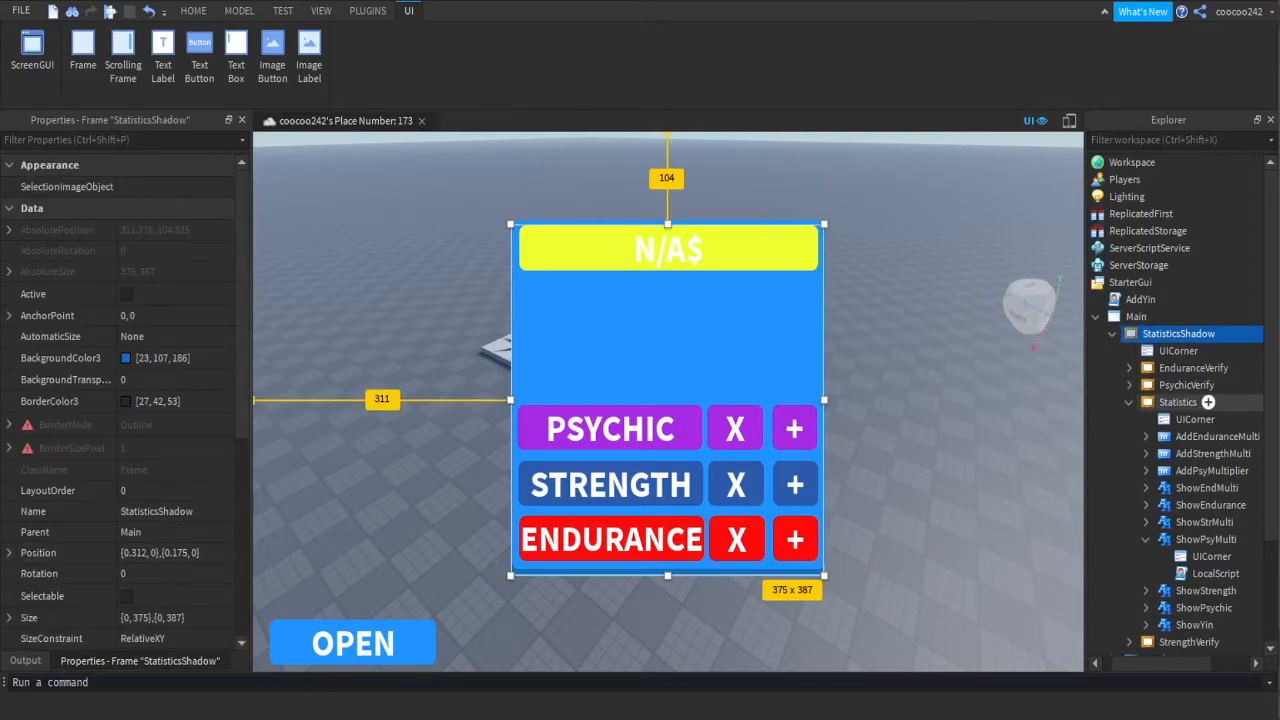
{"action": "left_click", "coordinate": [193, 11]}
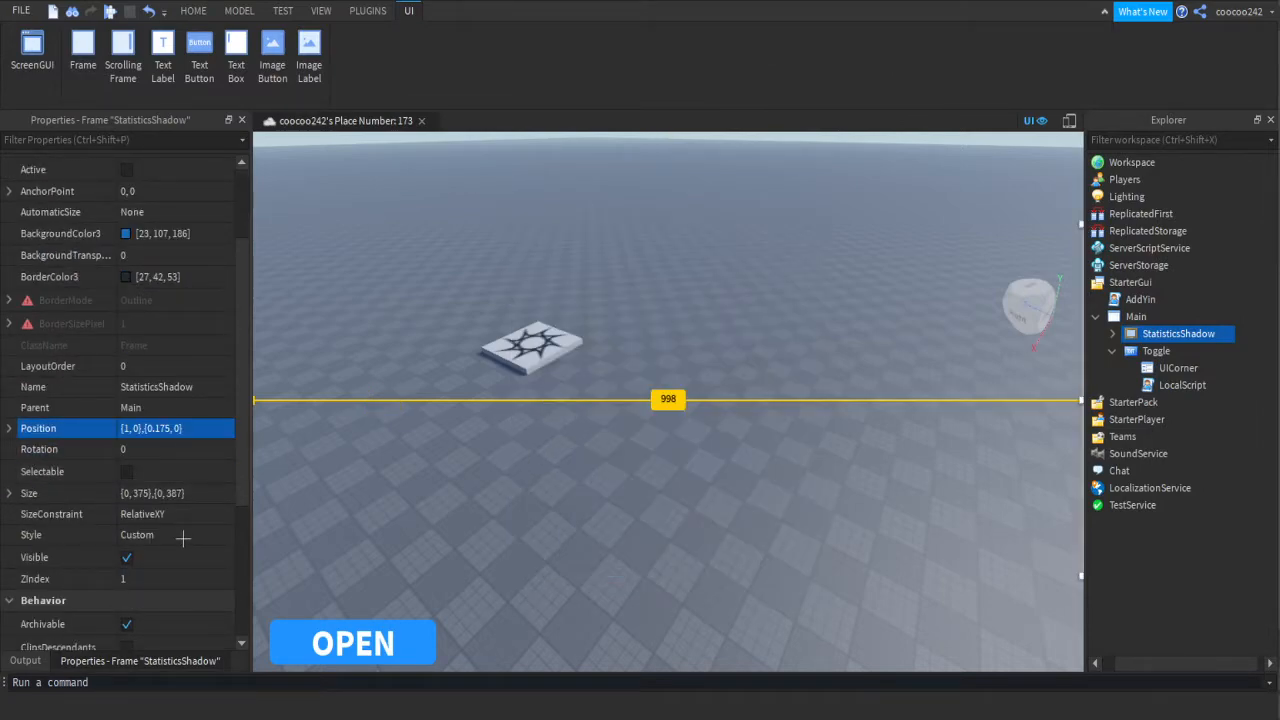
{"action": "left_click", "coordinate": [193, 11]}
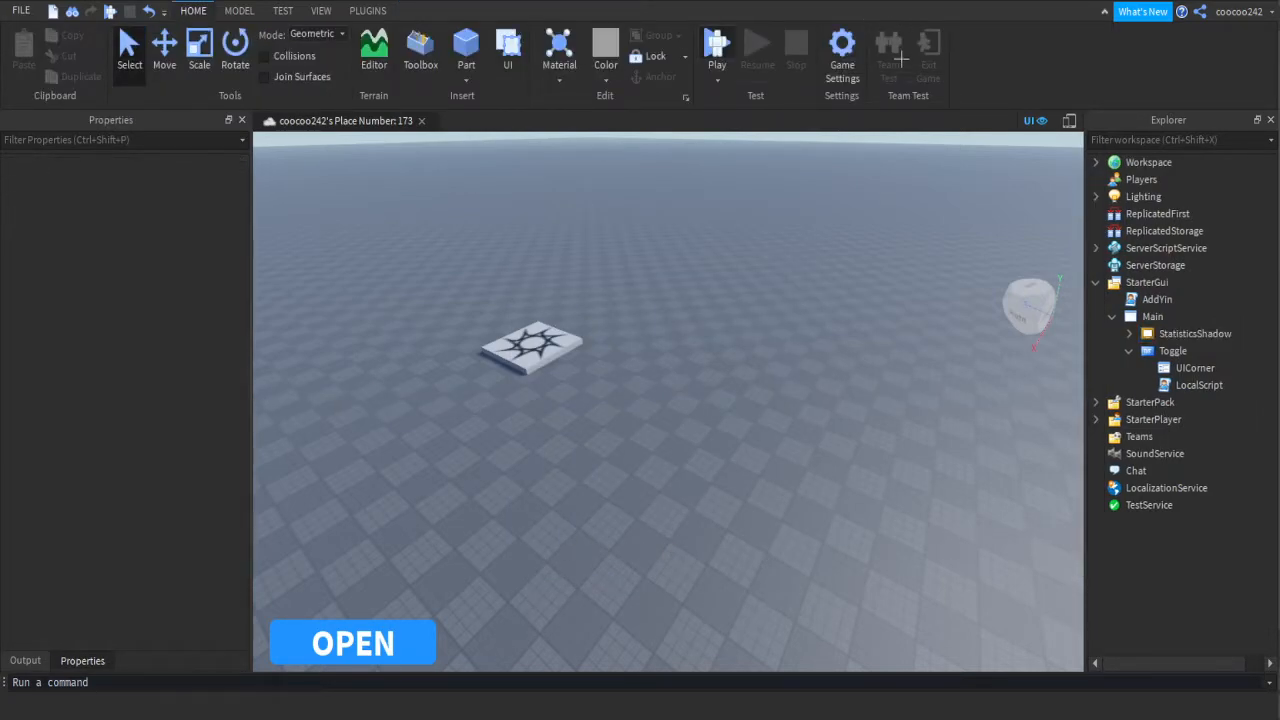
{"action": "left_click", "coordinate": [716, 50]}
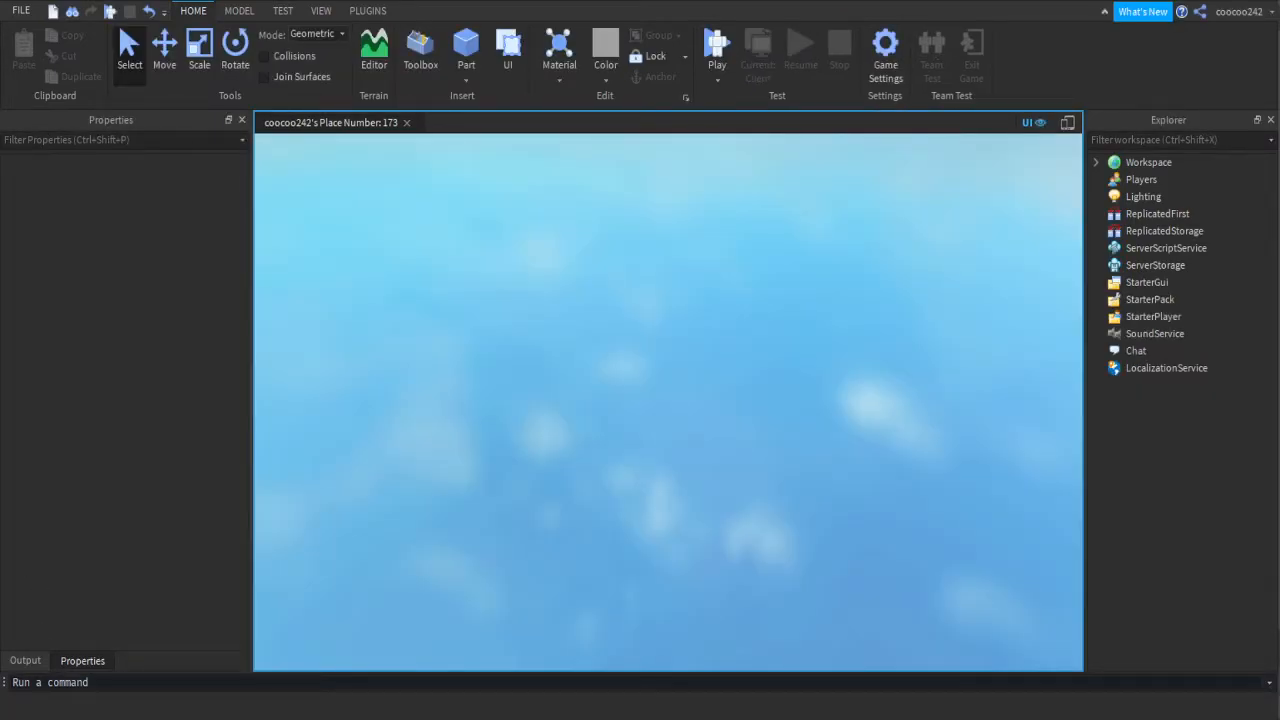
- In the playtest, open the stats panel, meditate, and decline a psychic upgrade prompt
{"action": "left_click", "coordinate": [716, 47]}
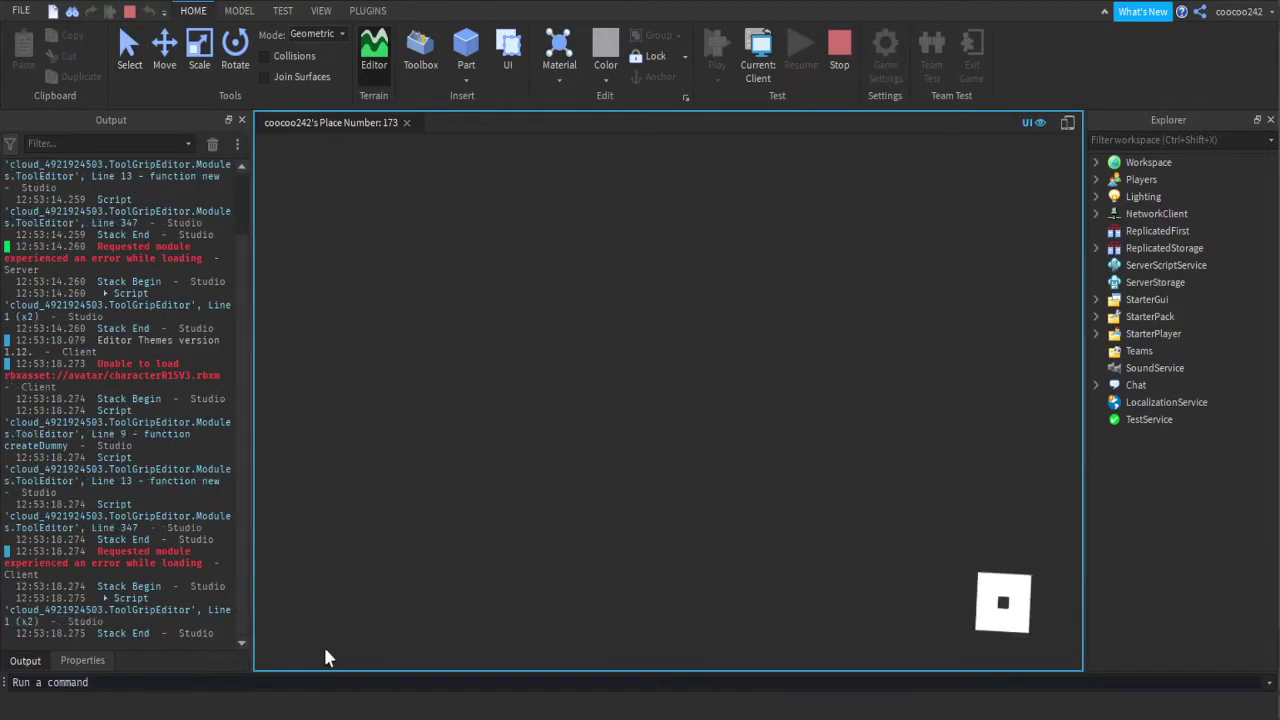
{"action": "left_click", "coordinate": [716, 43]}
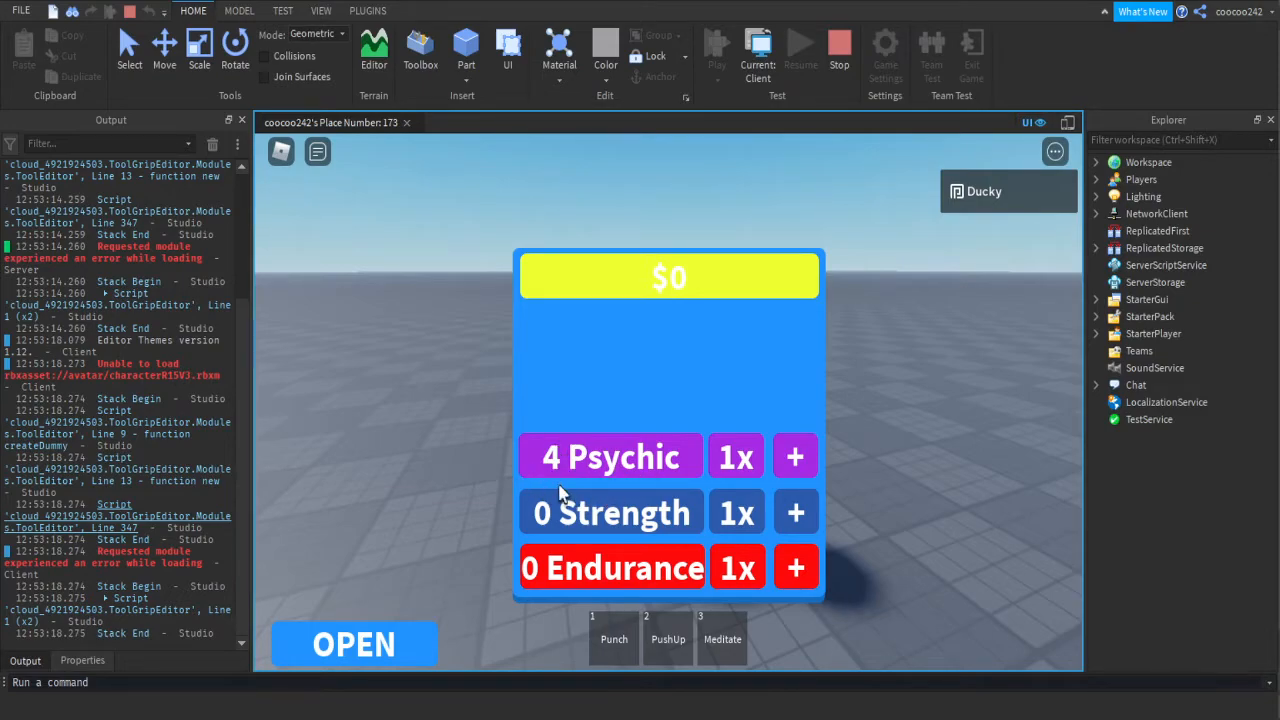
{"action": "left_click", "coordinate": [795, 457]}
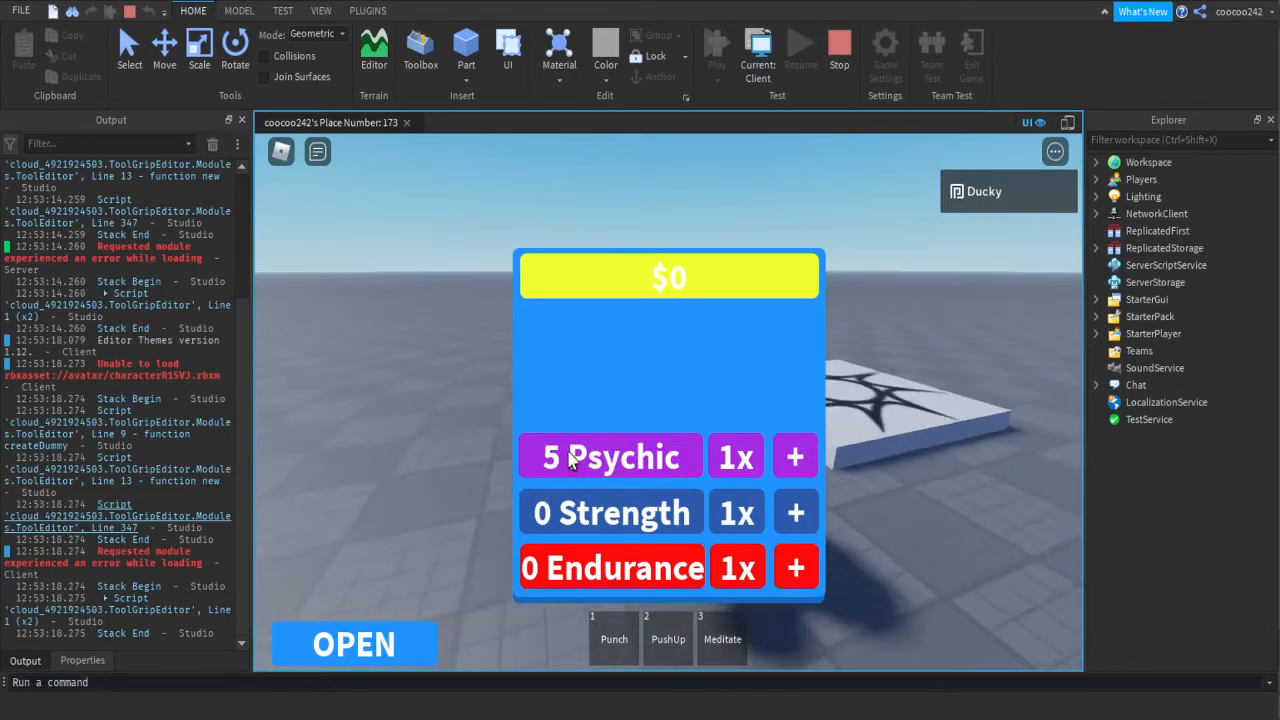
{"action": "left_click", "coordinate": [795, 456]}
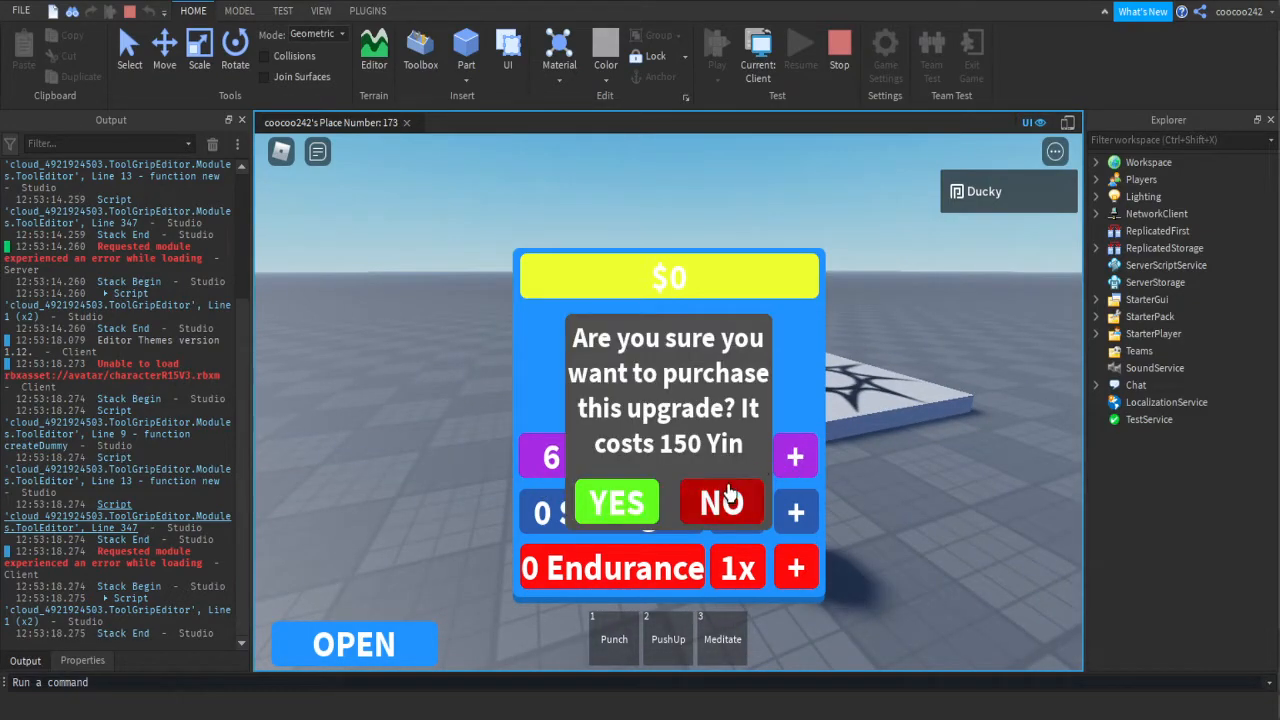
{"action": "left_click", "coordinate": [722, 502]}
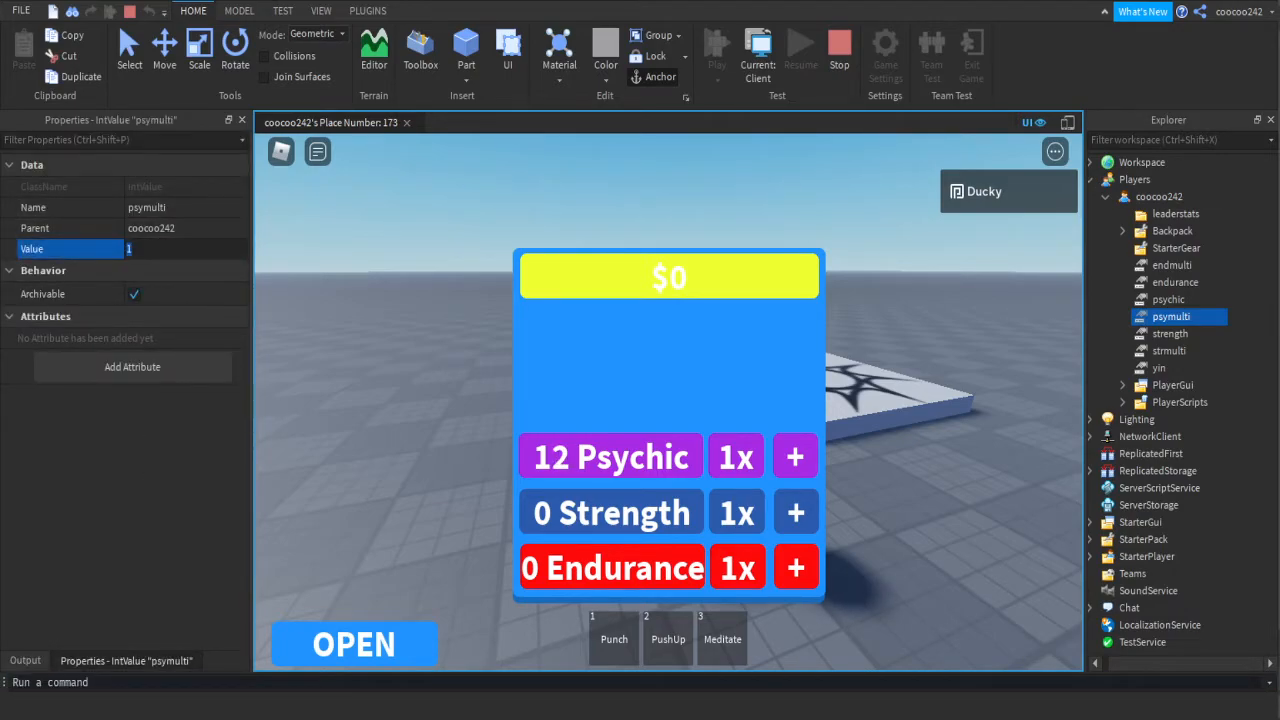
- Check the yin balance, confirm buying a multiplier upgrade, and stop the test
{"action": "left_click", "coordinate": [1159, 368]}
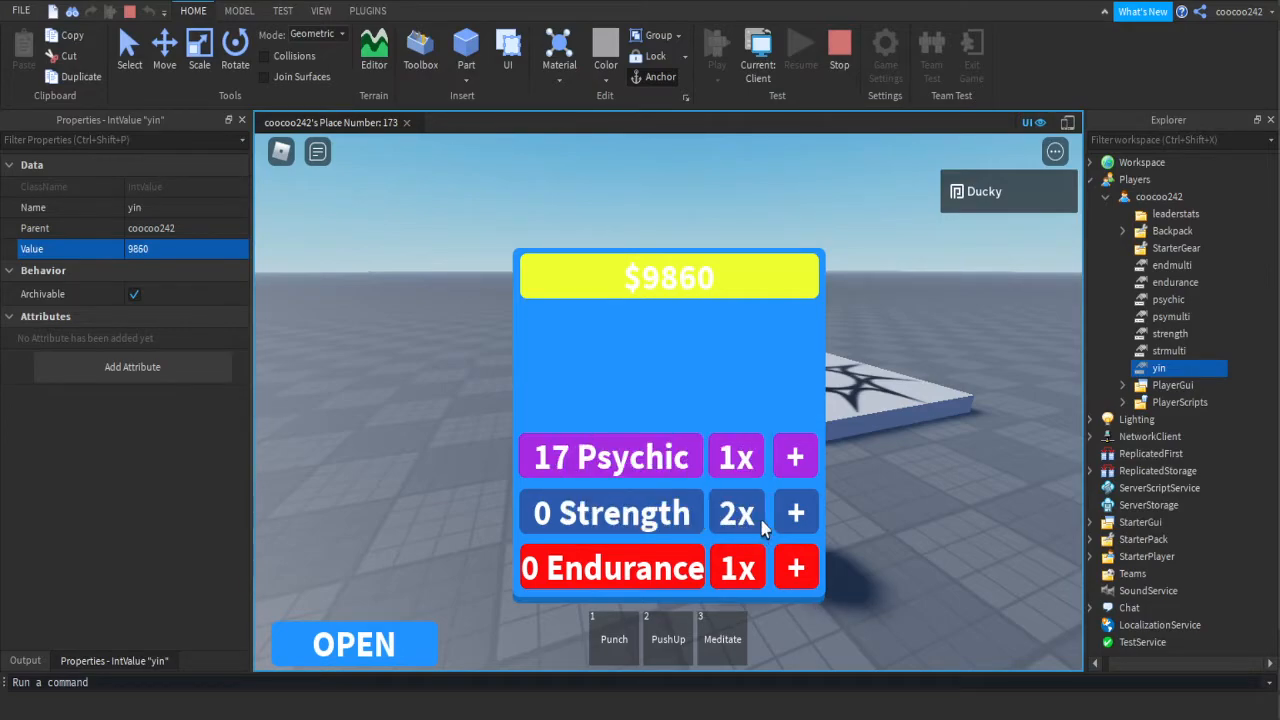
{"action": "left_click", "coordinate": [795, 512]}
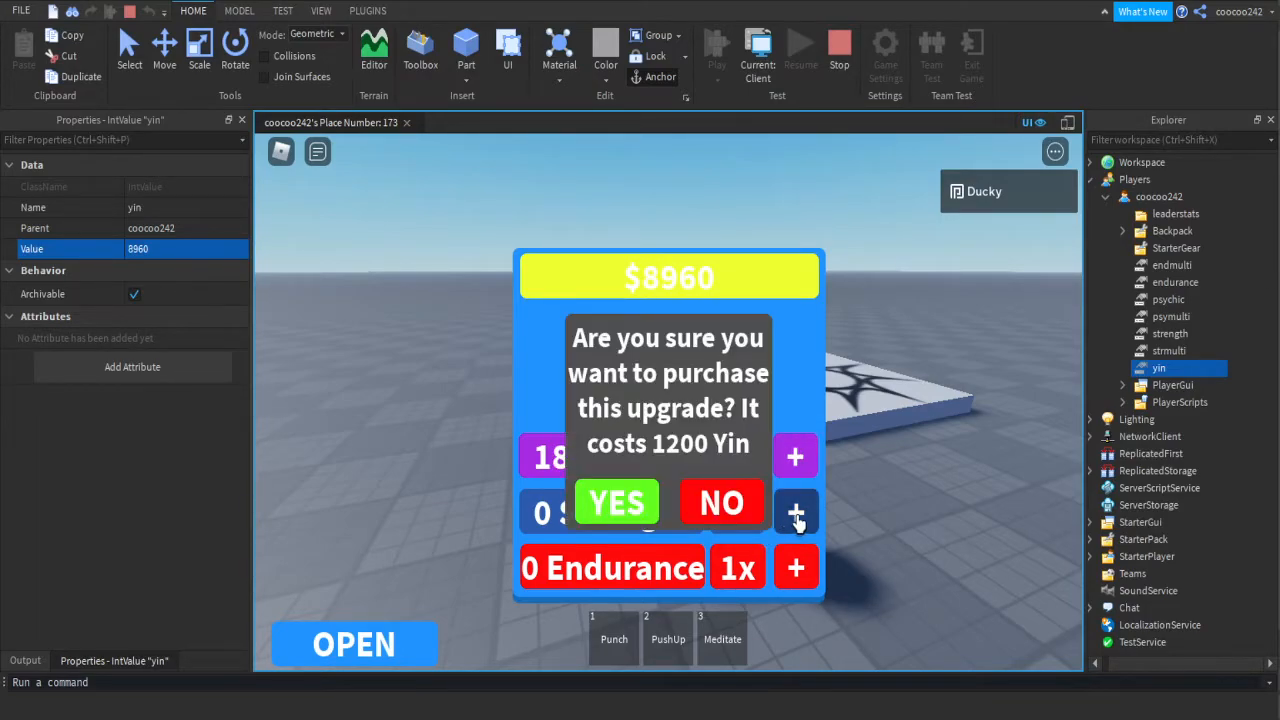
{"action": "left_click", "coordinate": [616, 502]}
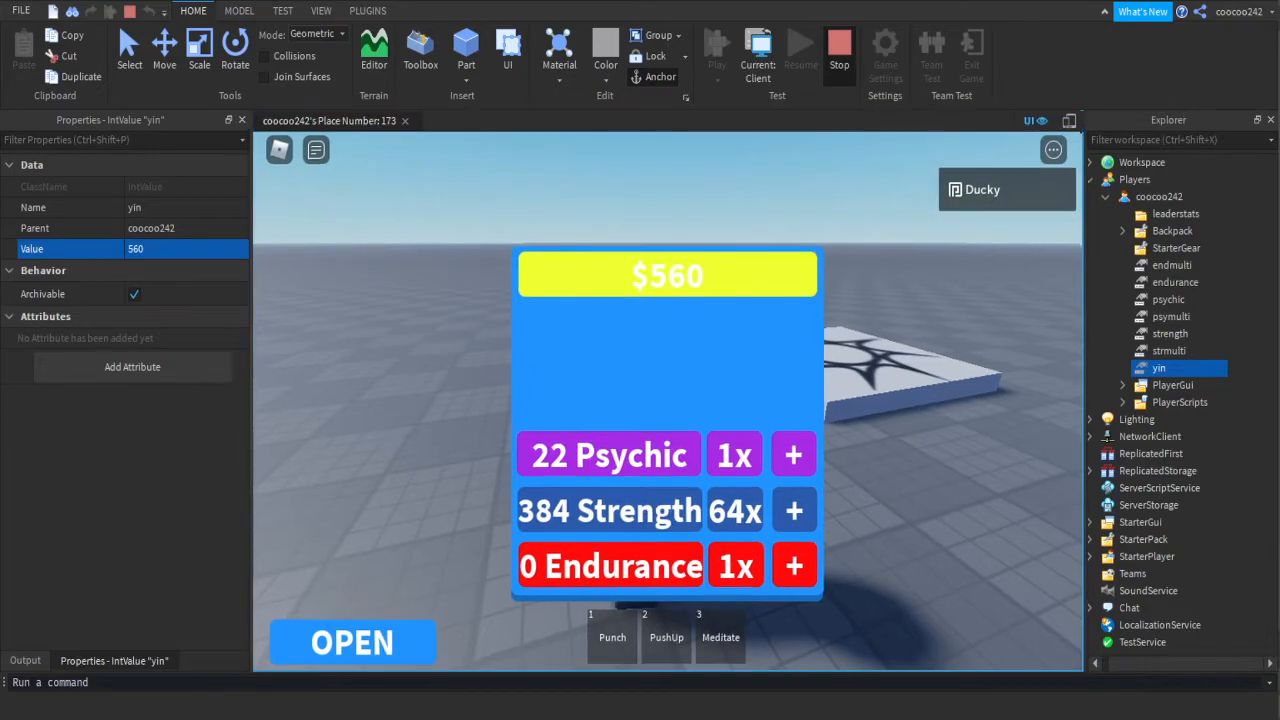
{"action": "left_click", "coordinate": [839, 48]}
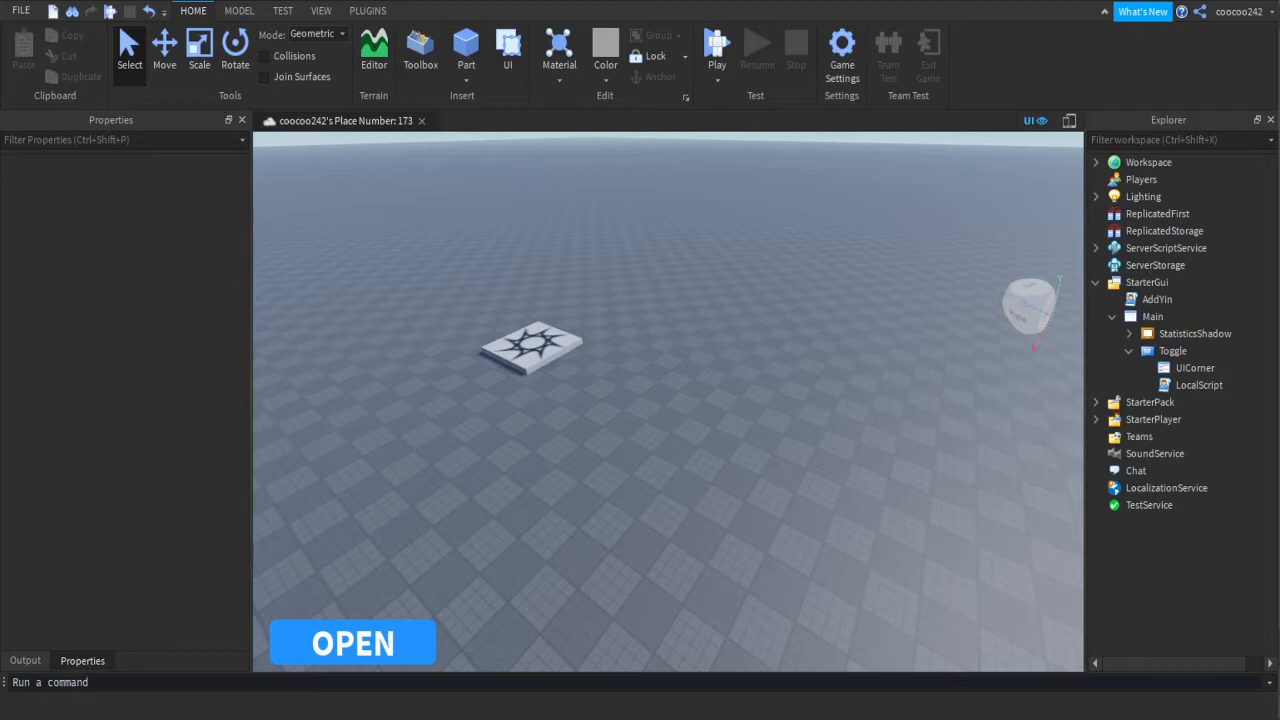
- Add StrengthVerify.Visible = false to AddPsyMultiplier's LocalScript
{"action": "left_click", "coordinate": [1129, 333]}
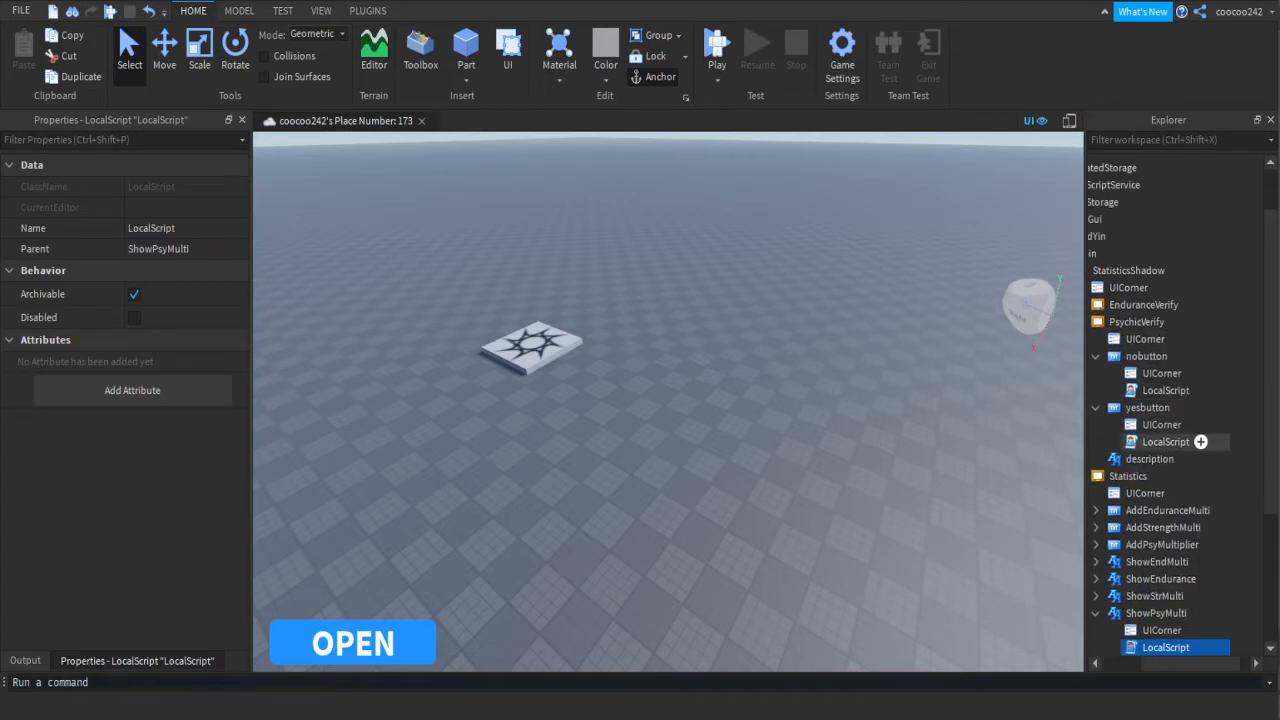
{"action": "double_click", "coordinate": [1165, 441]}
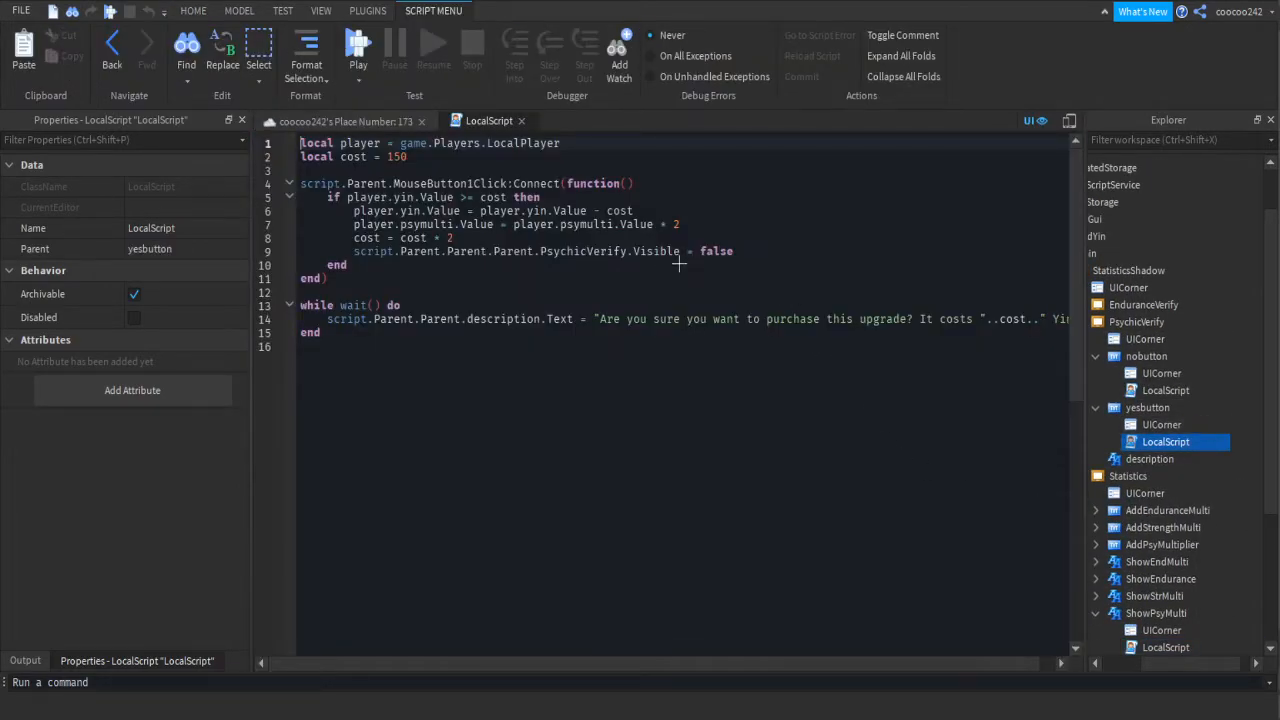
{"action": "mouse_move", "coordinate": [541, 290]}
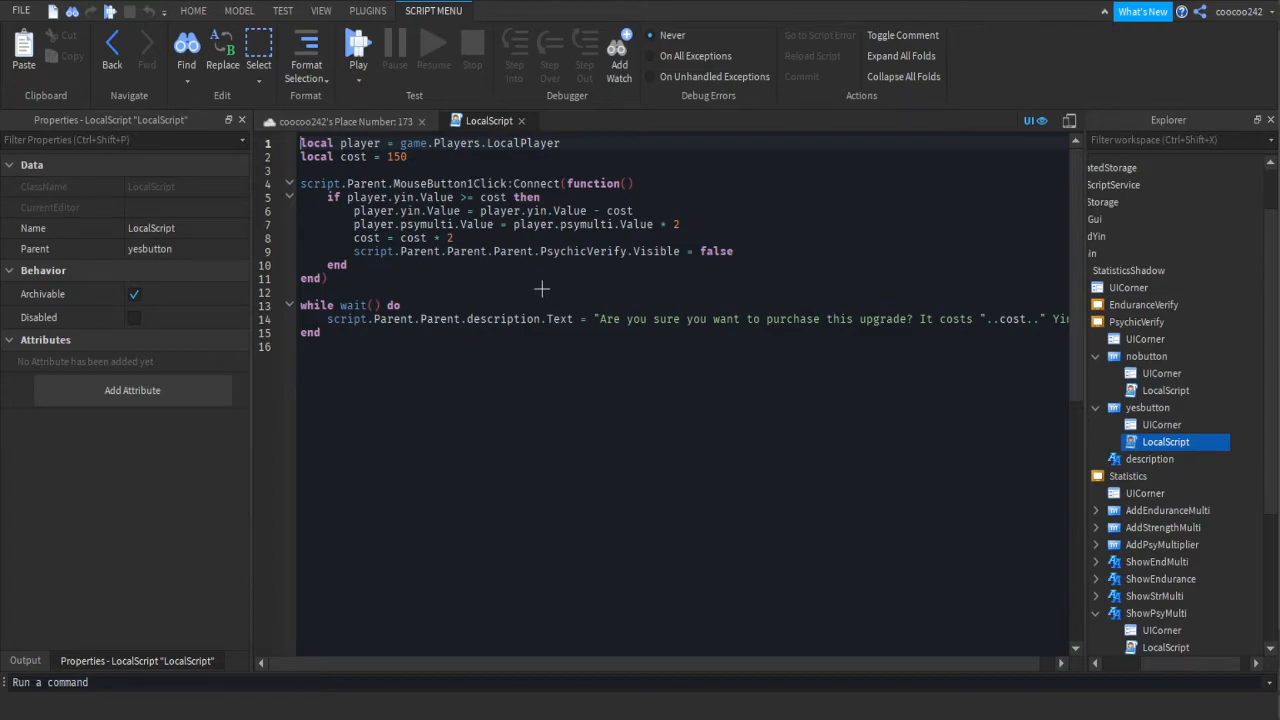
{"action": "mouse_move", "coordinate": [702, 352]}
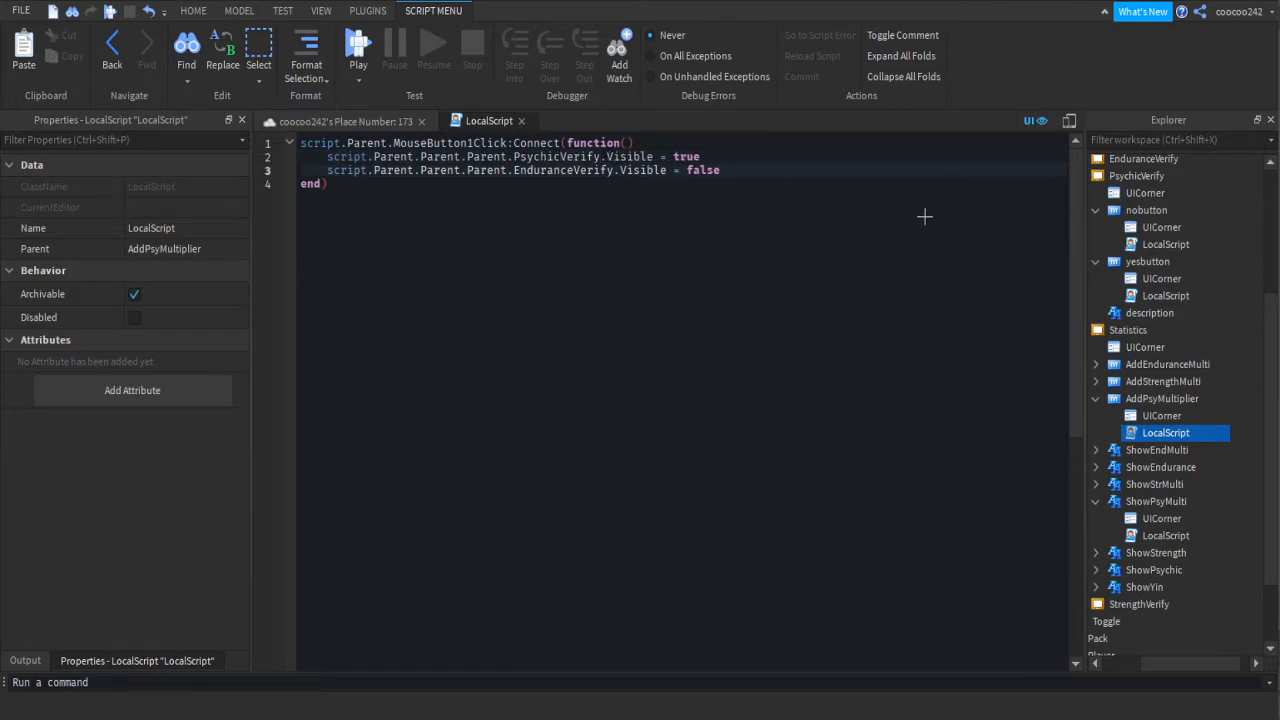
{"action": "type", "text": "script.Parent.p"}
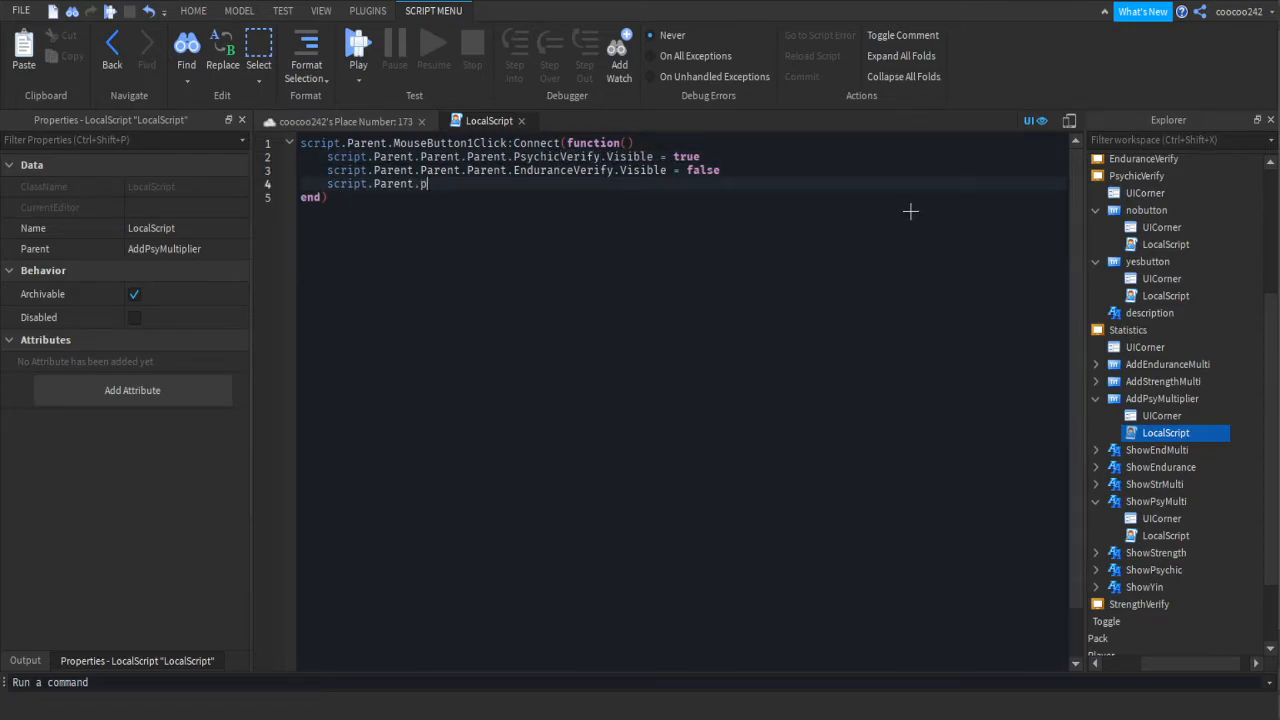
{"action": "type", "text": "arent.Parent.stre"}
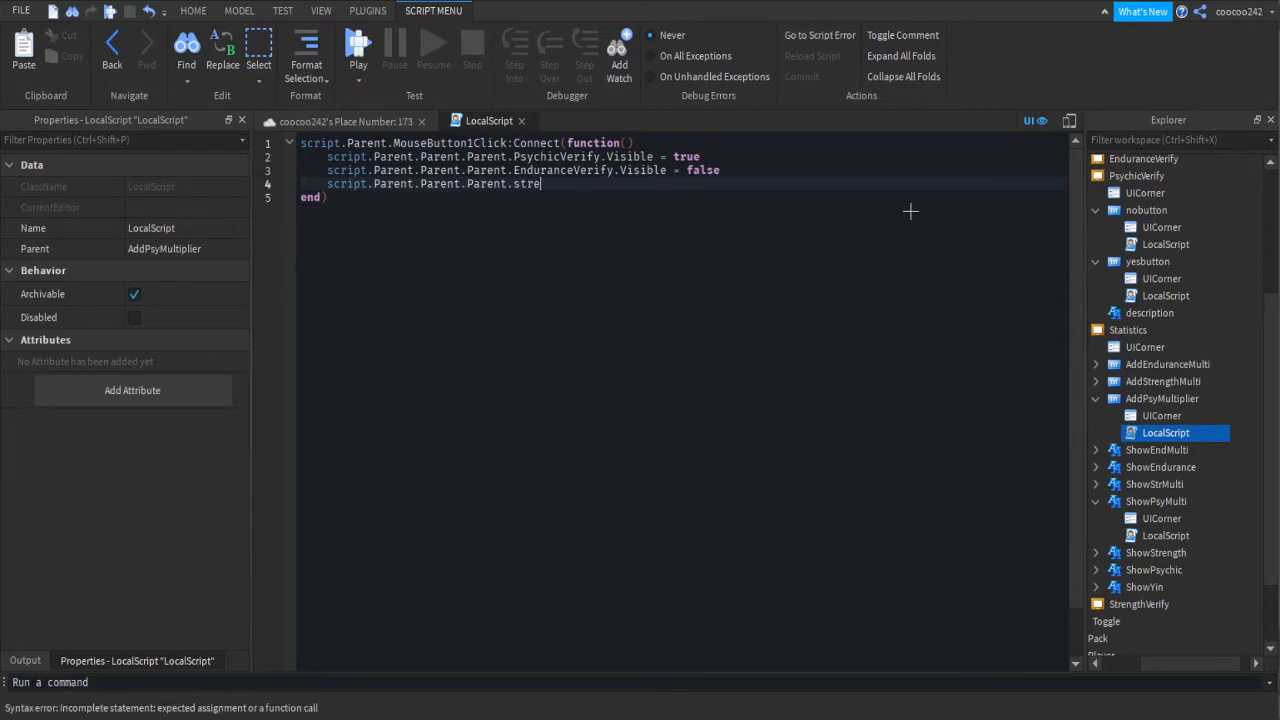
{"action": "type", "text": "ngthVerify.Visible = false"}
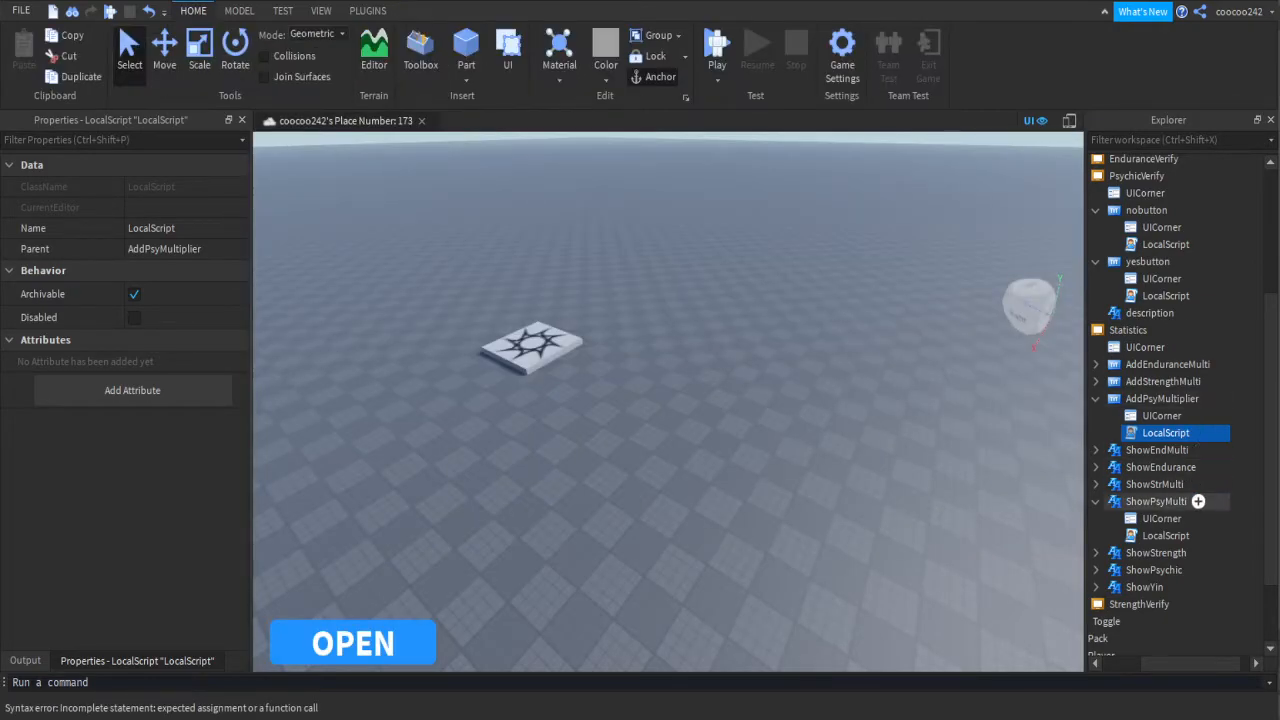
- Add PsychicVerify.Visible = false to AddStrengthMulti's LocalScript
{"action": "double_click", "coordinate": [1165, 415]}
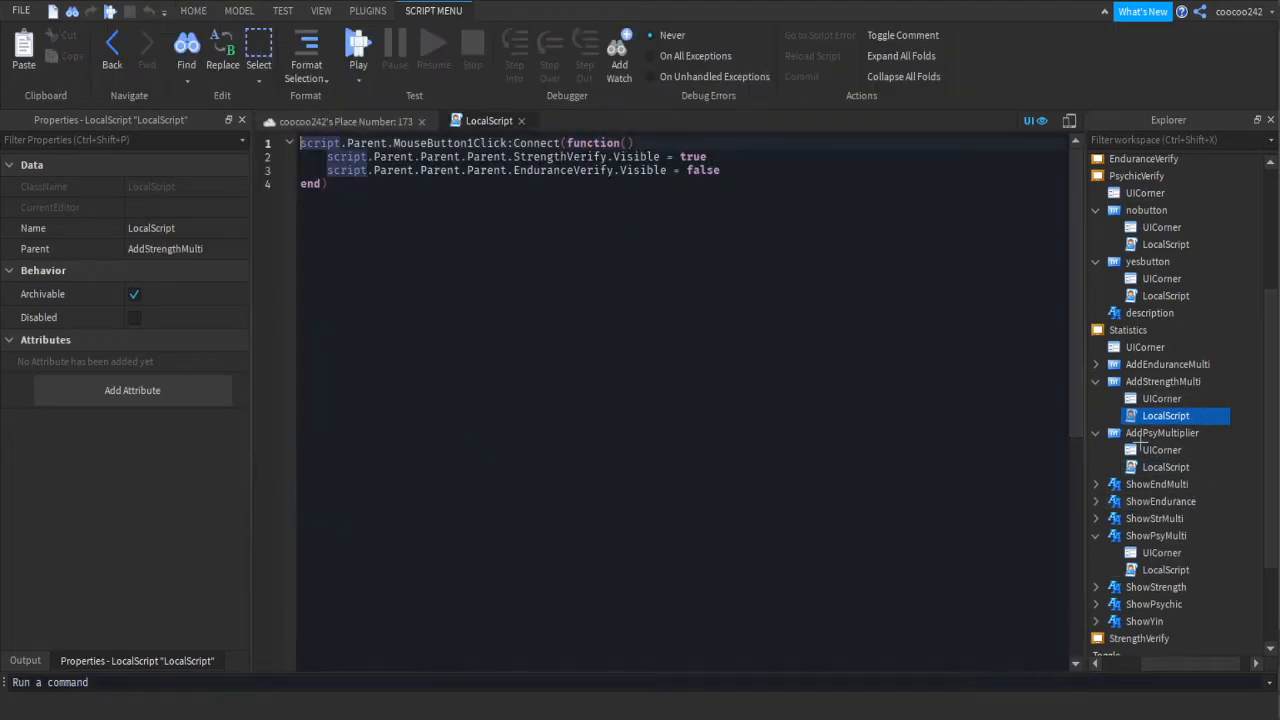
{"action": "type", "text": "script.Parent.Parent.Parent."}
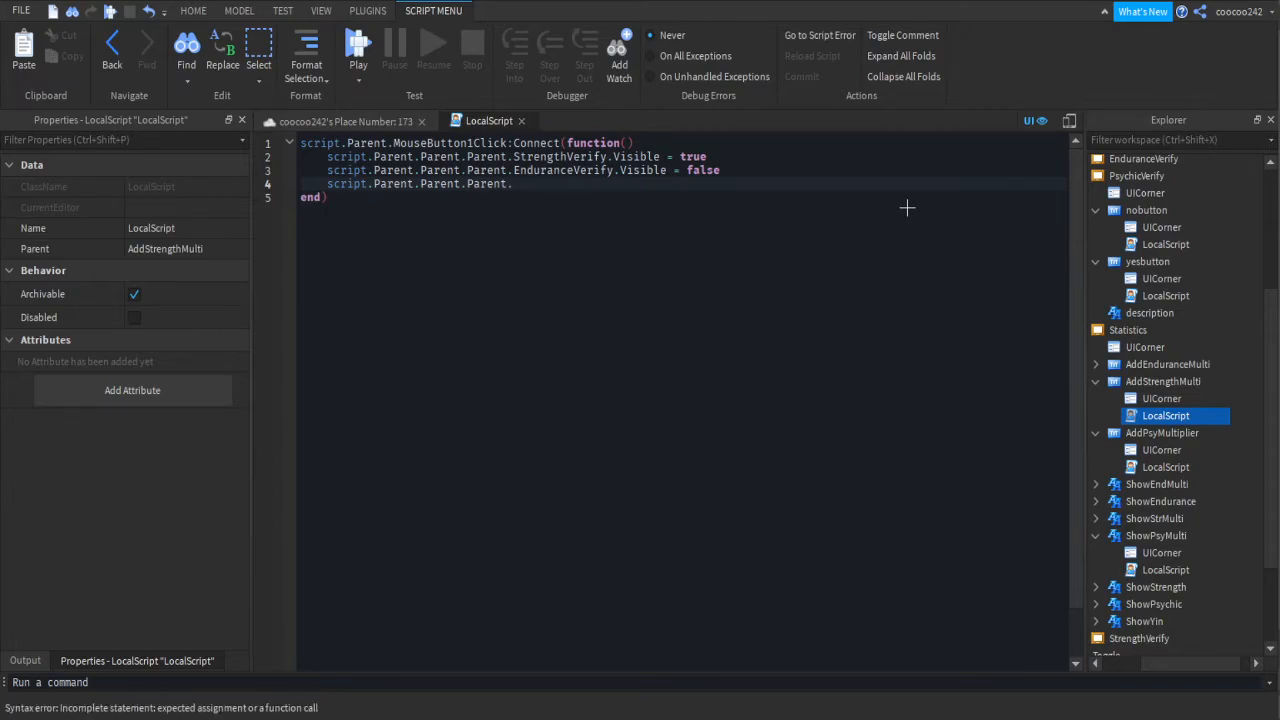
{"action": "type", "text": "PsychicVerify.Visible = f"}
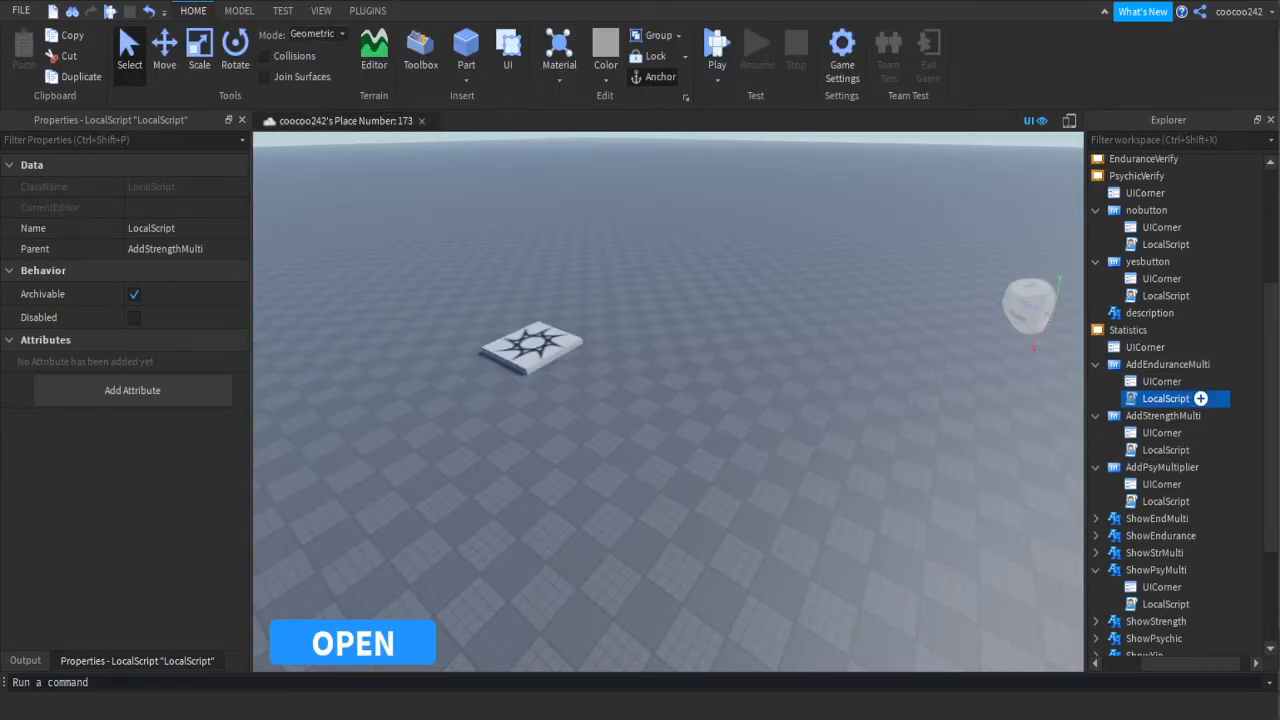
{"action": "double_click", "coordinate": [1165, 398]}
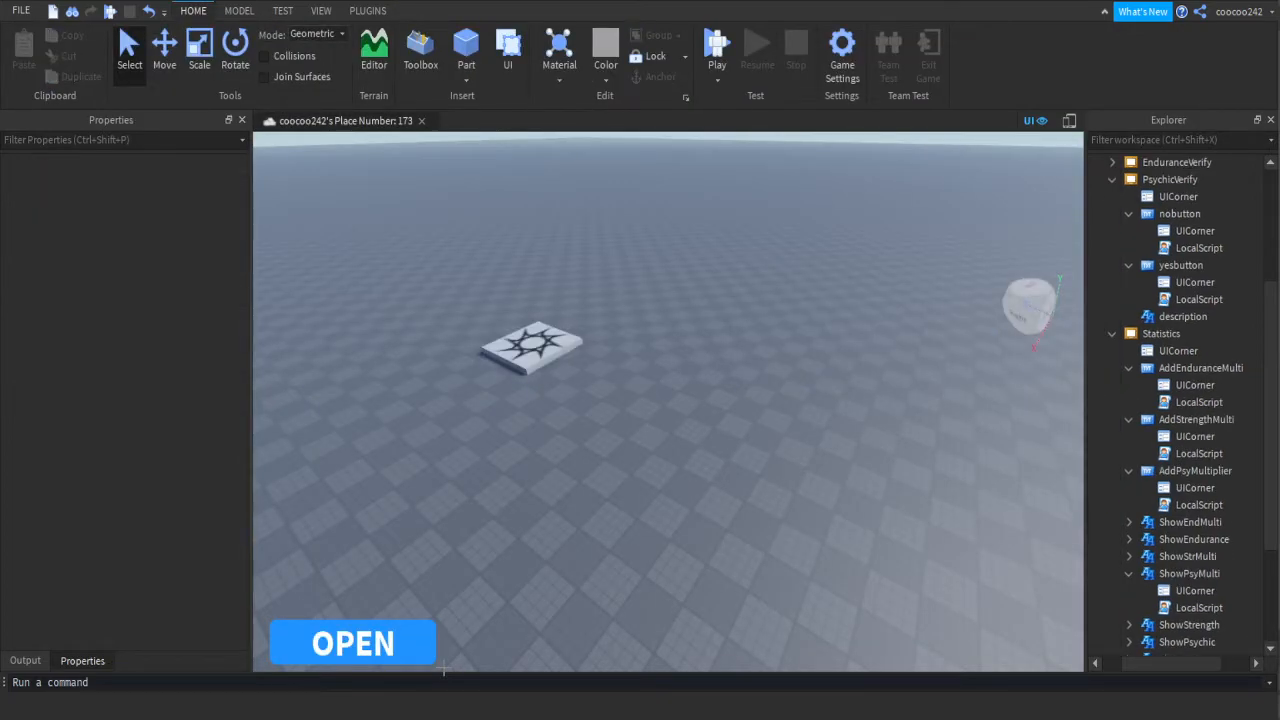
- In Meditate's LocalScript, add a meditating flag that Equipped sets true and the loop checks
{"action": "scroll", "scroll_direction": "down", "scroll_amount": 3}
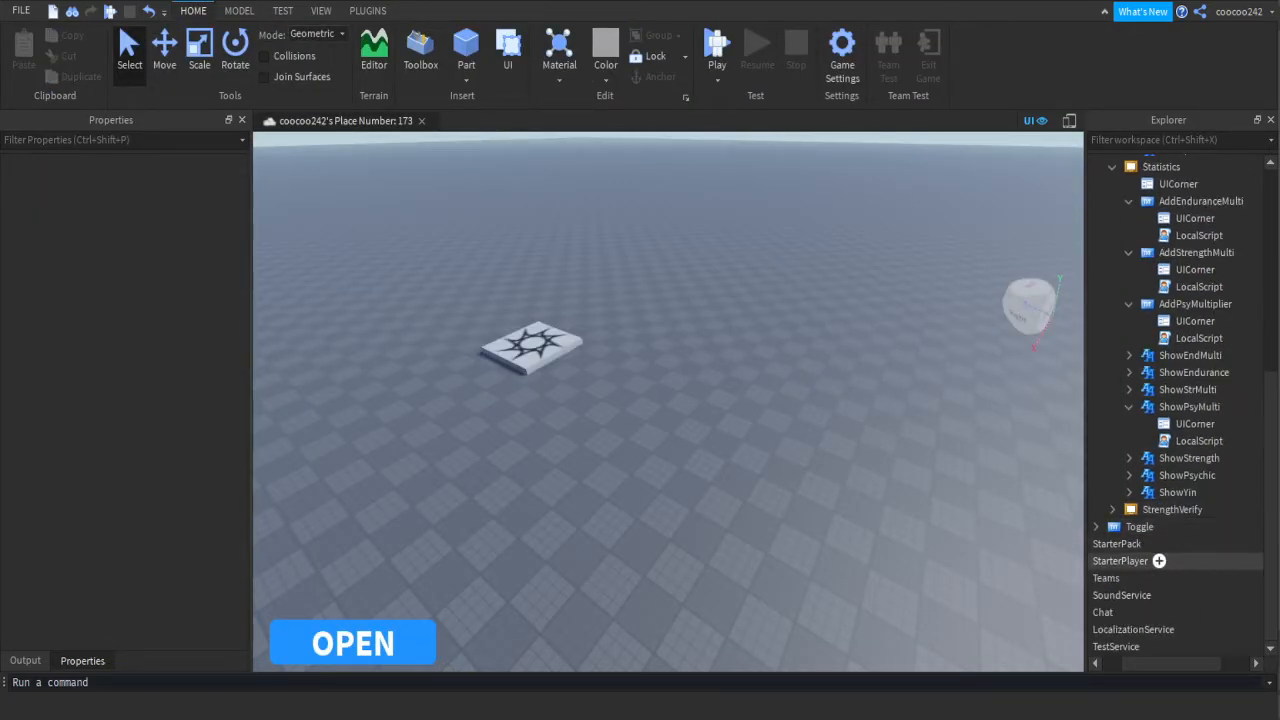
{"action": "scroll", "scroll_direction": "down", "scroll_amount": 3}
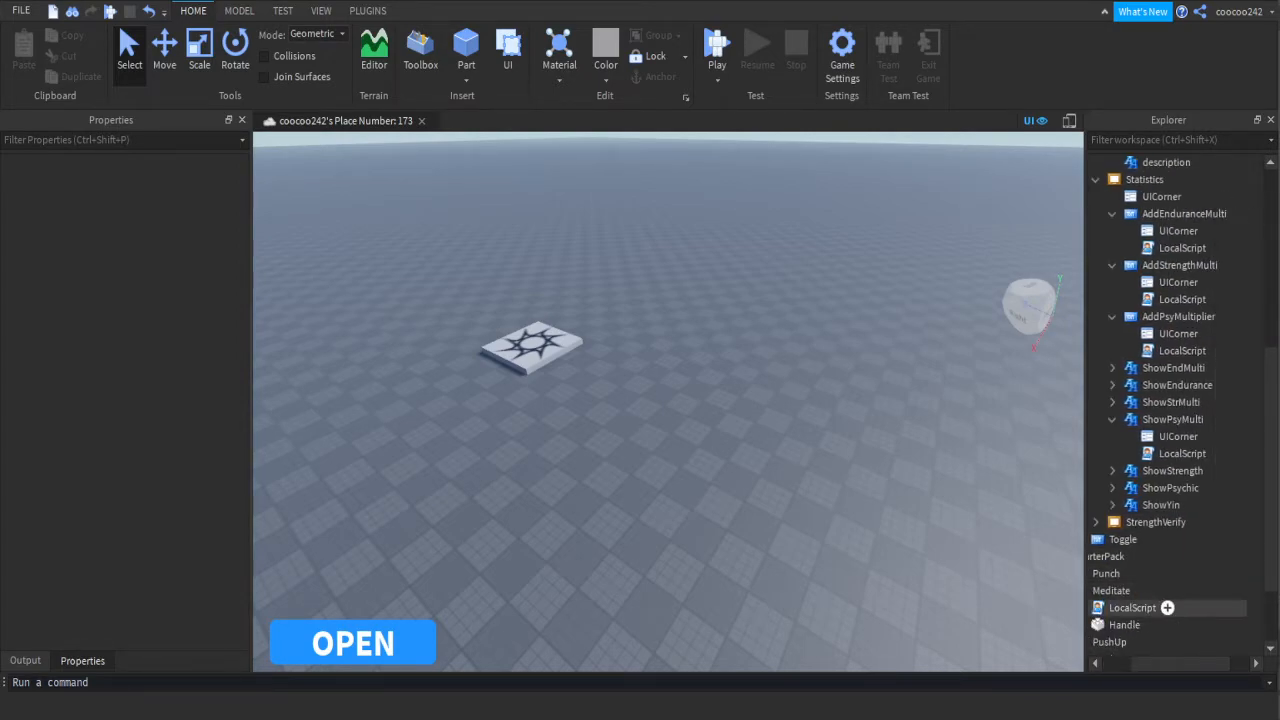
{"action": "double_click", "coordinate": [1132, 607]}
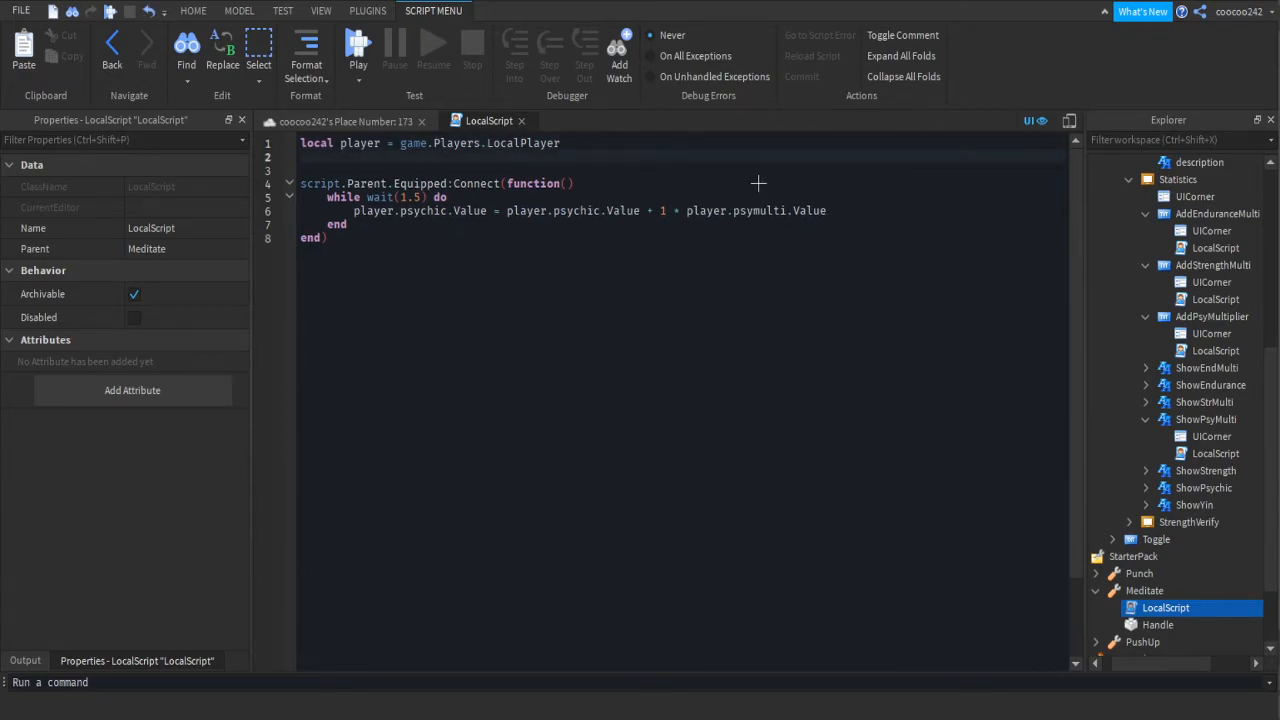
{"action": "type", "text": "local meditating = fa"}
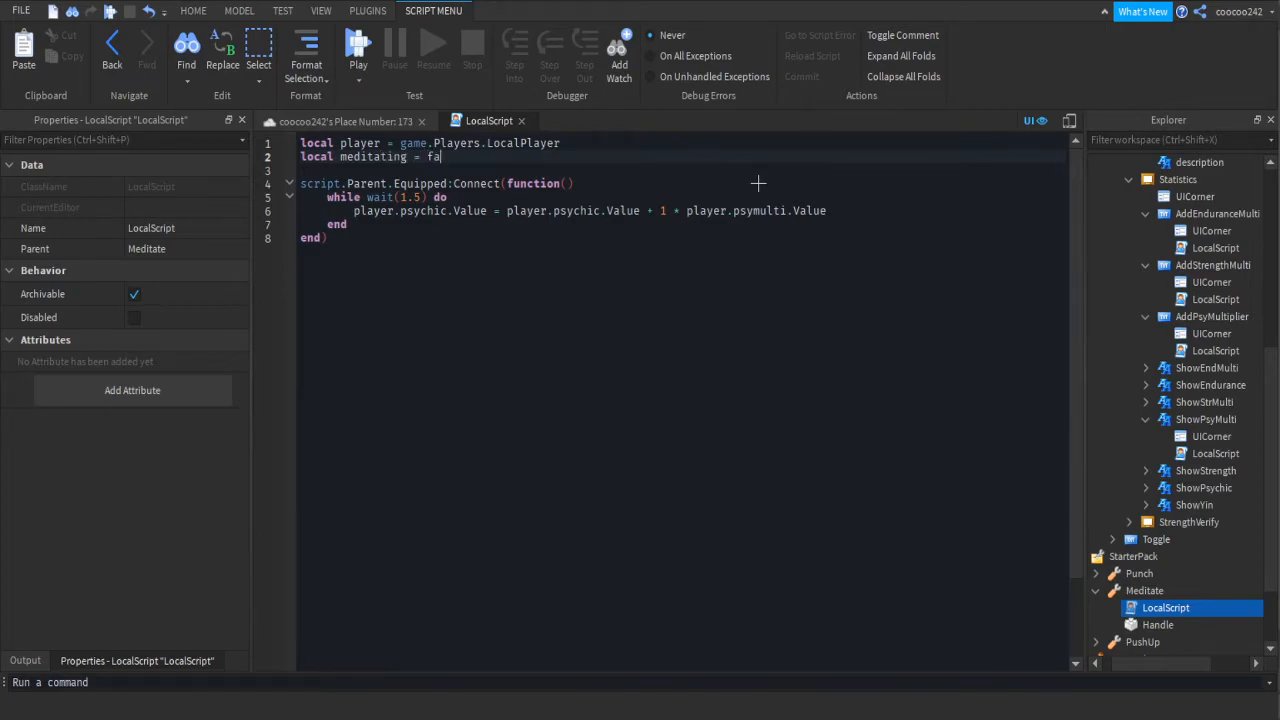
{"action": "type", "text": "lse"}
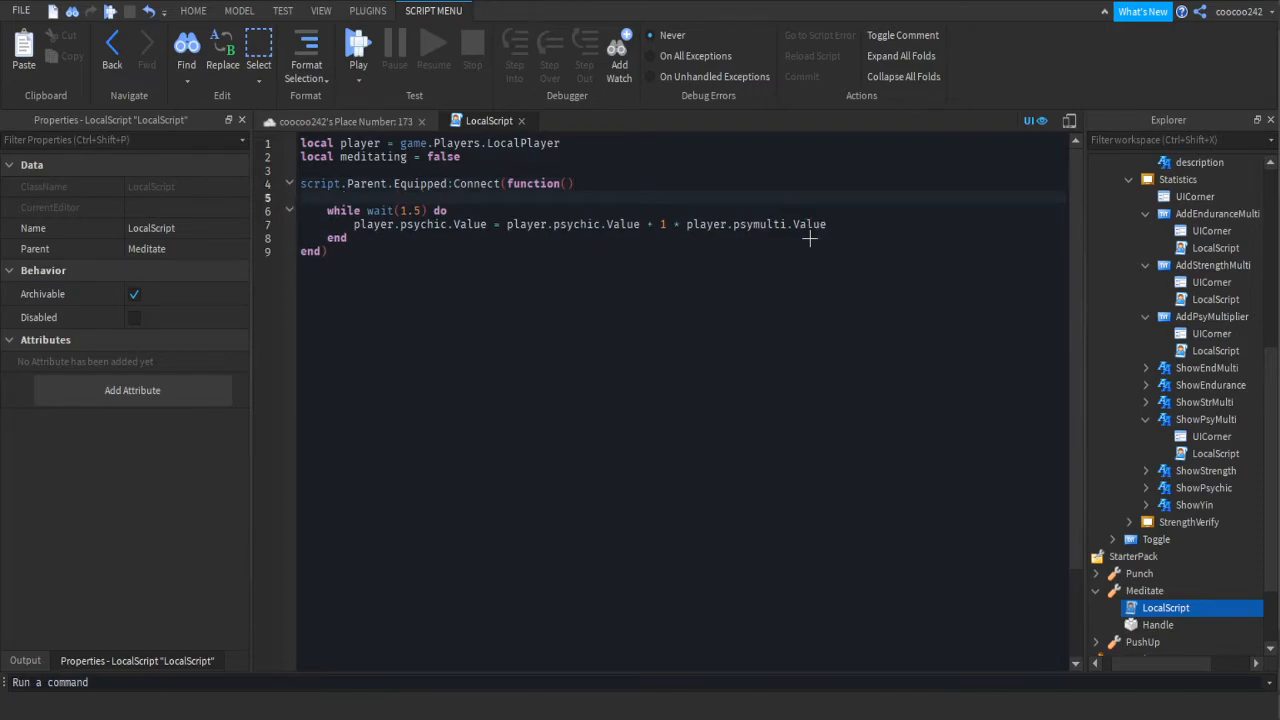
{"action": "type", "text": "meditating = tru"}
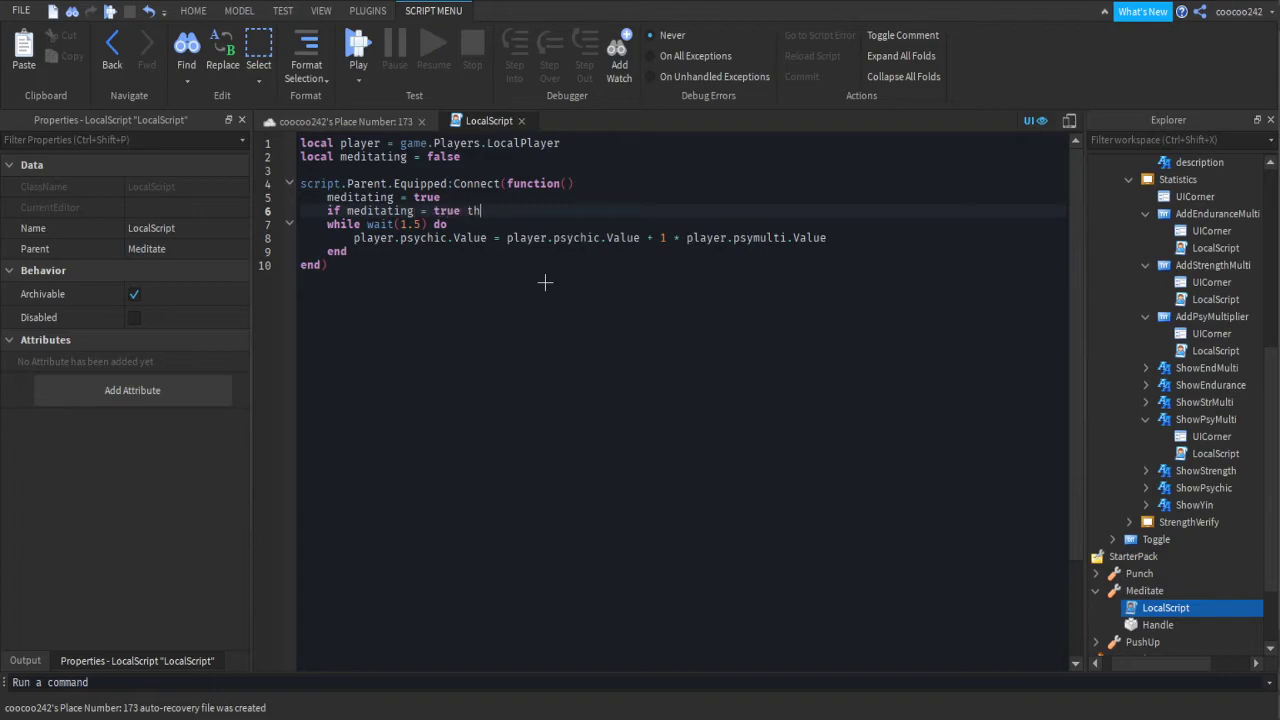
{"action": "type", "text": "en"}
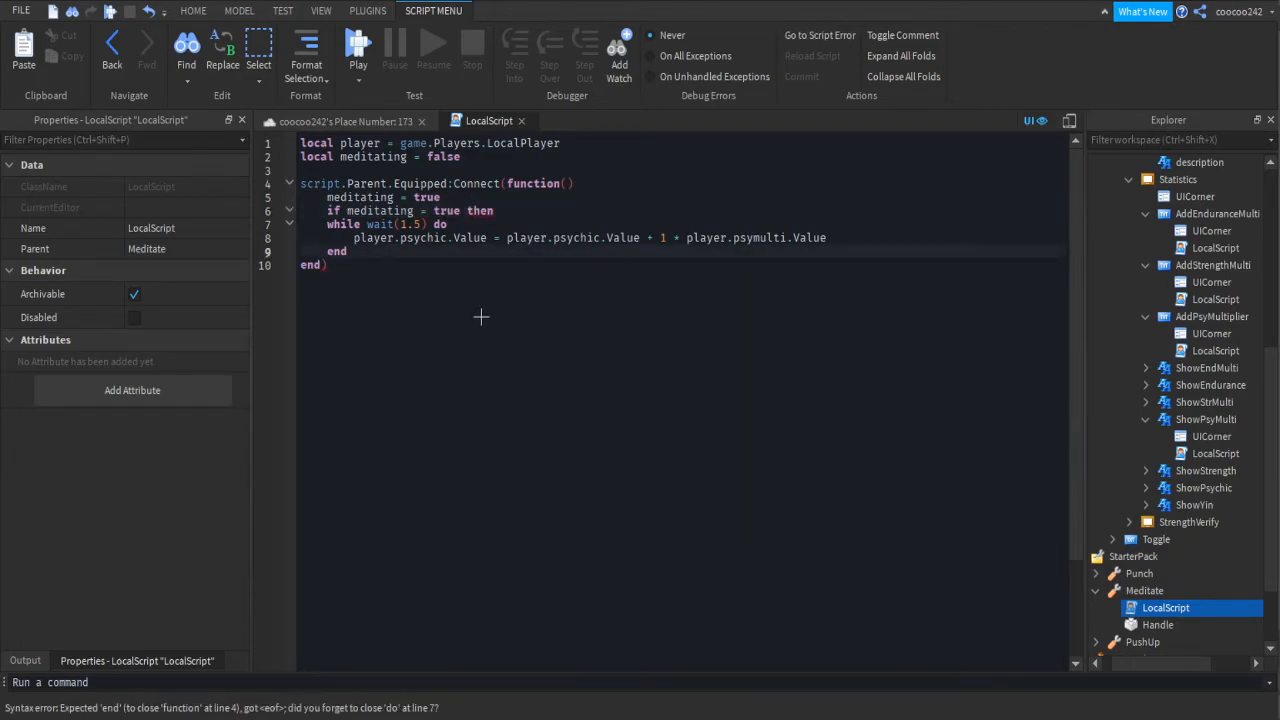
{"action": "type", "text": "end"}
{"action": "left_click", "coordinate": [682, 210]}
{"action": "type", "text": "="}
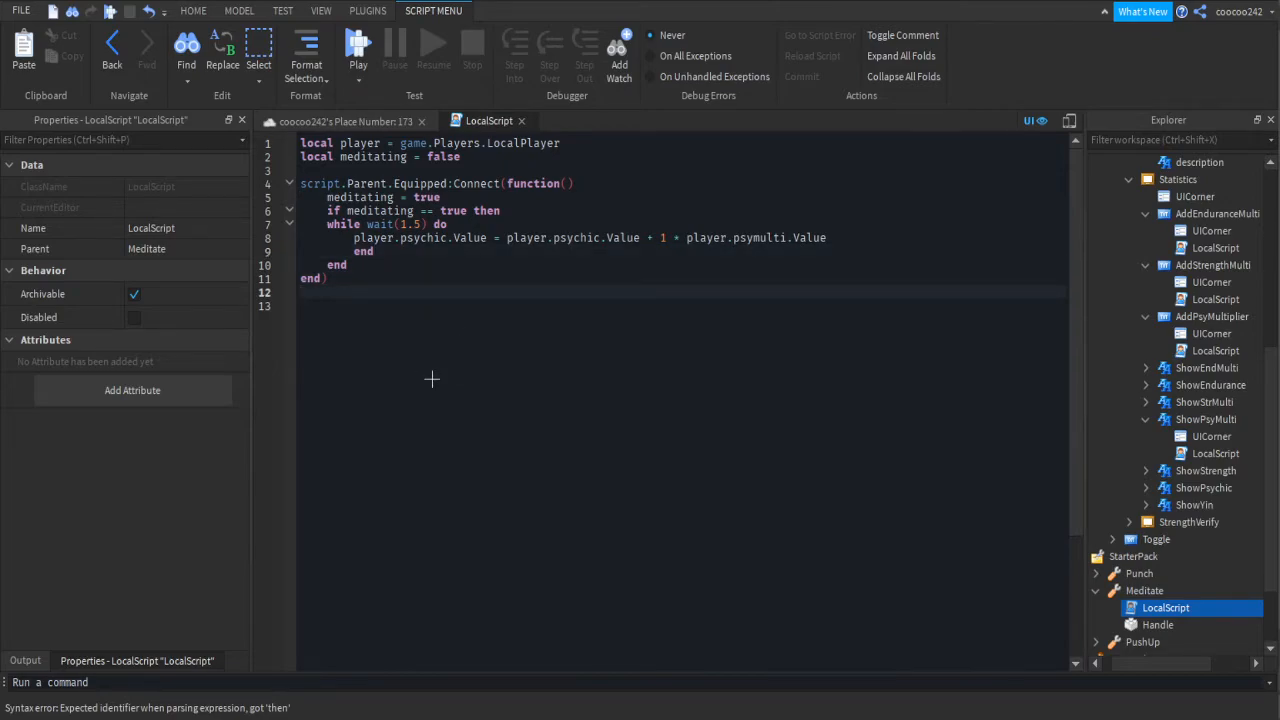
- Add an Unequipped handler that sets meditating = false
{"action": "type", "text": "script.Parent."}
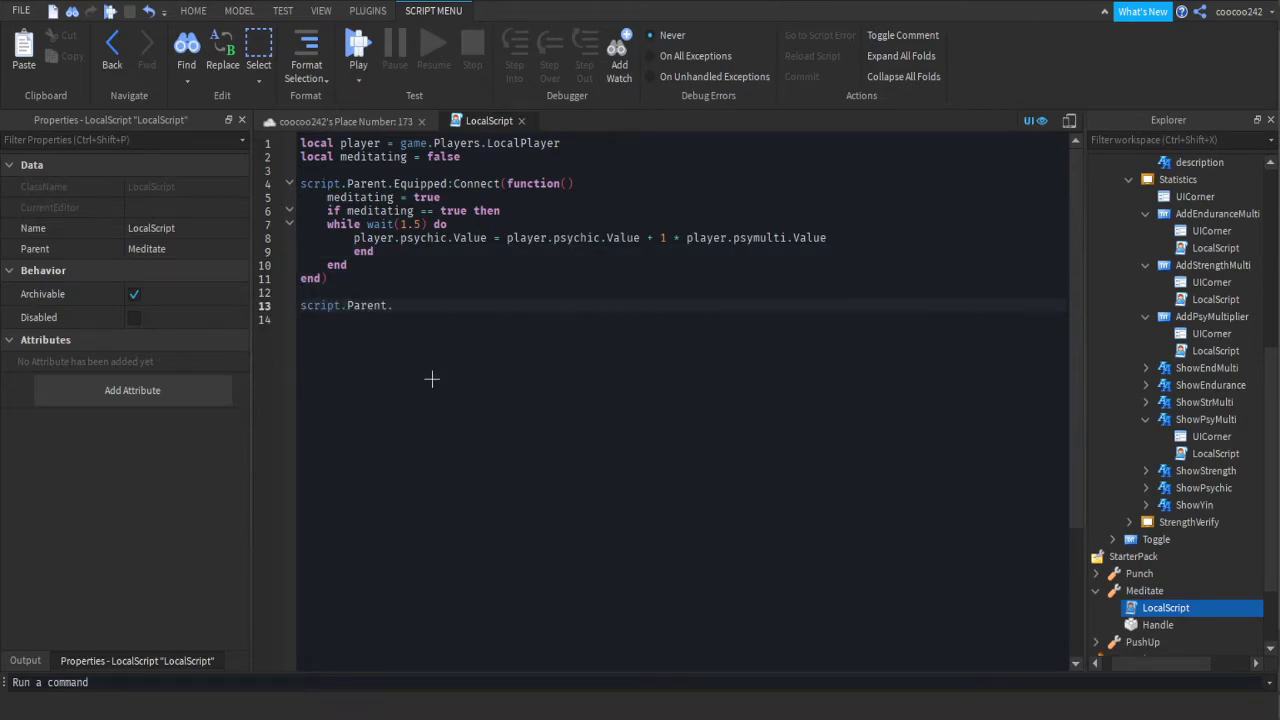
{"action": "type", "text": "Unequipped."}
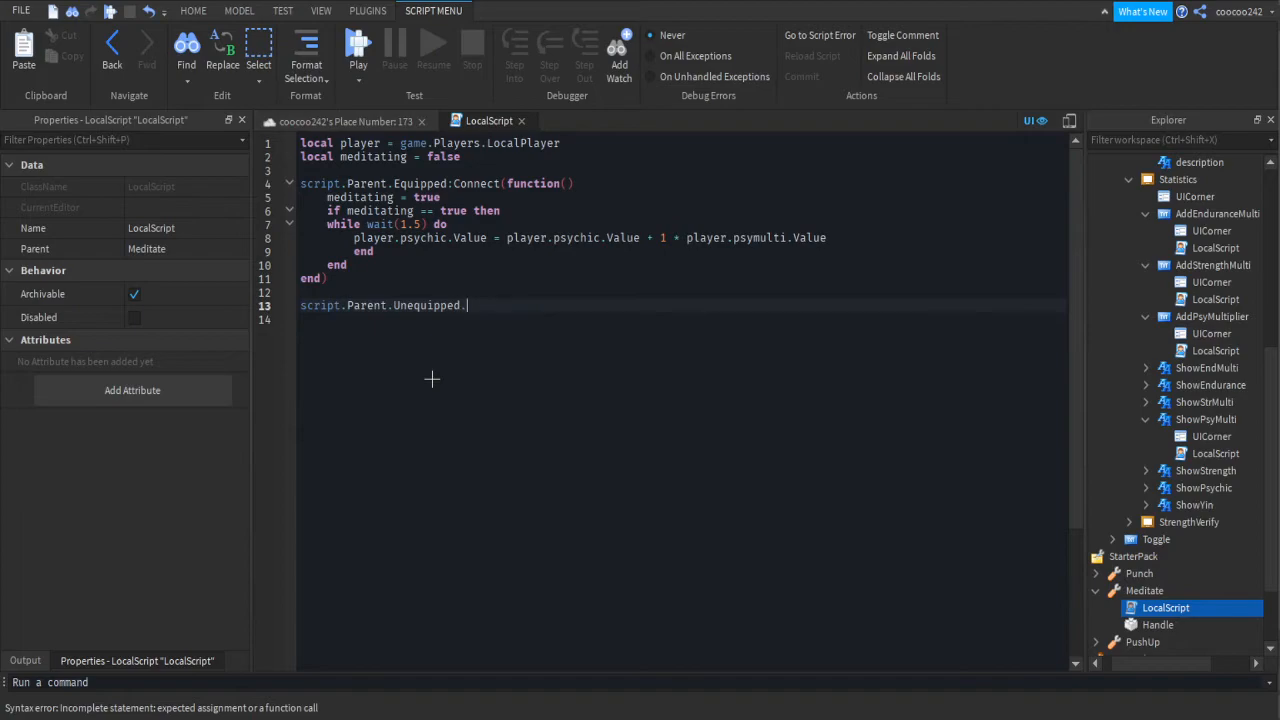
{"action": "type", "text": "Connect(function())"}
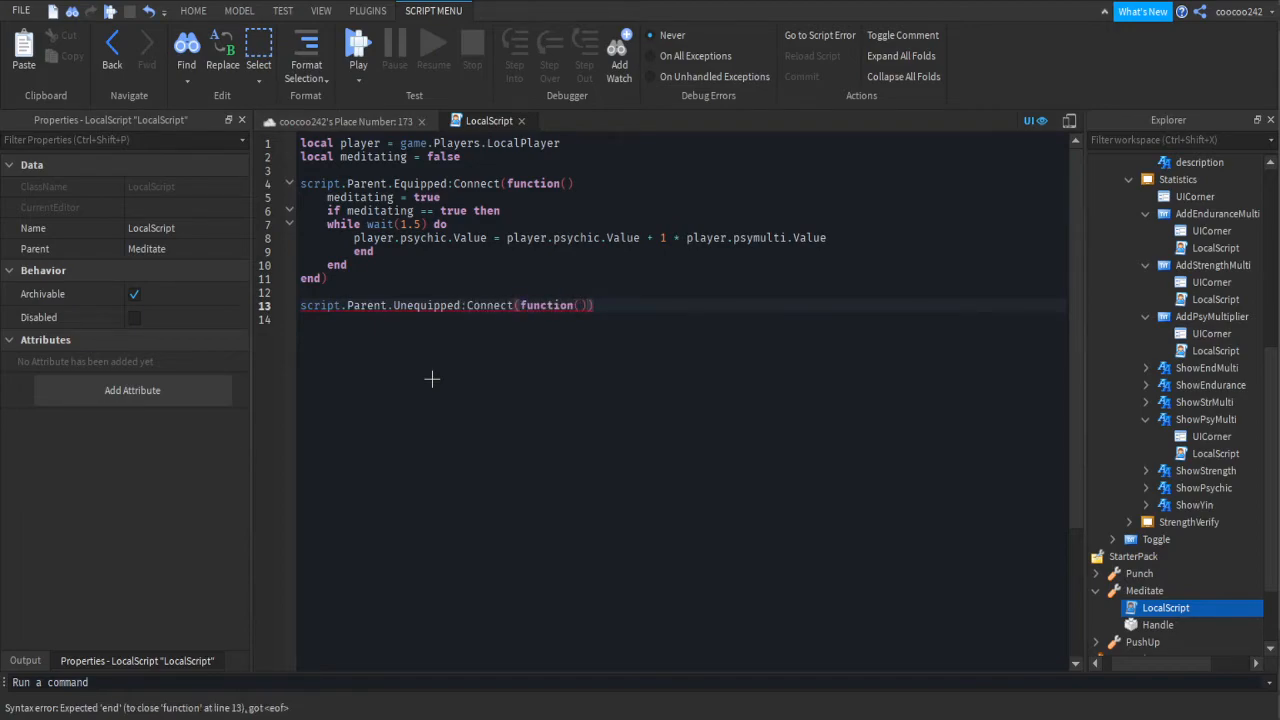
{"action": "type", "text": "meditating = fal"}
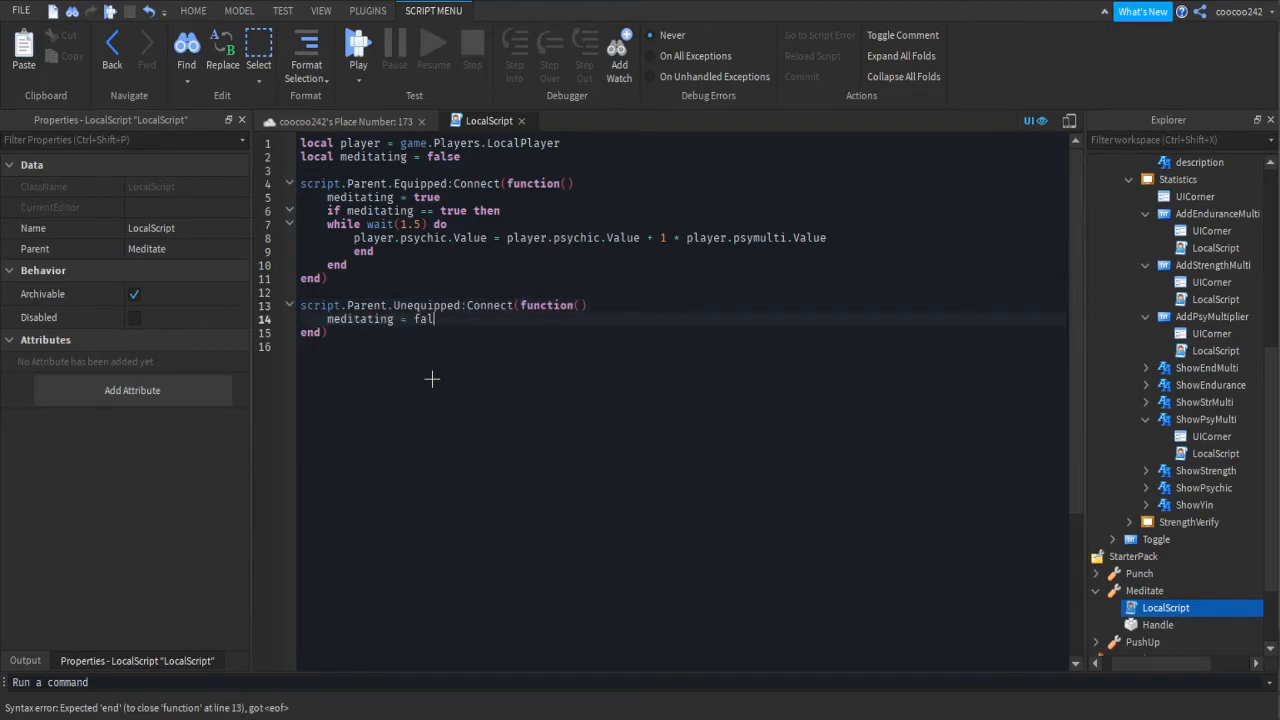
{"action": "type", "text": "se"}
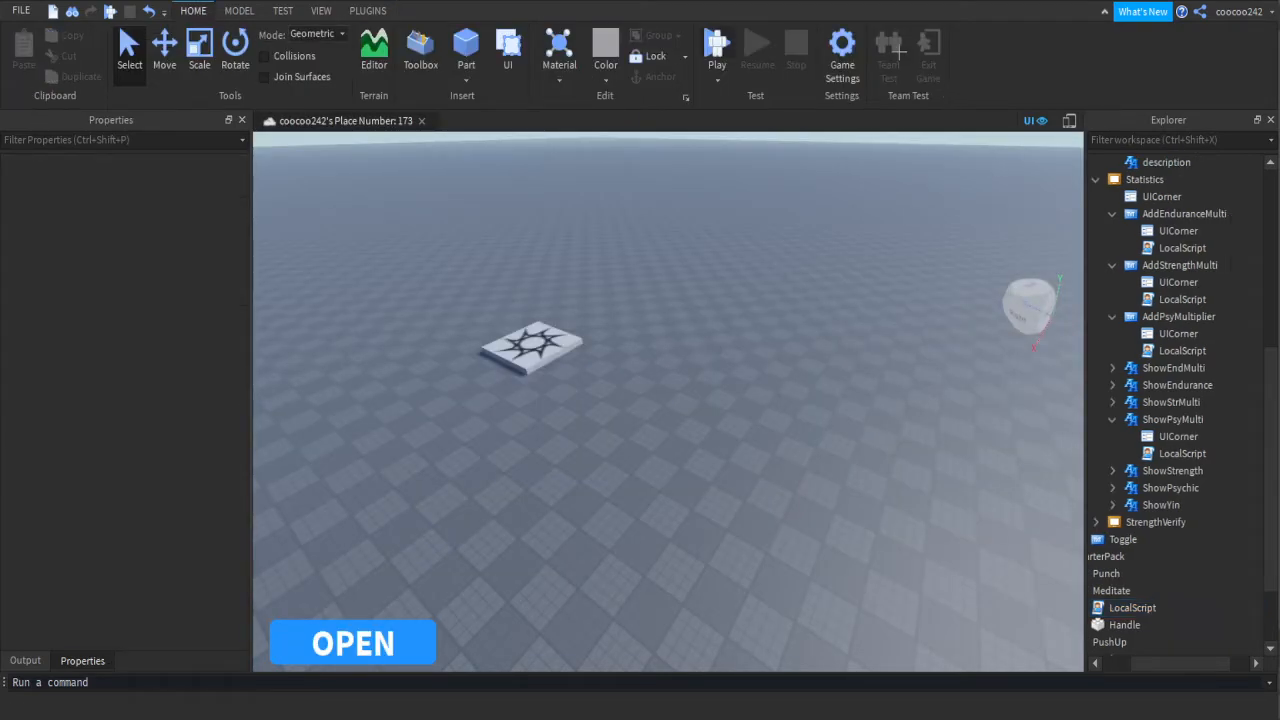
- Start a playtest, decline the 150 Yin prompt, and set the player's yin to 999
{"action": "left_click", "coordinate": [716, 50]}
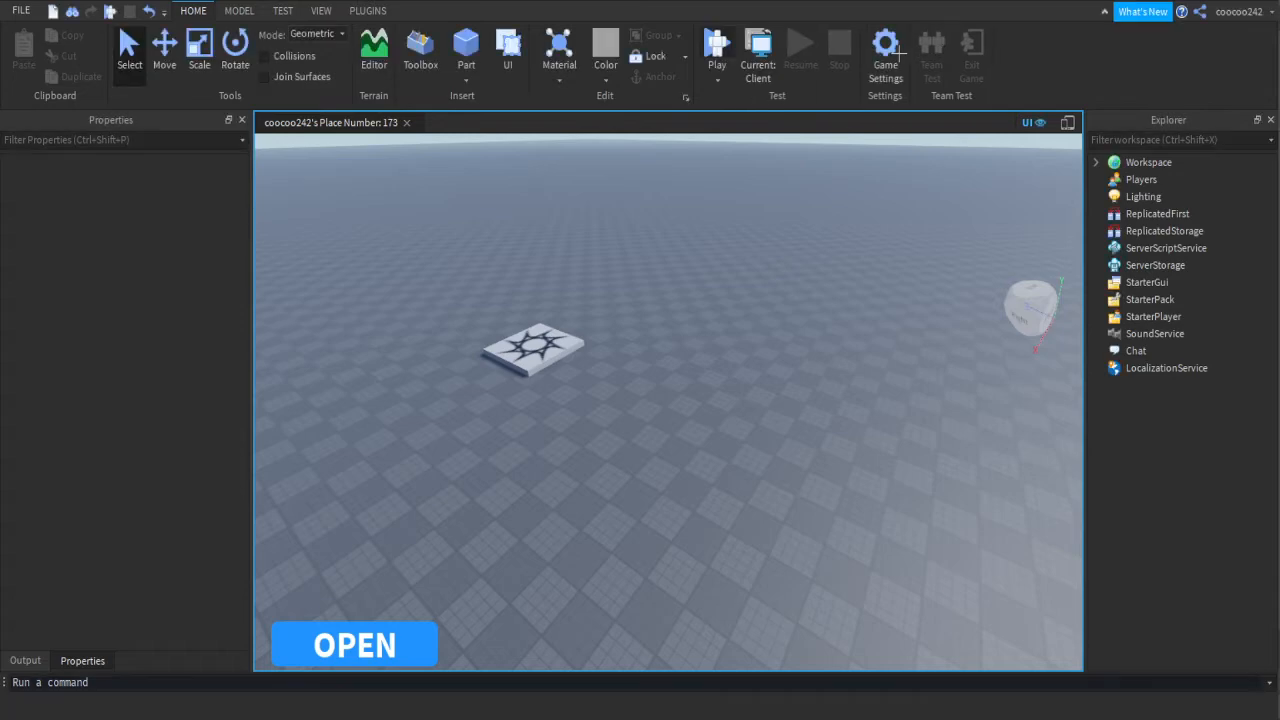
{"action": "left_click", "coordinate": [717, 47]}
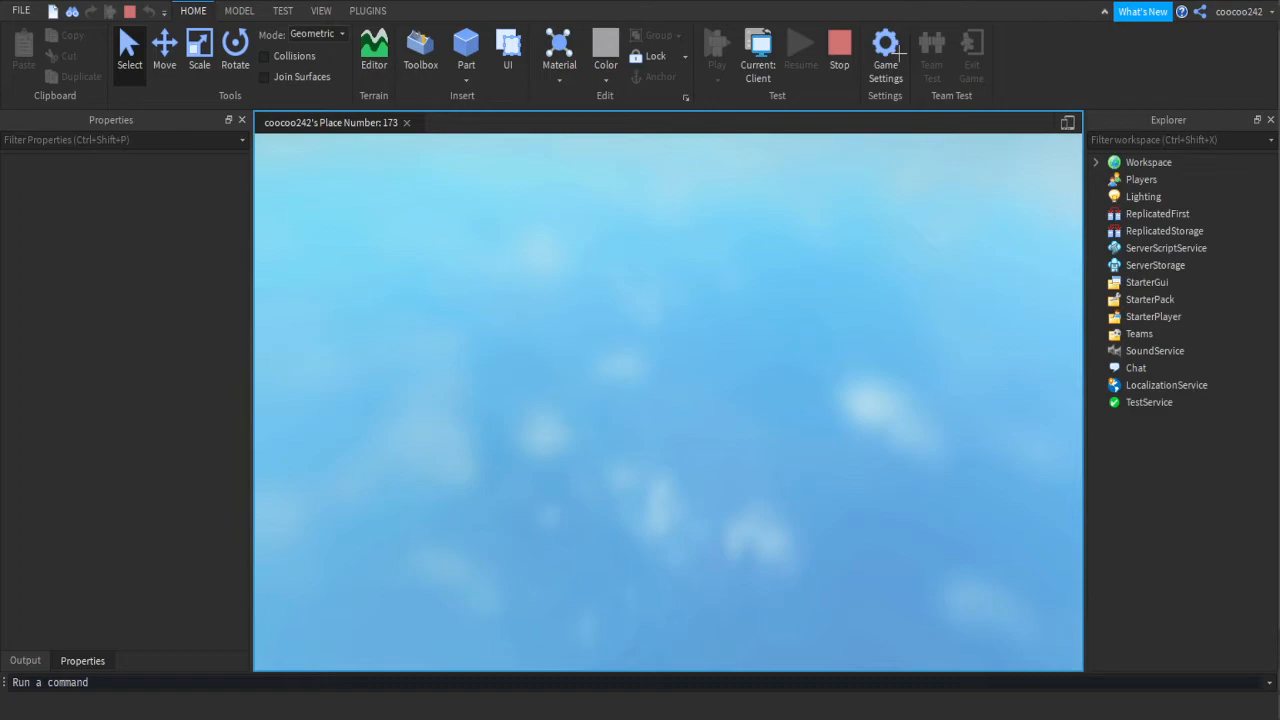
{"action": "left_click", "coordinate": [717, 45]}
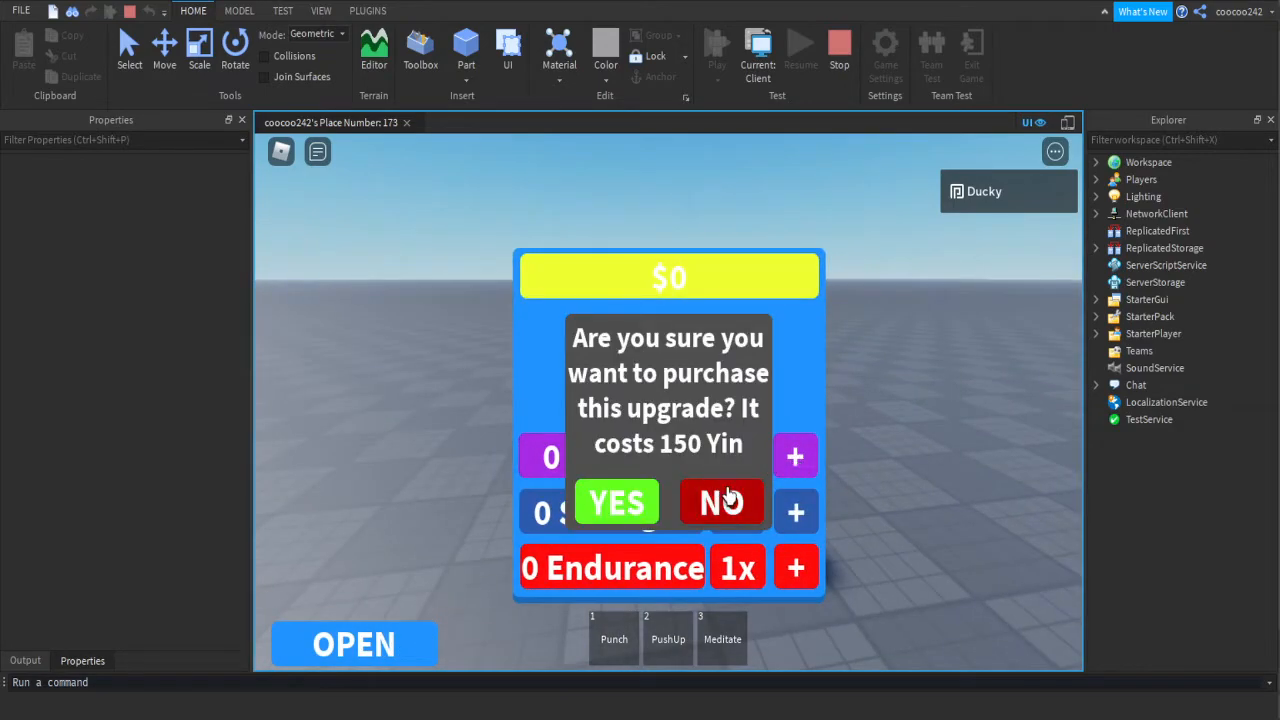
{"action": "left_click", "coordinate": [722, 502]}
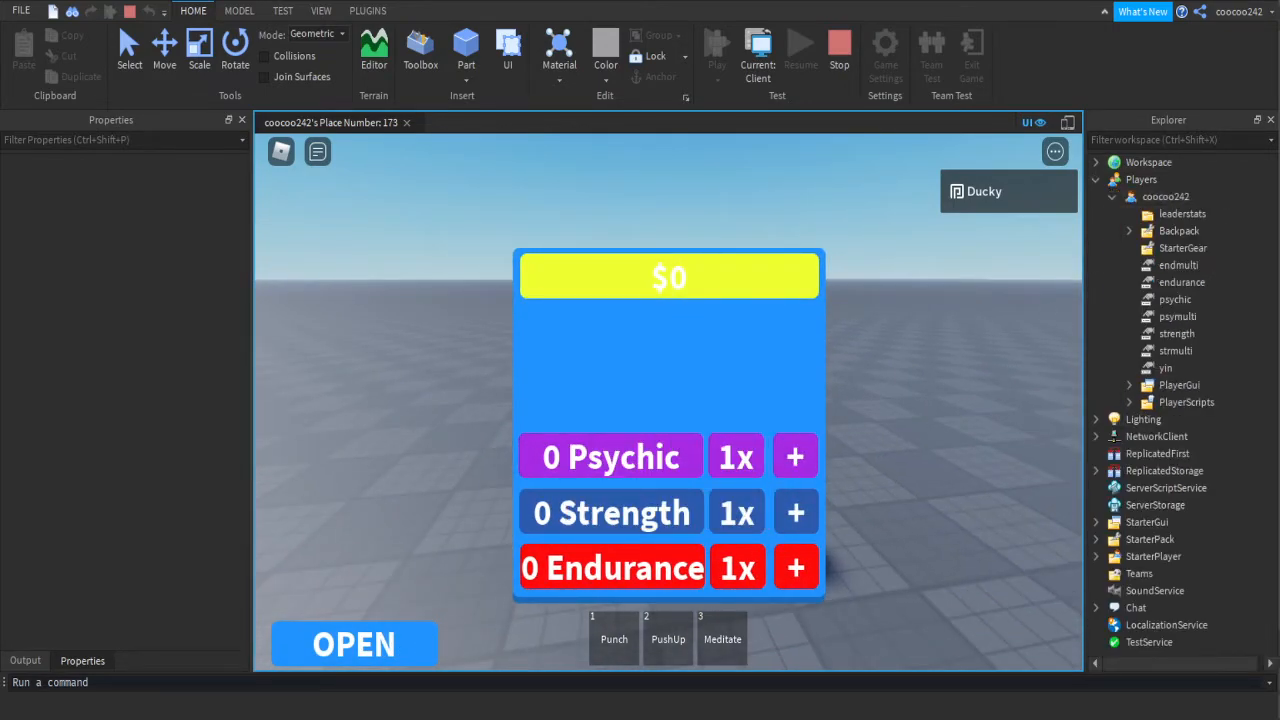
{"action": "left_click", "coordinate": [1159, 368]}
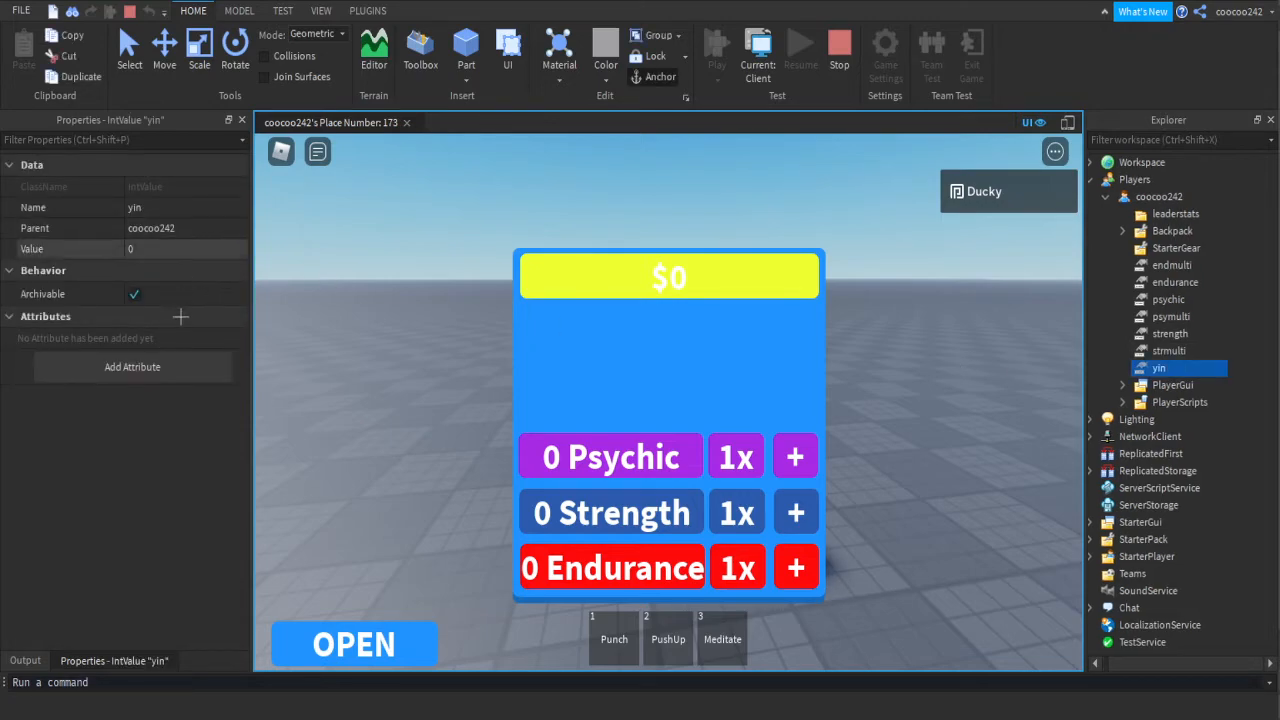
- Buy the 150 and 300 Yin Psychic multiplier upgrades, then decline the 600 Yin one
{"action": "left_click", "coordinate": [795, 457]}
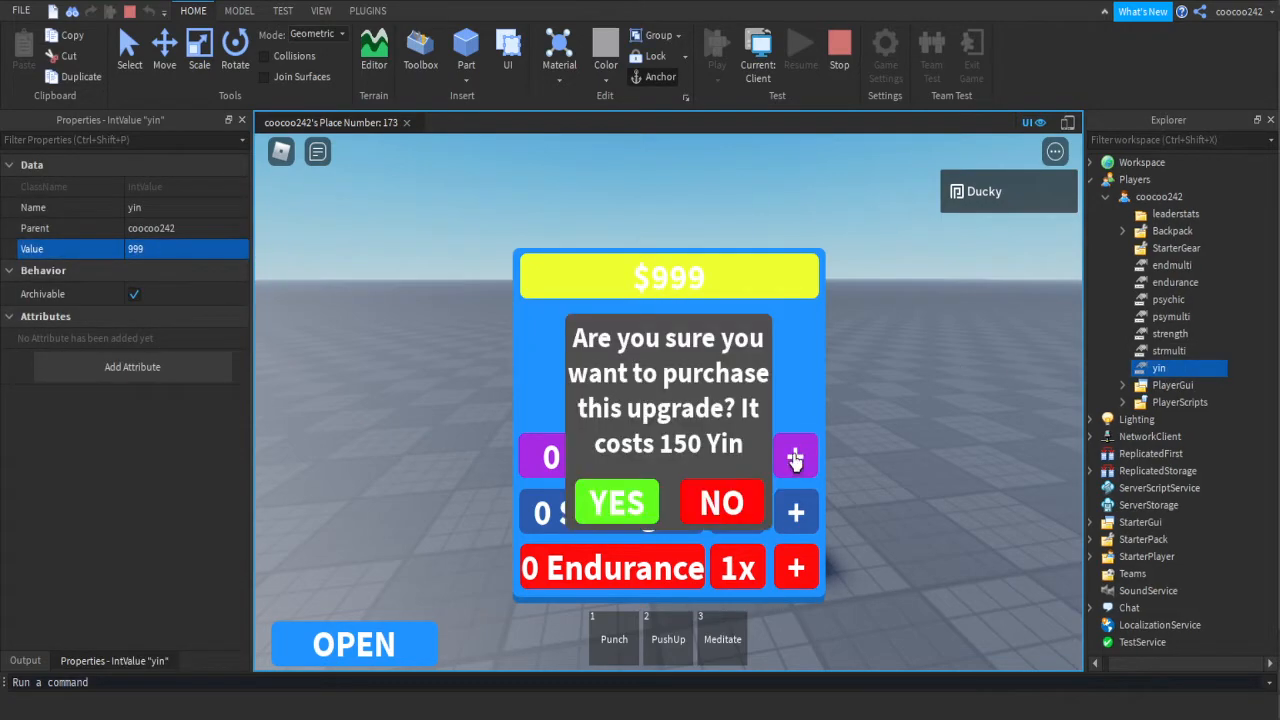
{"action": "left_click", "coordinate": [616, 502]}
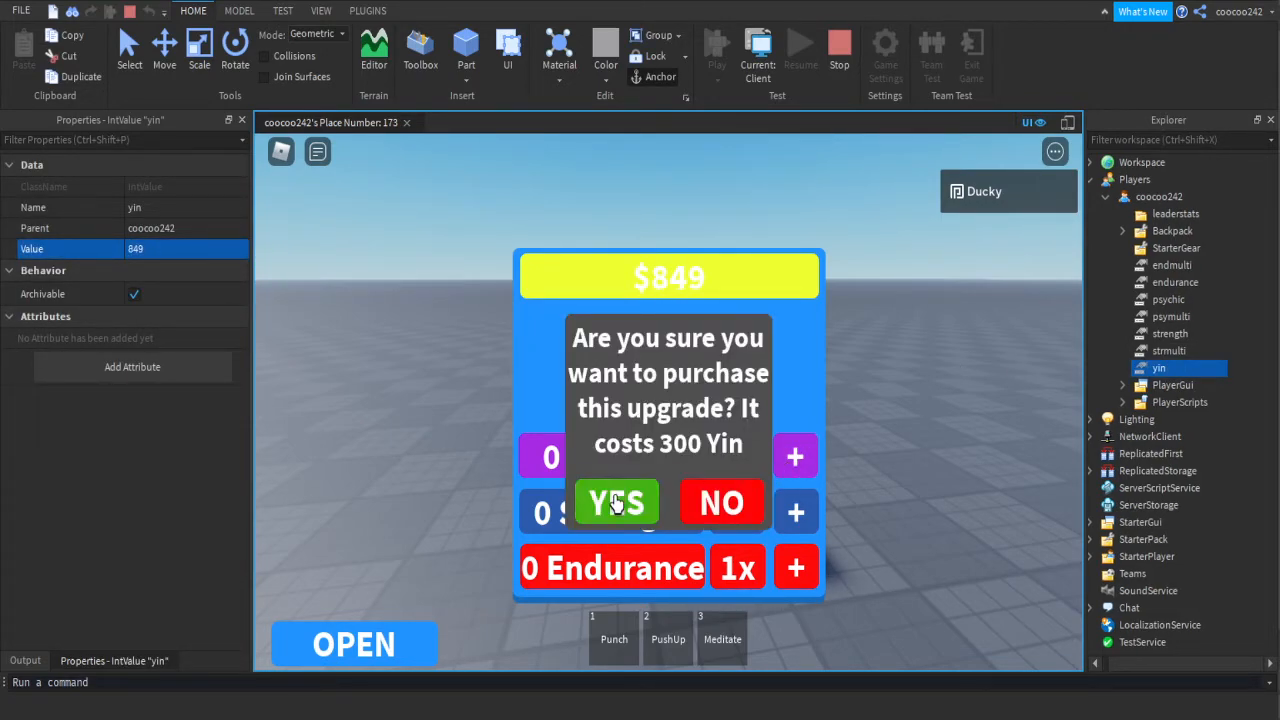
{"action": "left_click", "coordinate": [616, 502]}
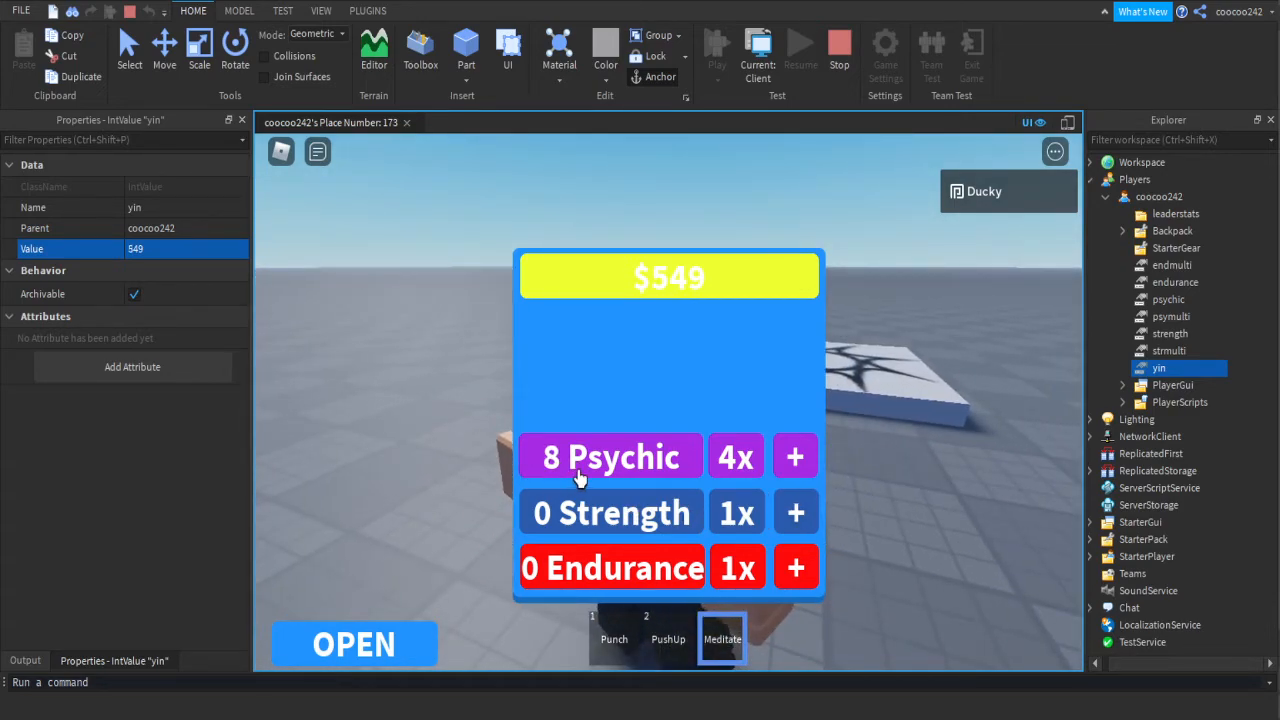
{"action": "left_click", "coordinate": [795, 457]}
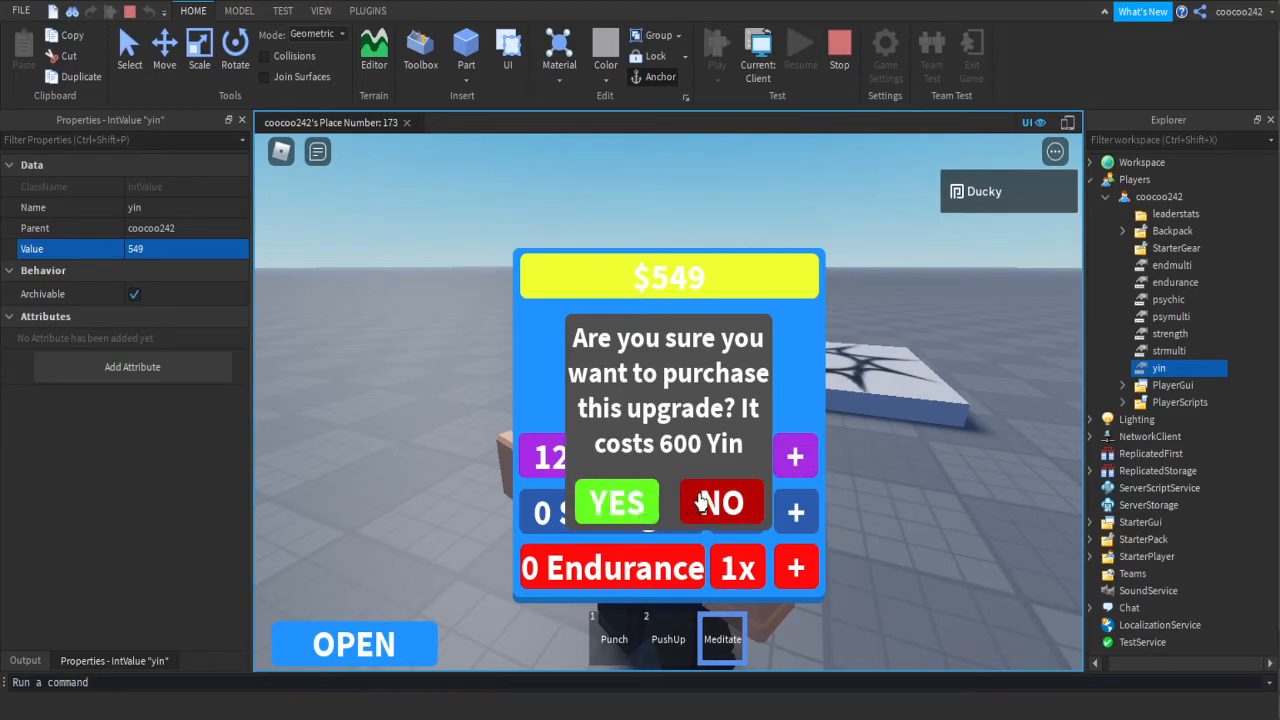
{"action": "left_click", "coordinate": [721, 502]}
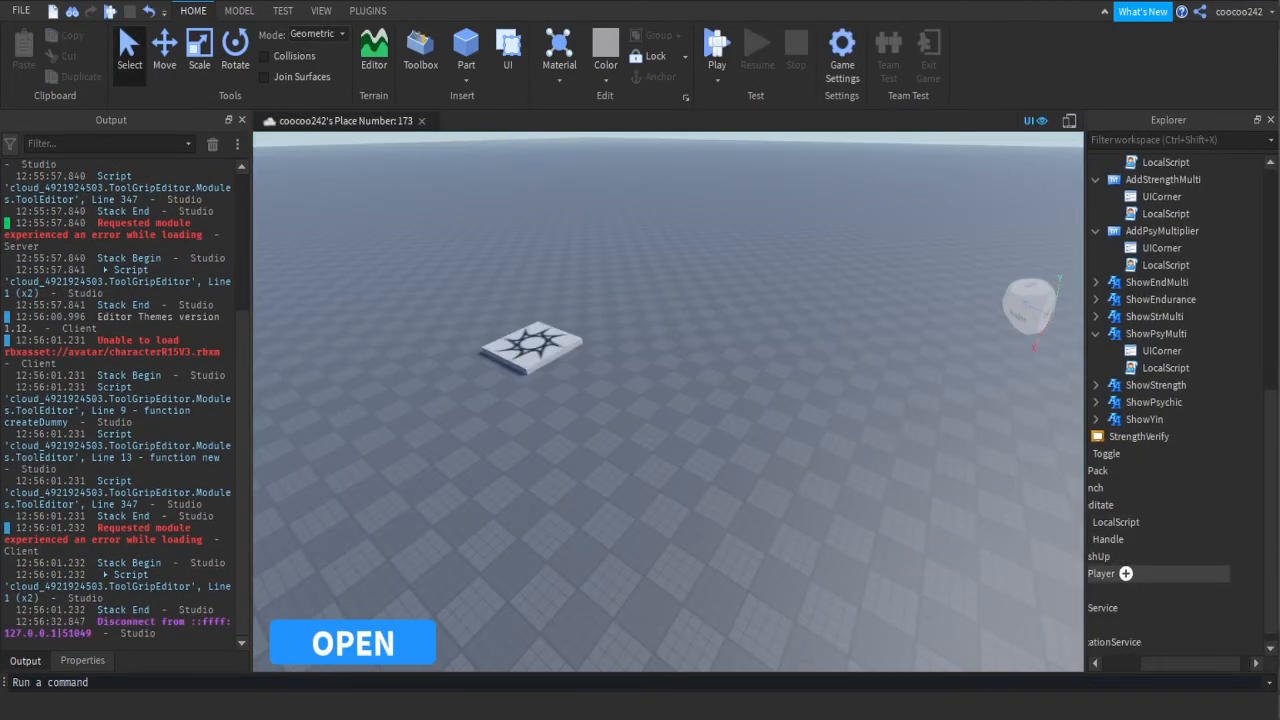
- Wrap the meditating check in Meditate's LocalScript inside a 'while wait(1.5) do' loop
{"action": "double_click", "coordinate": [1165, 521]}
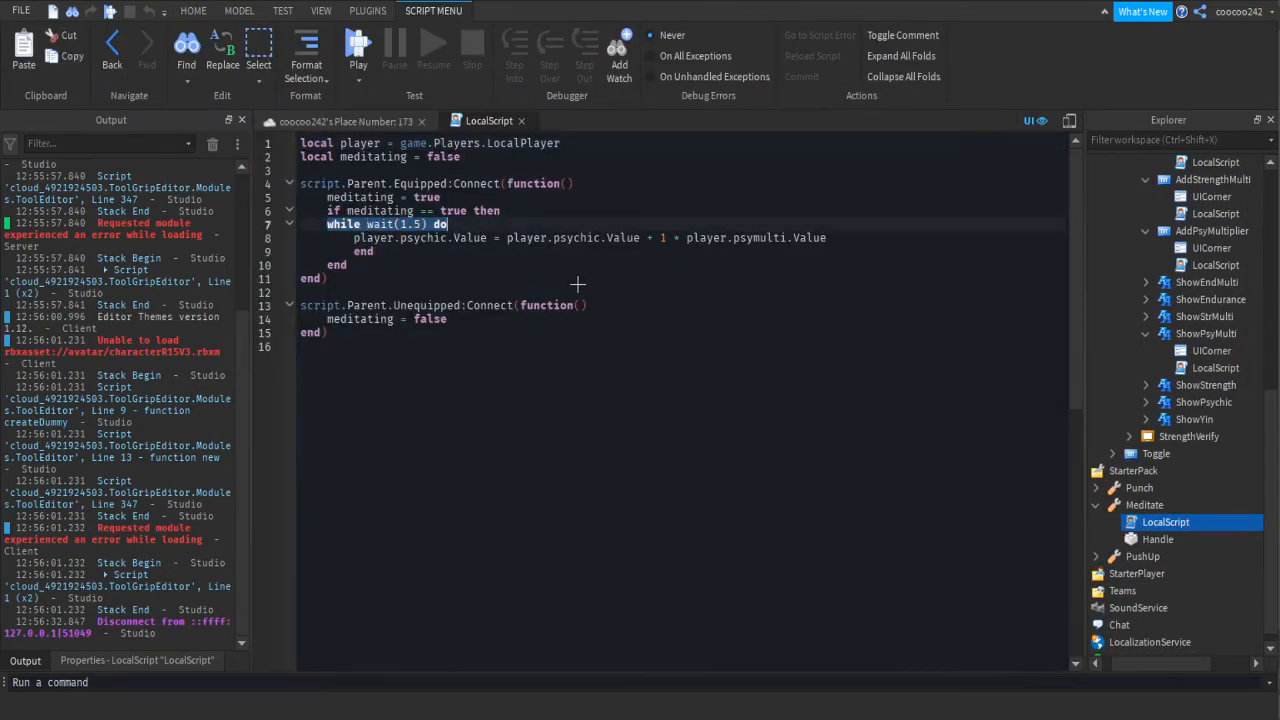
{"action": "mouse_move", "coordinate": [545, 318]}
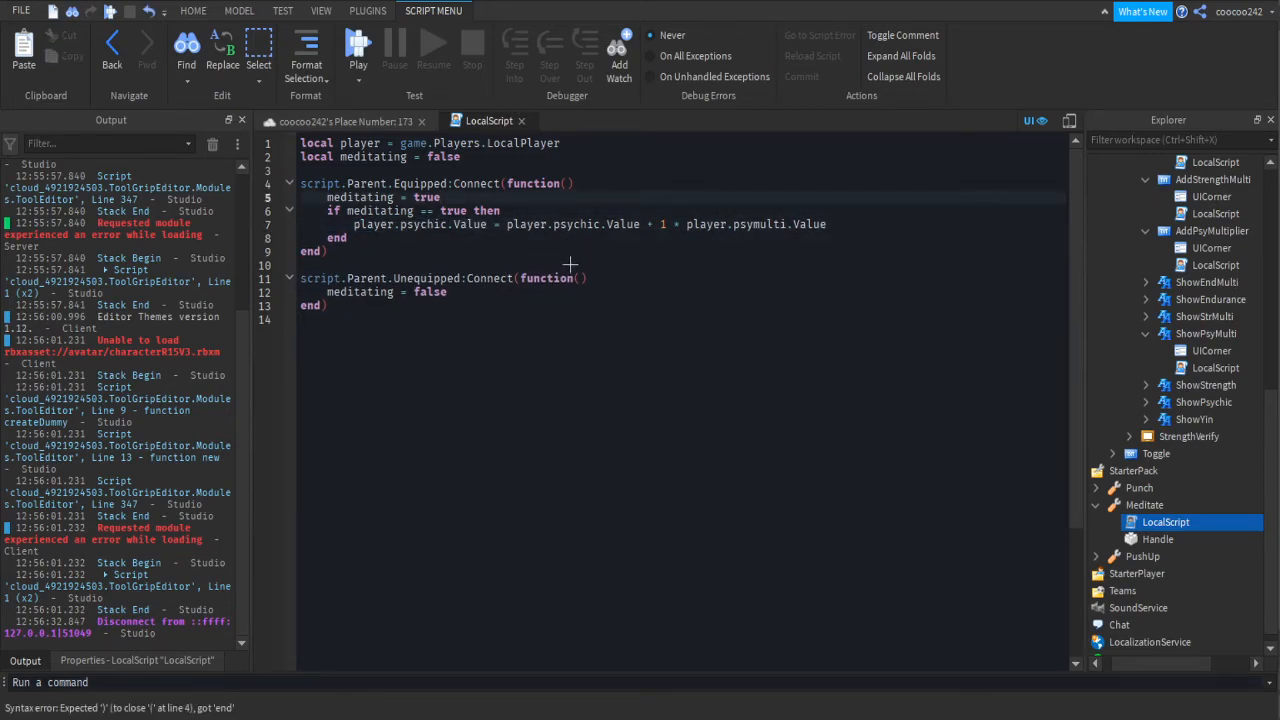
{"action": "key", "text": "enter"}
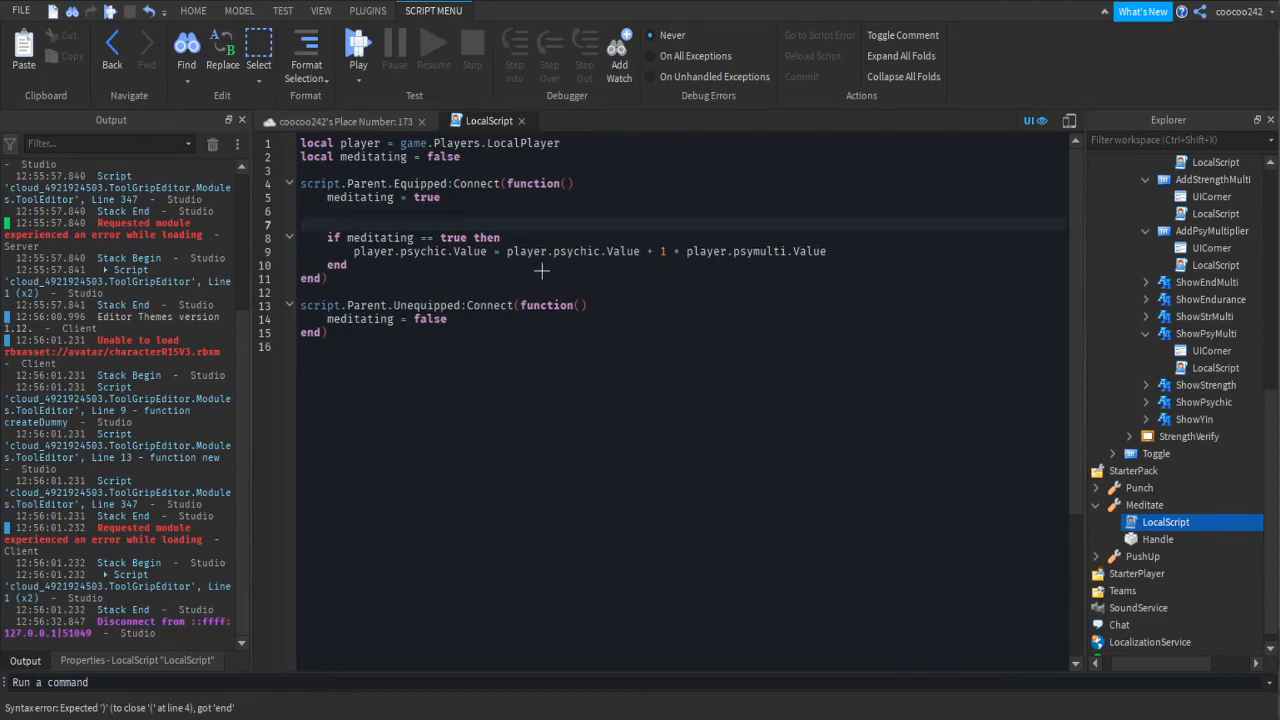
{"action": "type", "text": "while wait("}
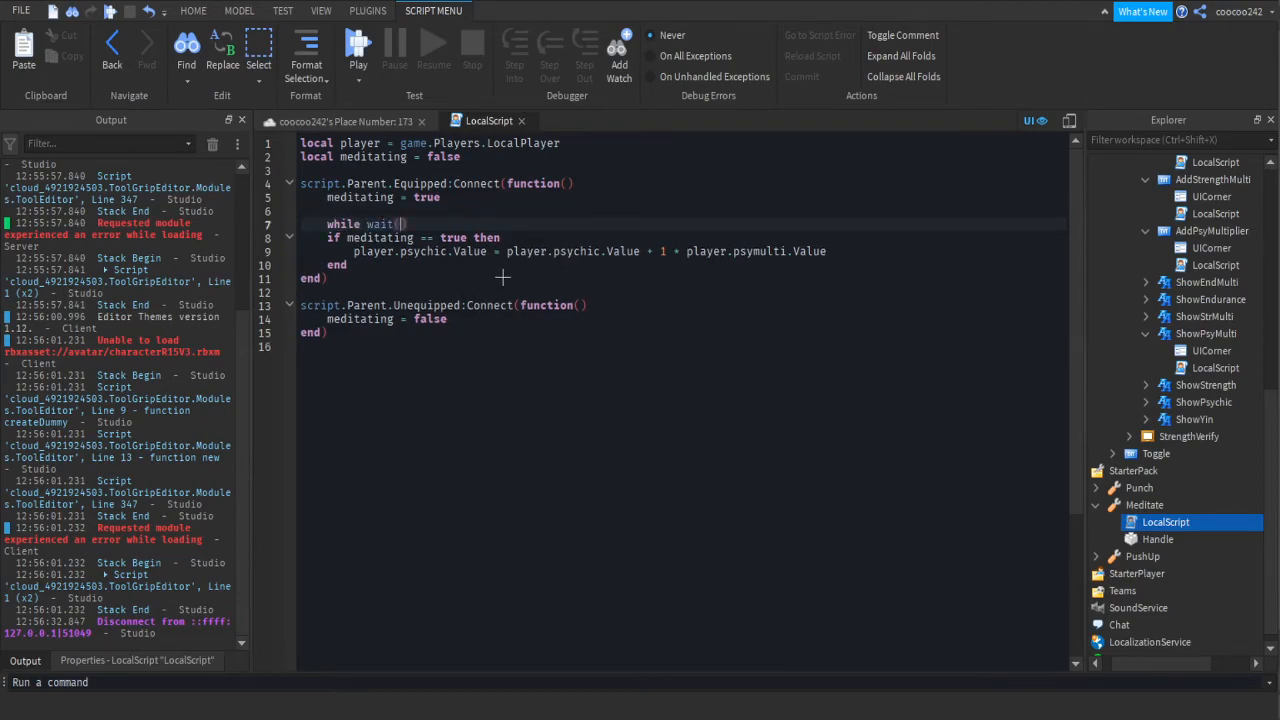
{"action": "type", "text": "1.5) th"}
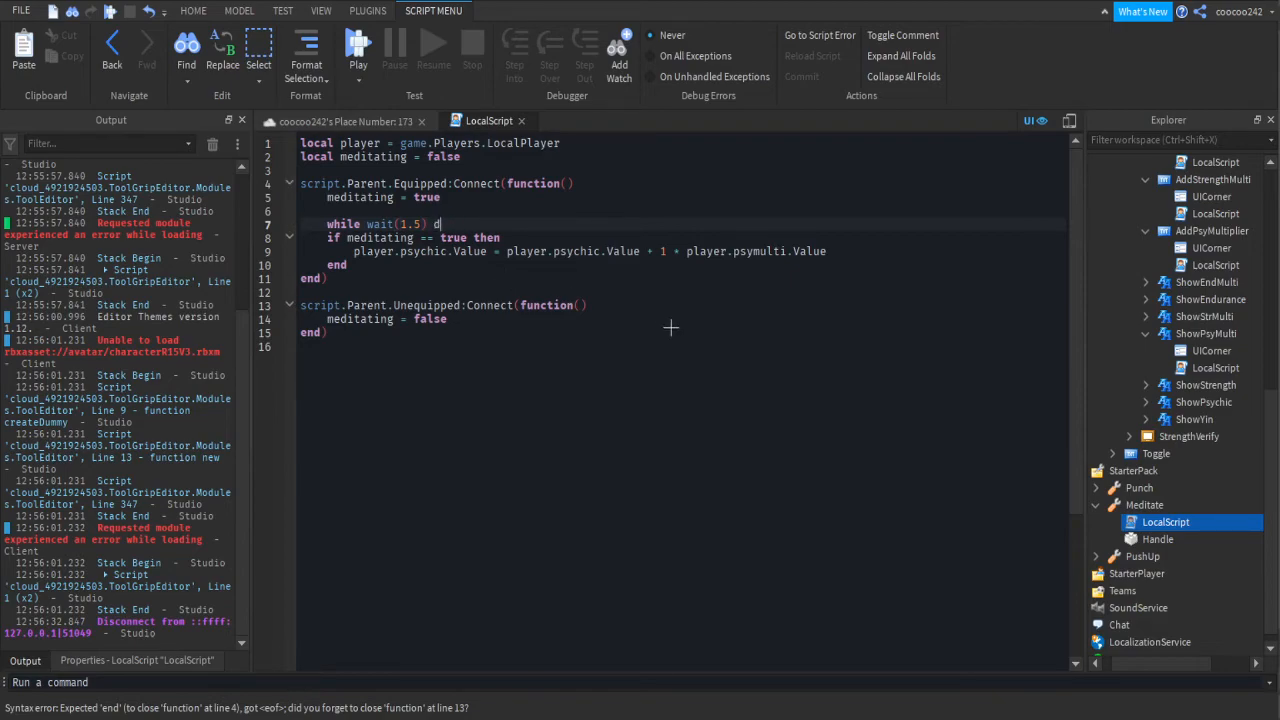
{"action": "type", "text": "o"}
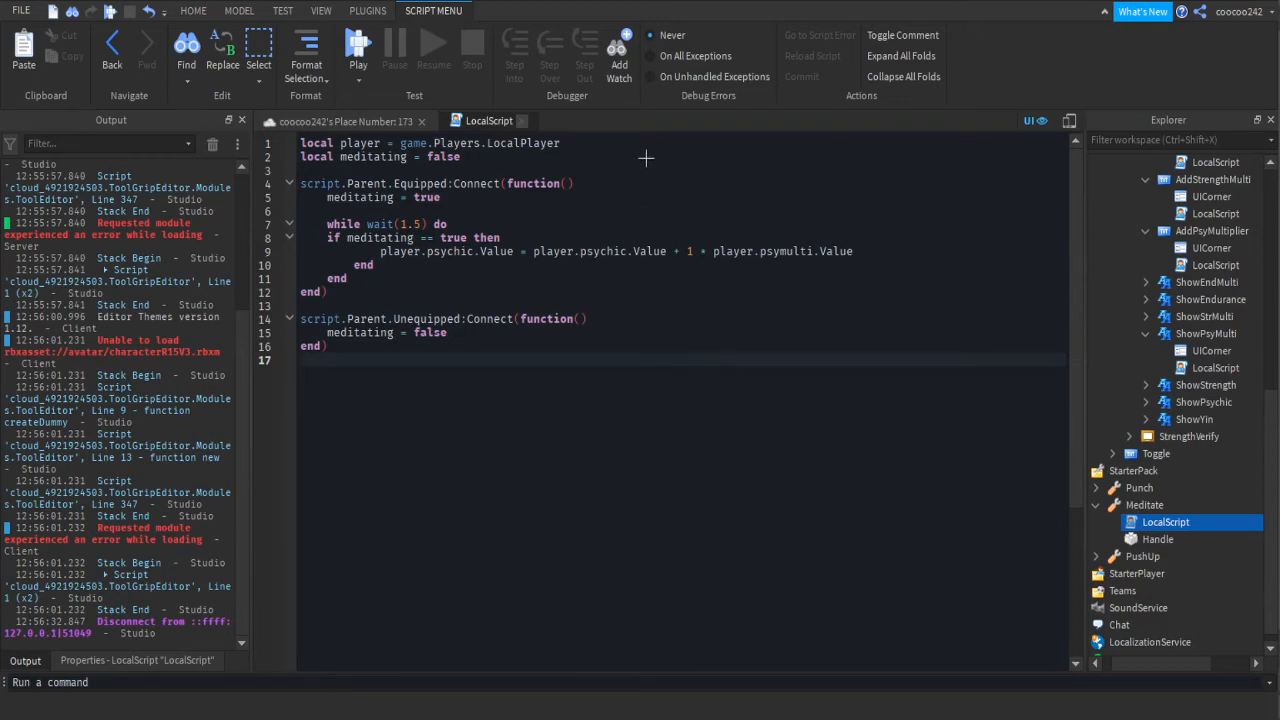
{"action": "left_click", "coordinate": [193, 11]}
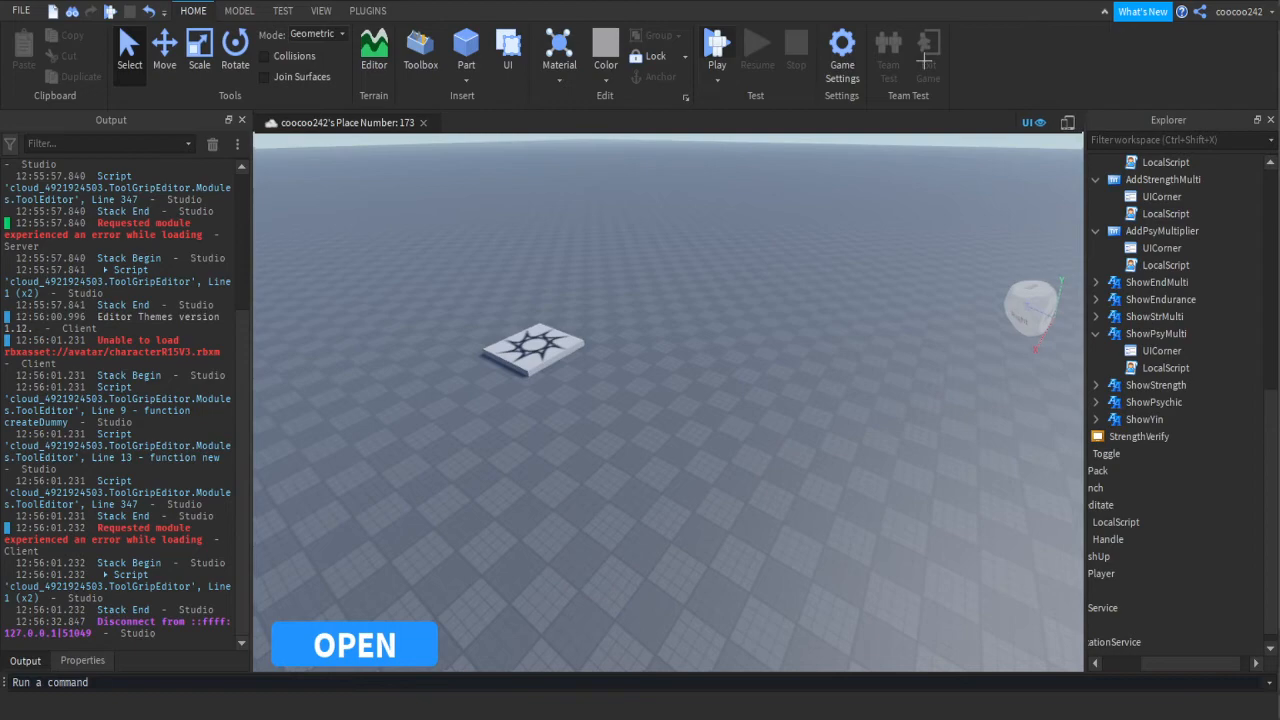
- Start a playtest and equip Punch and Meditate from the hotbar to watch Psychic
{"action": "left_click", "coordinate": [716, 50]}
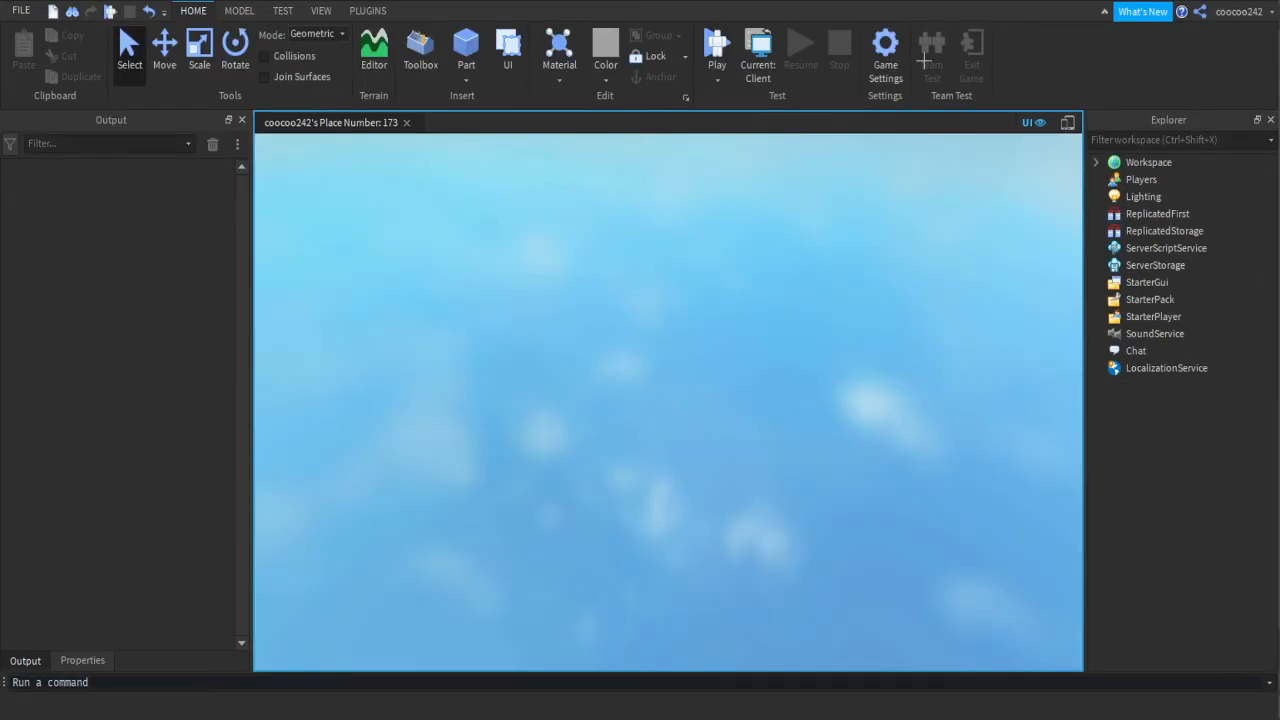
{"action": "left_click", "coordinate": [716, 45]}
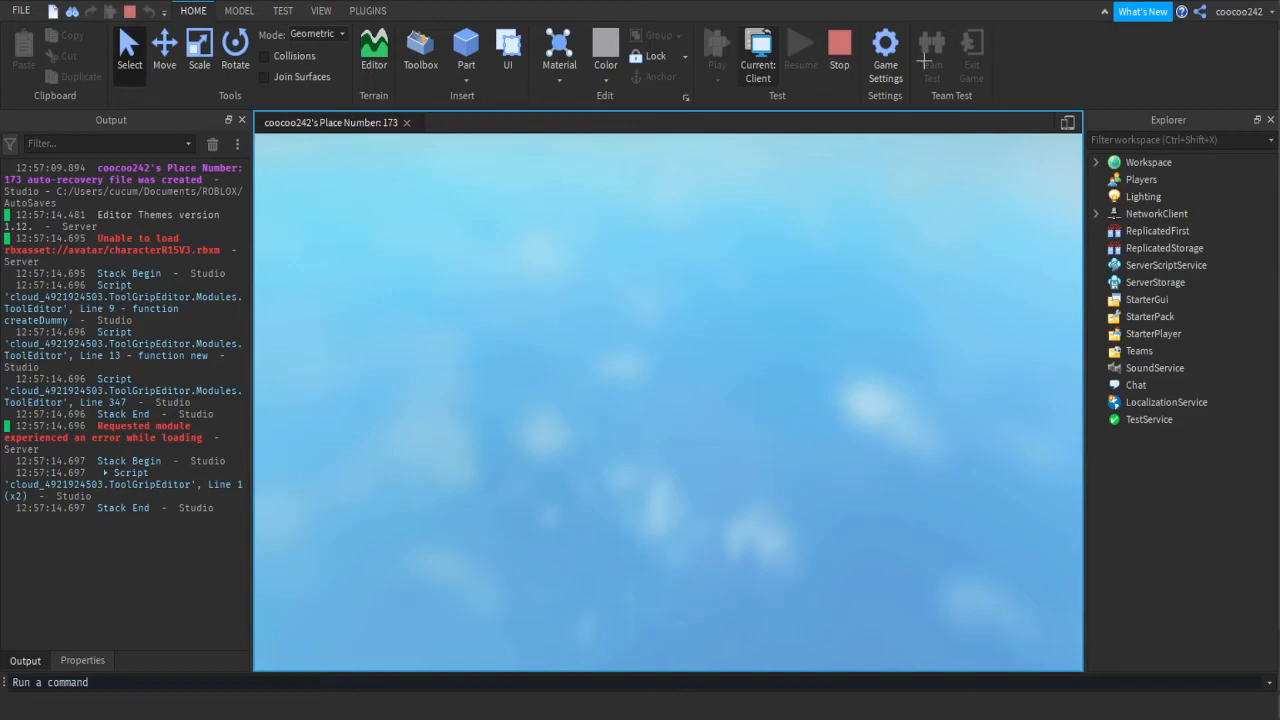
{"action": "left_click", "coordinate": [717, 45]}
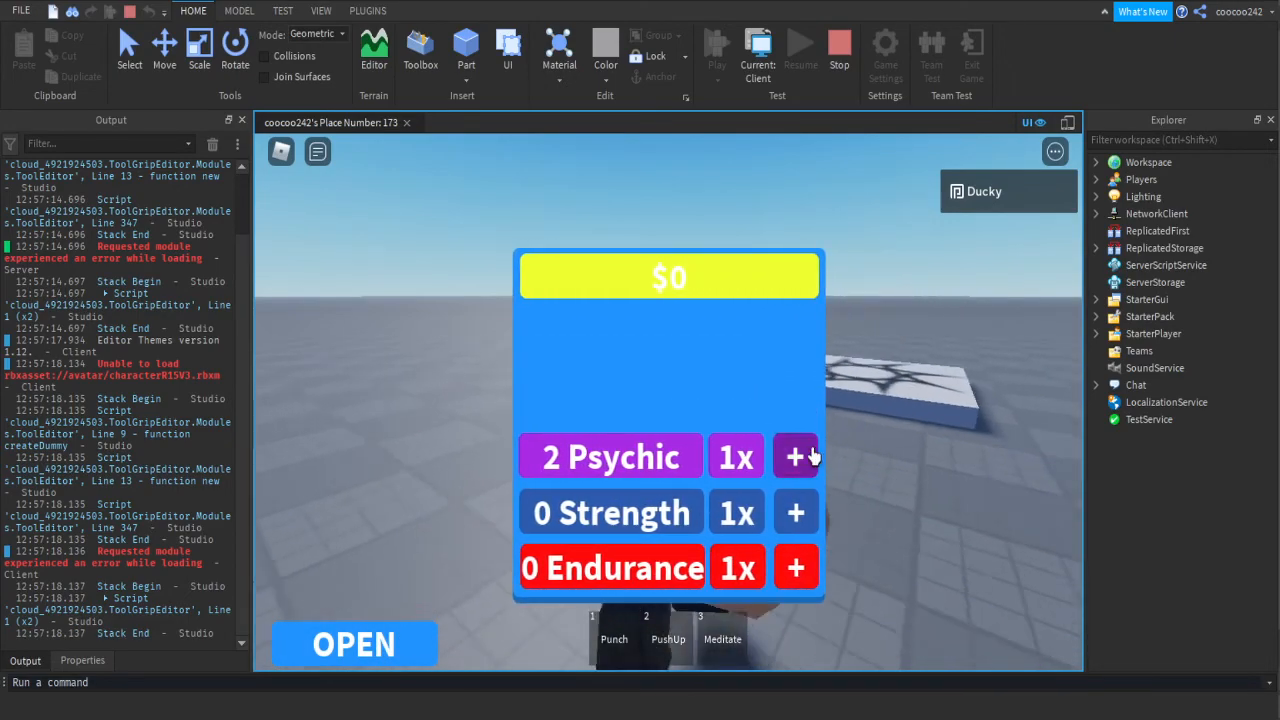
{"action": "left_click", "coordinate": [796, 567]}
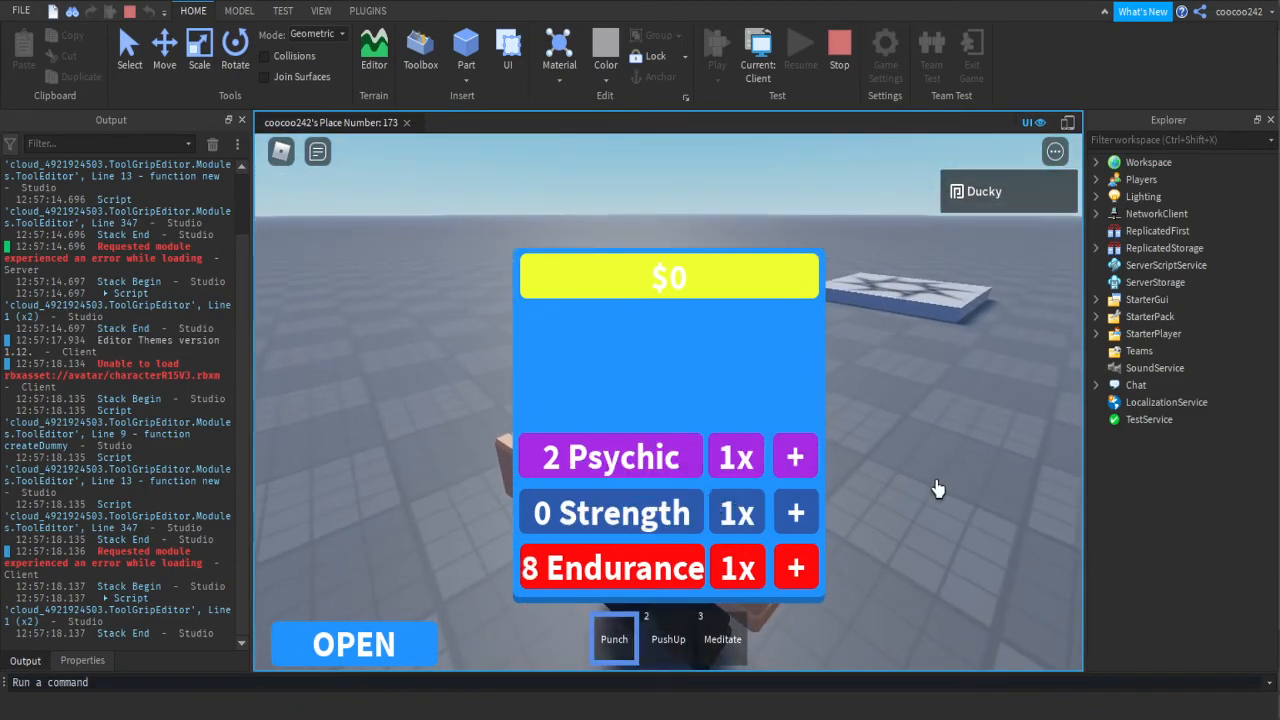
{"action": "left_click", "coordinate": [795, 512]}
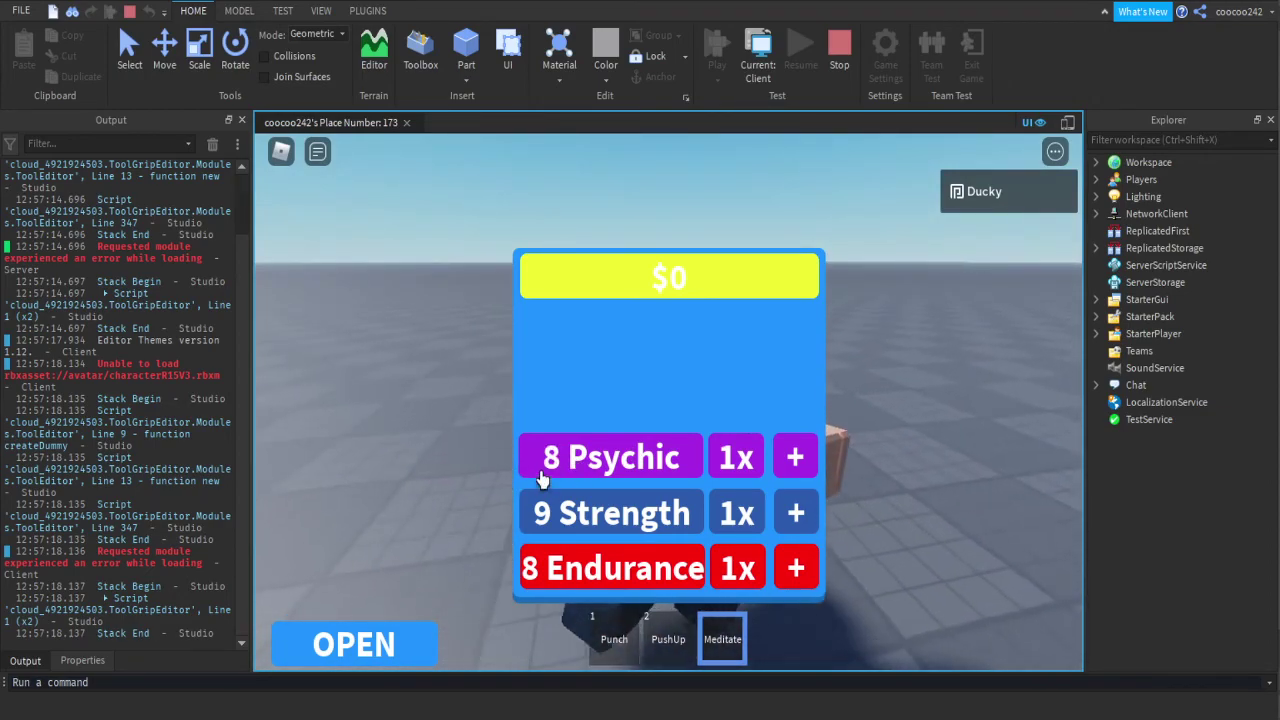
- Decline the 150 Yin Psychic upgrade prompt and toggle the stats panel open and closed
{"action": "left_click", "coordinate": [795, 457]}
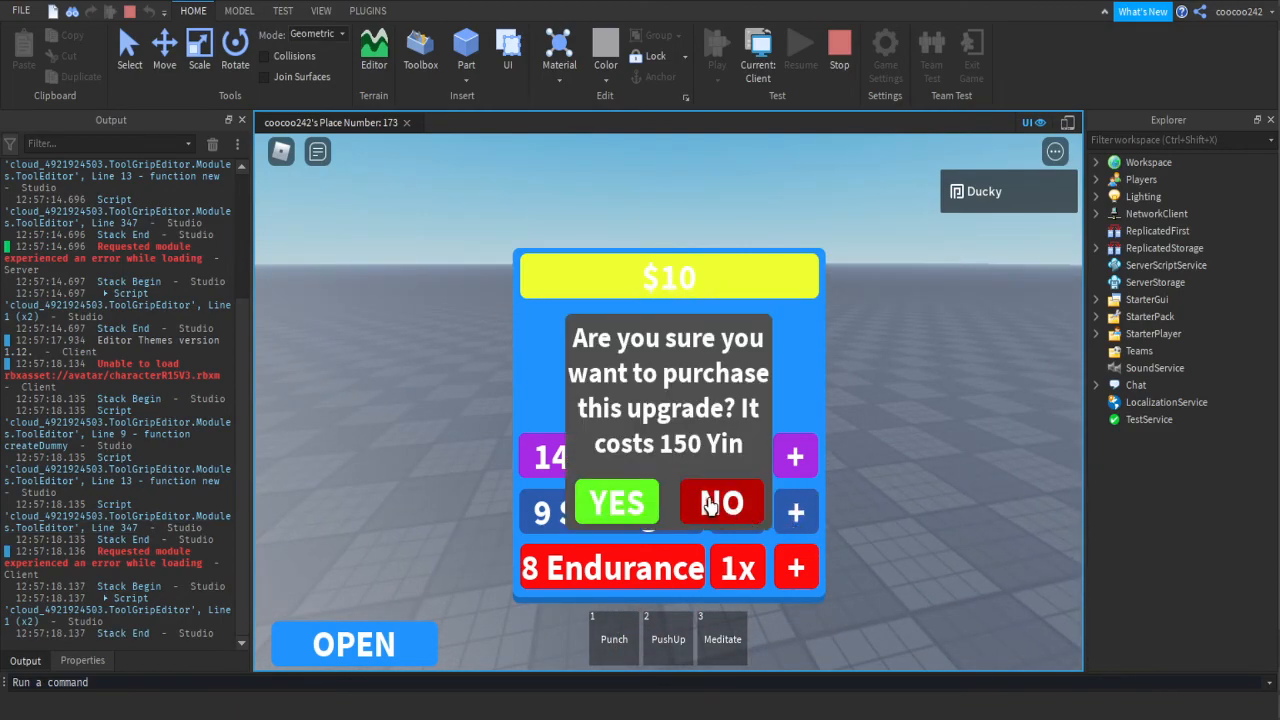
{"action": "left_click", "coordinate": [721, 502]}
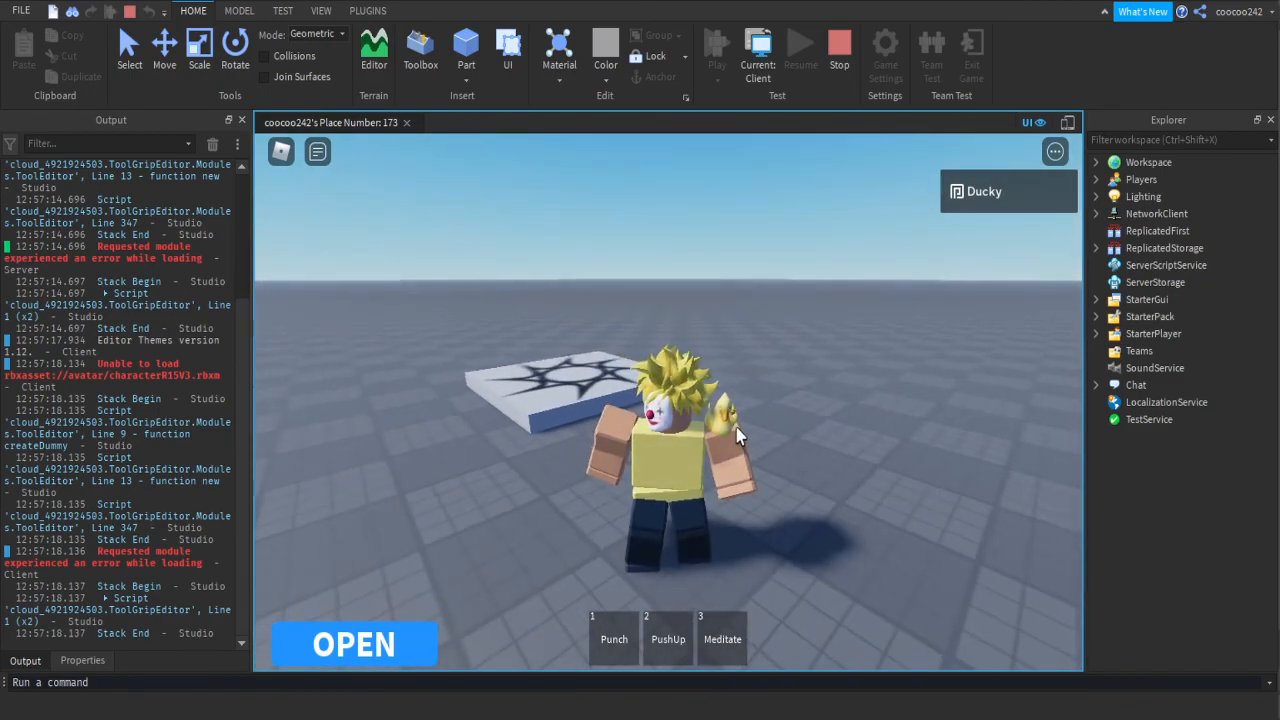
{"action": "left_click", "coordinate": [354, 643]}
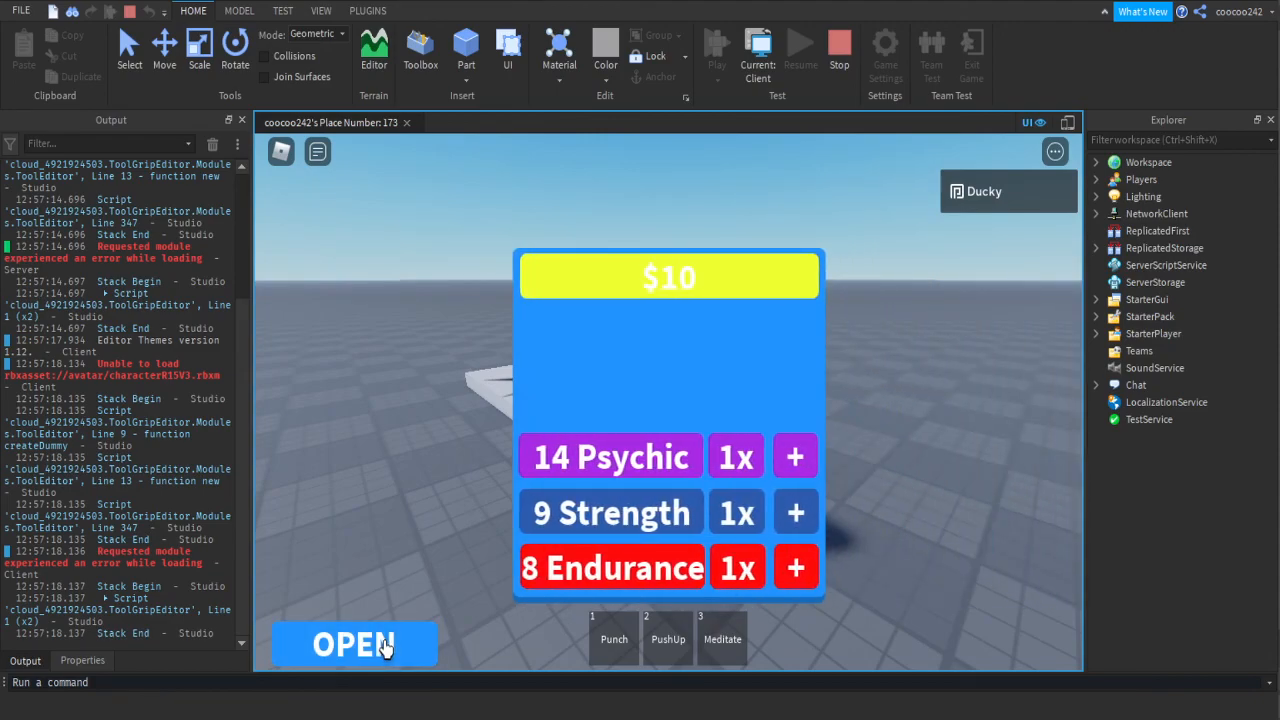
{"action": "left_click", "coordinate": [354, 643]}
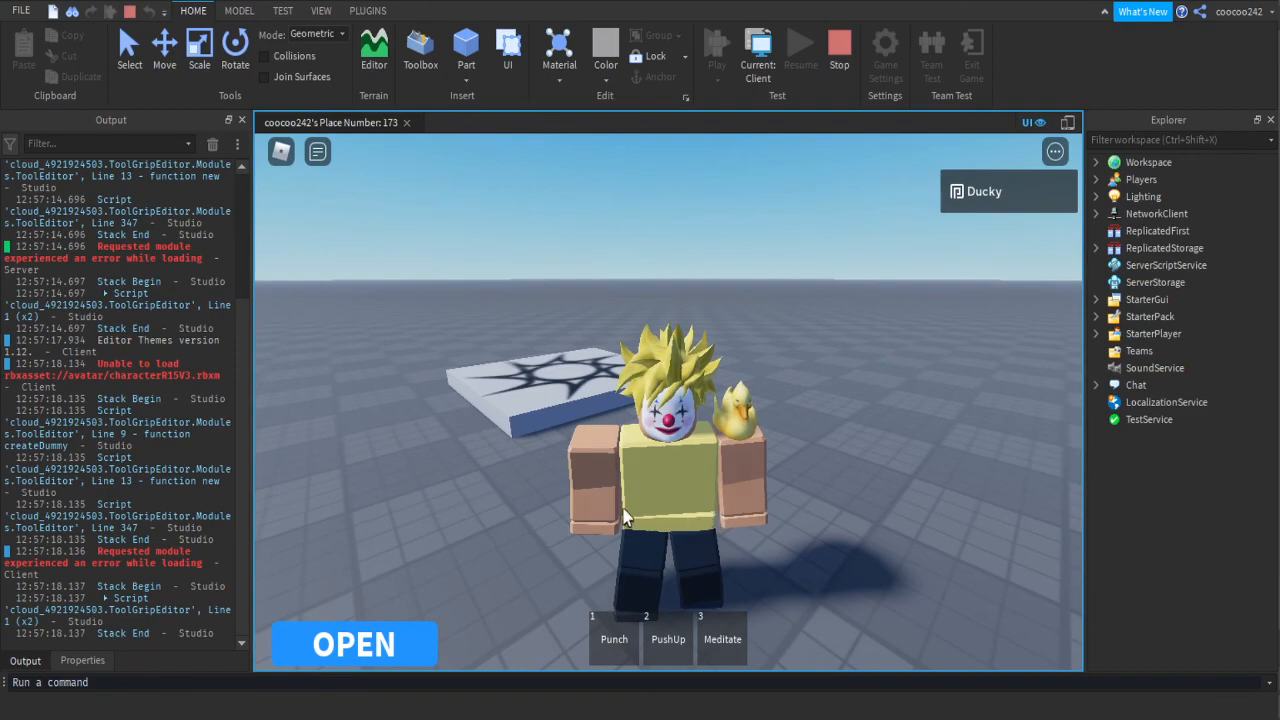